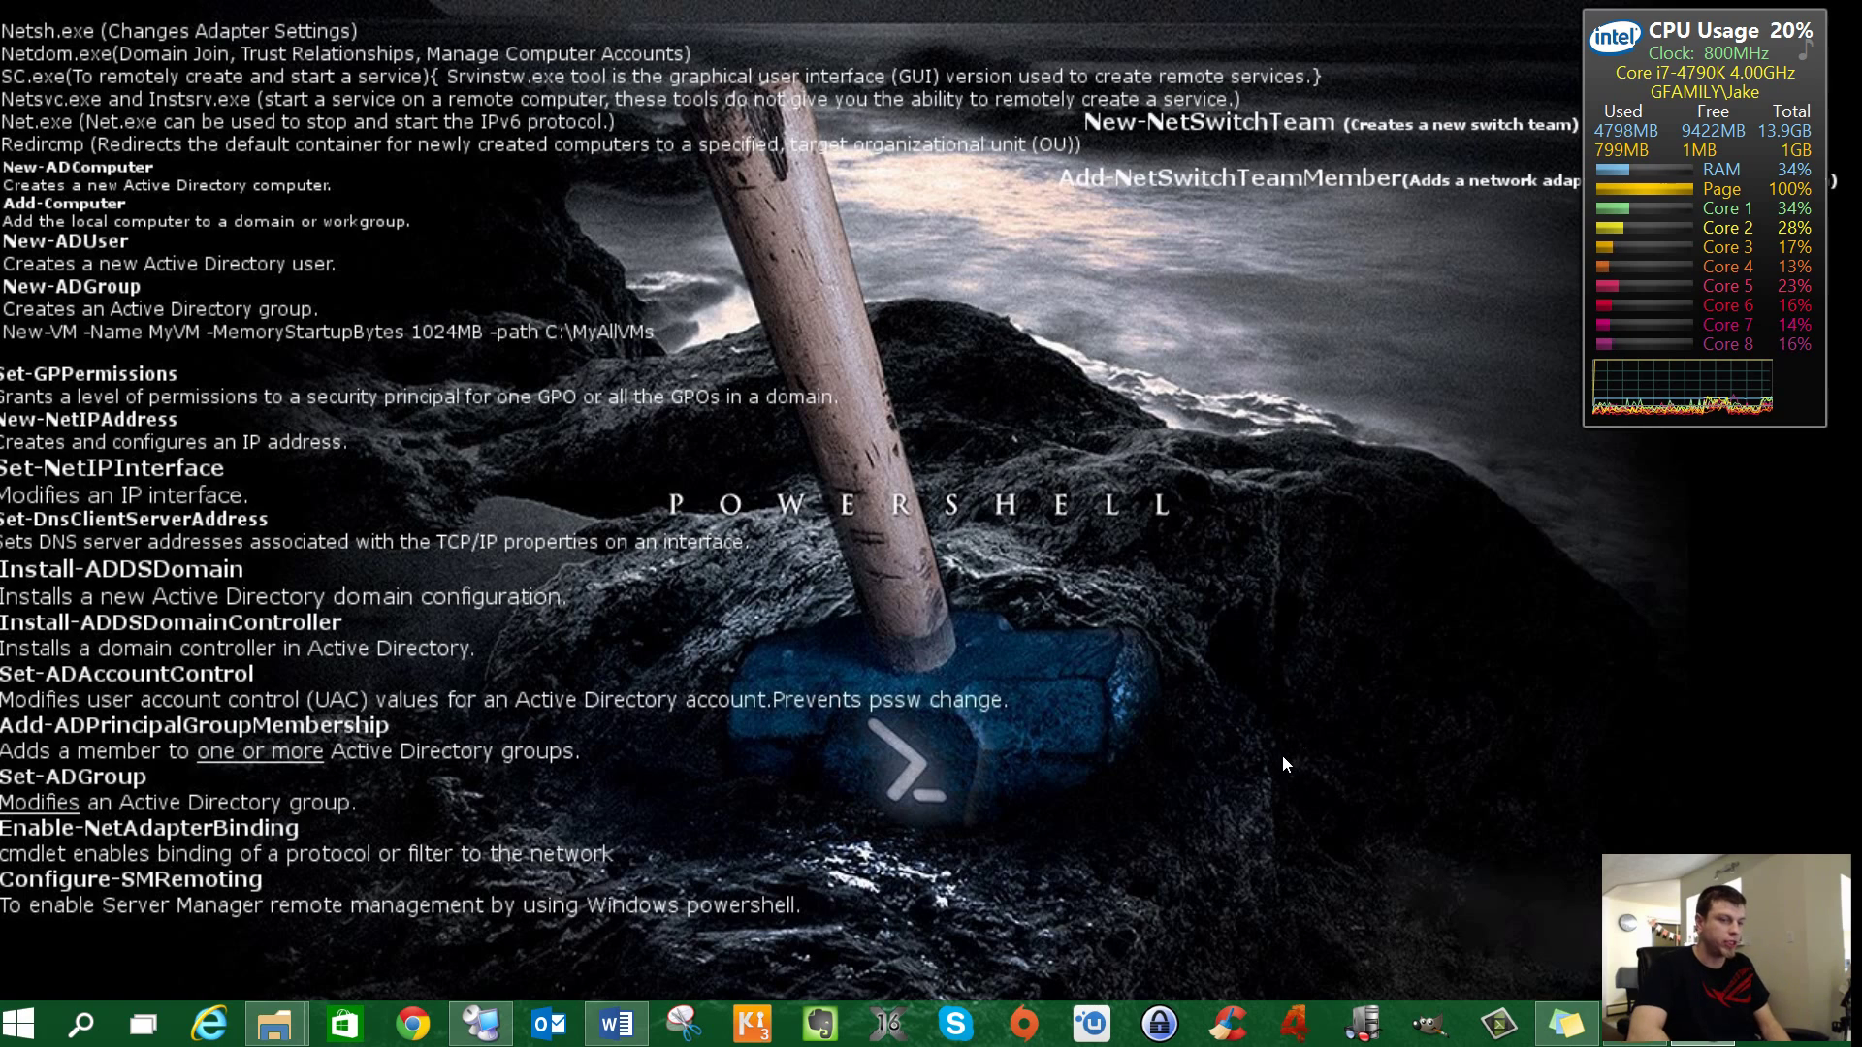
mouse_move(1282, 650)
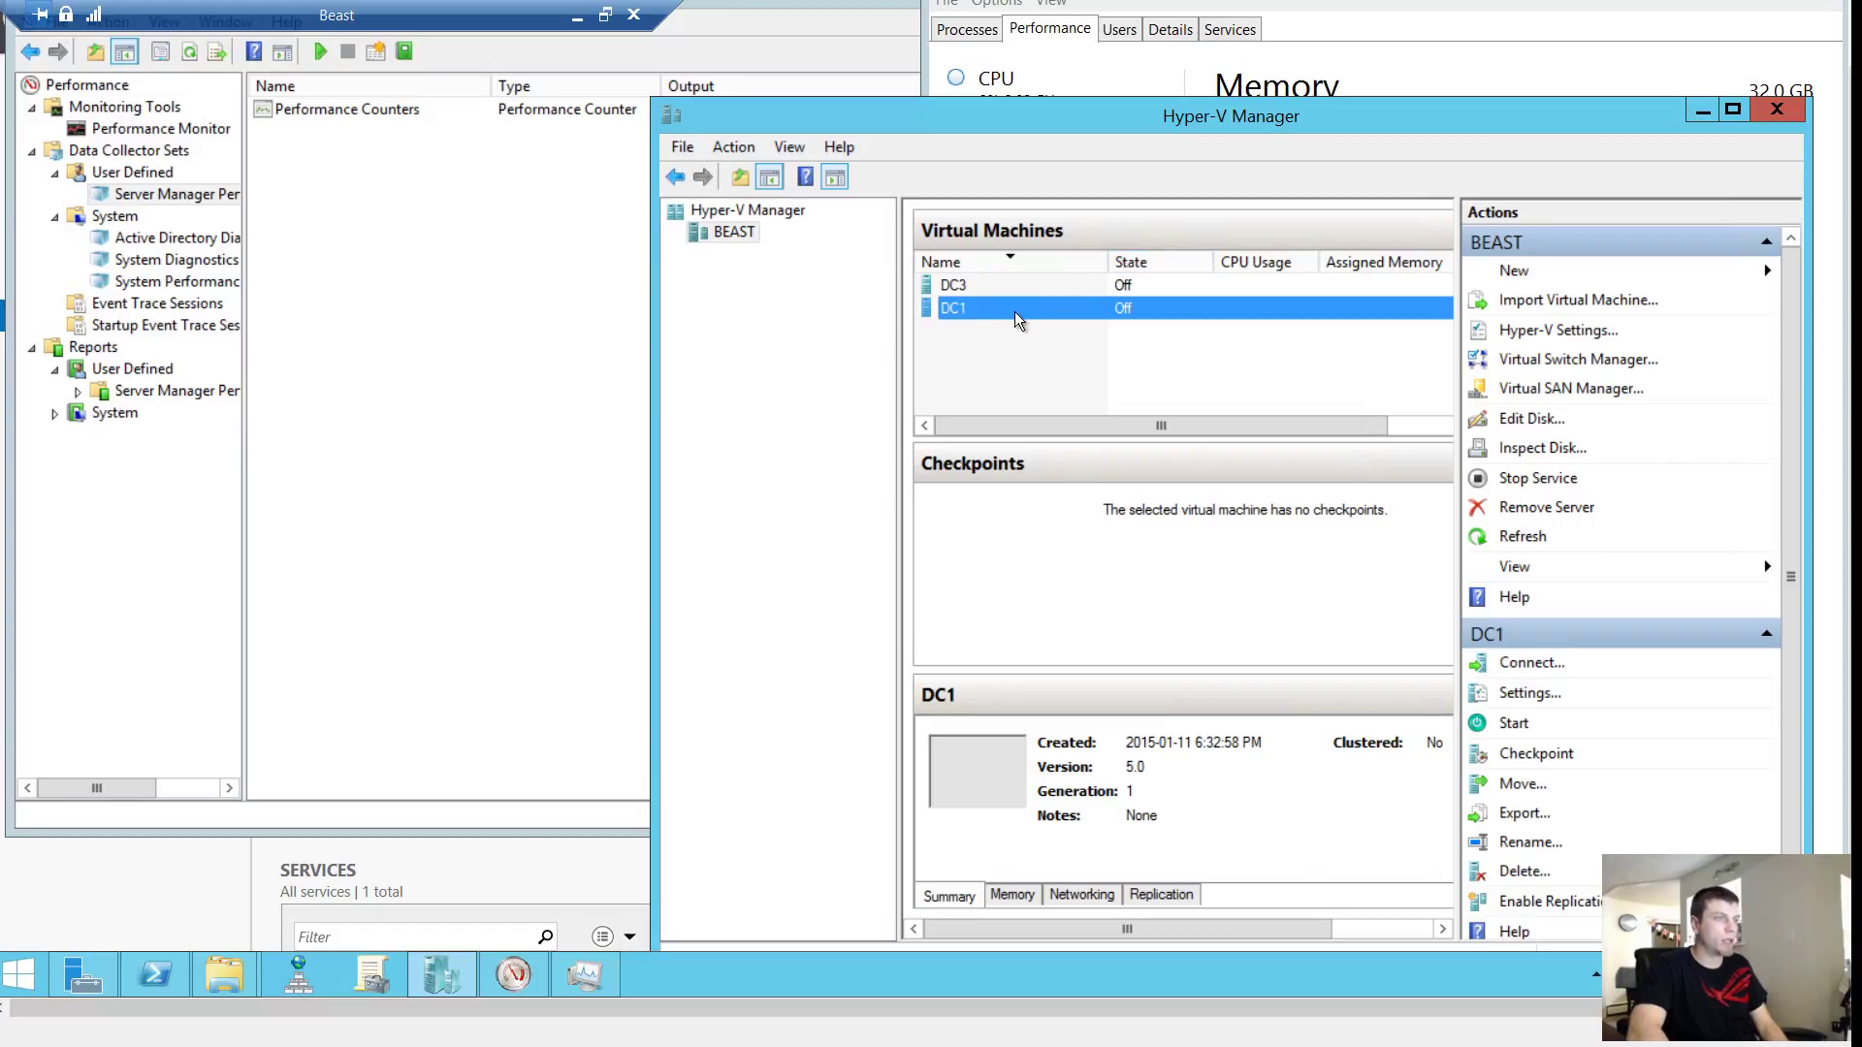
mouse_move(1153, 320)
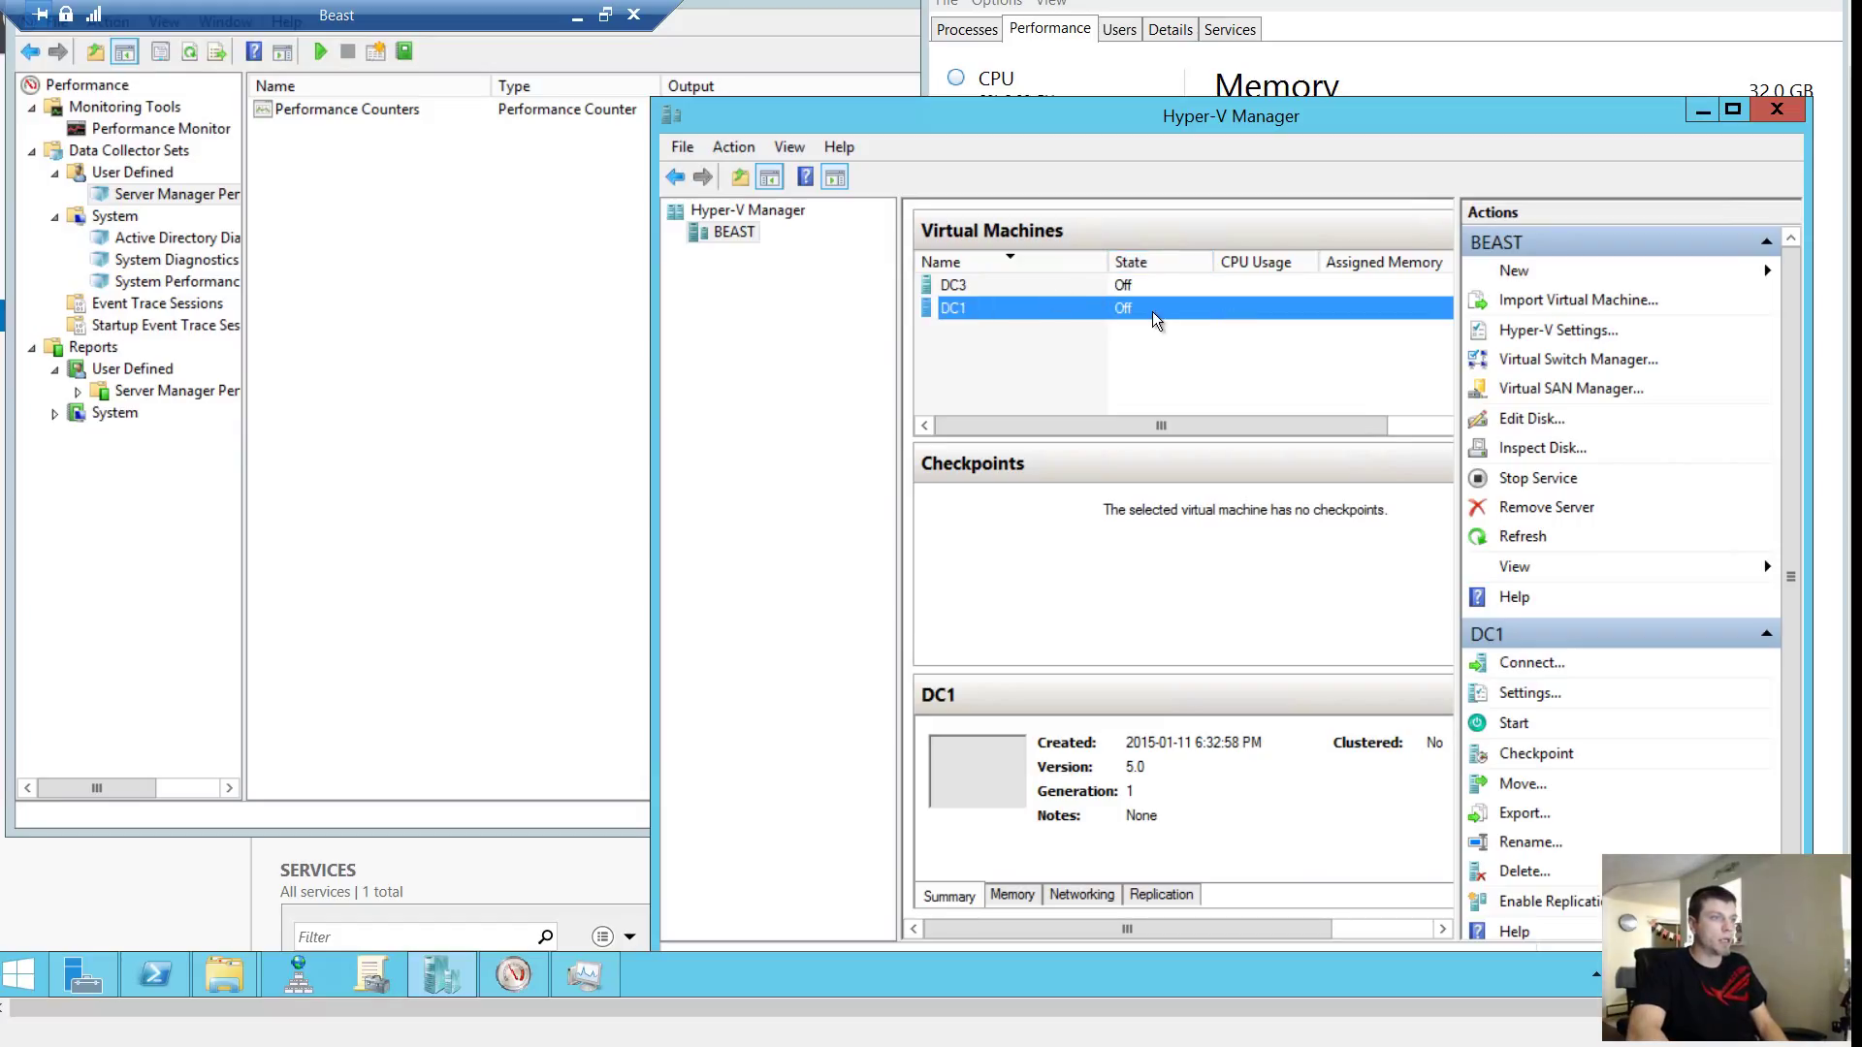
Step: Start the DC1 virtual machine from its context menu so it boots into Setup
right_click(954, 308)
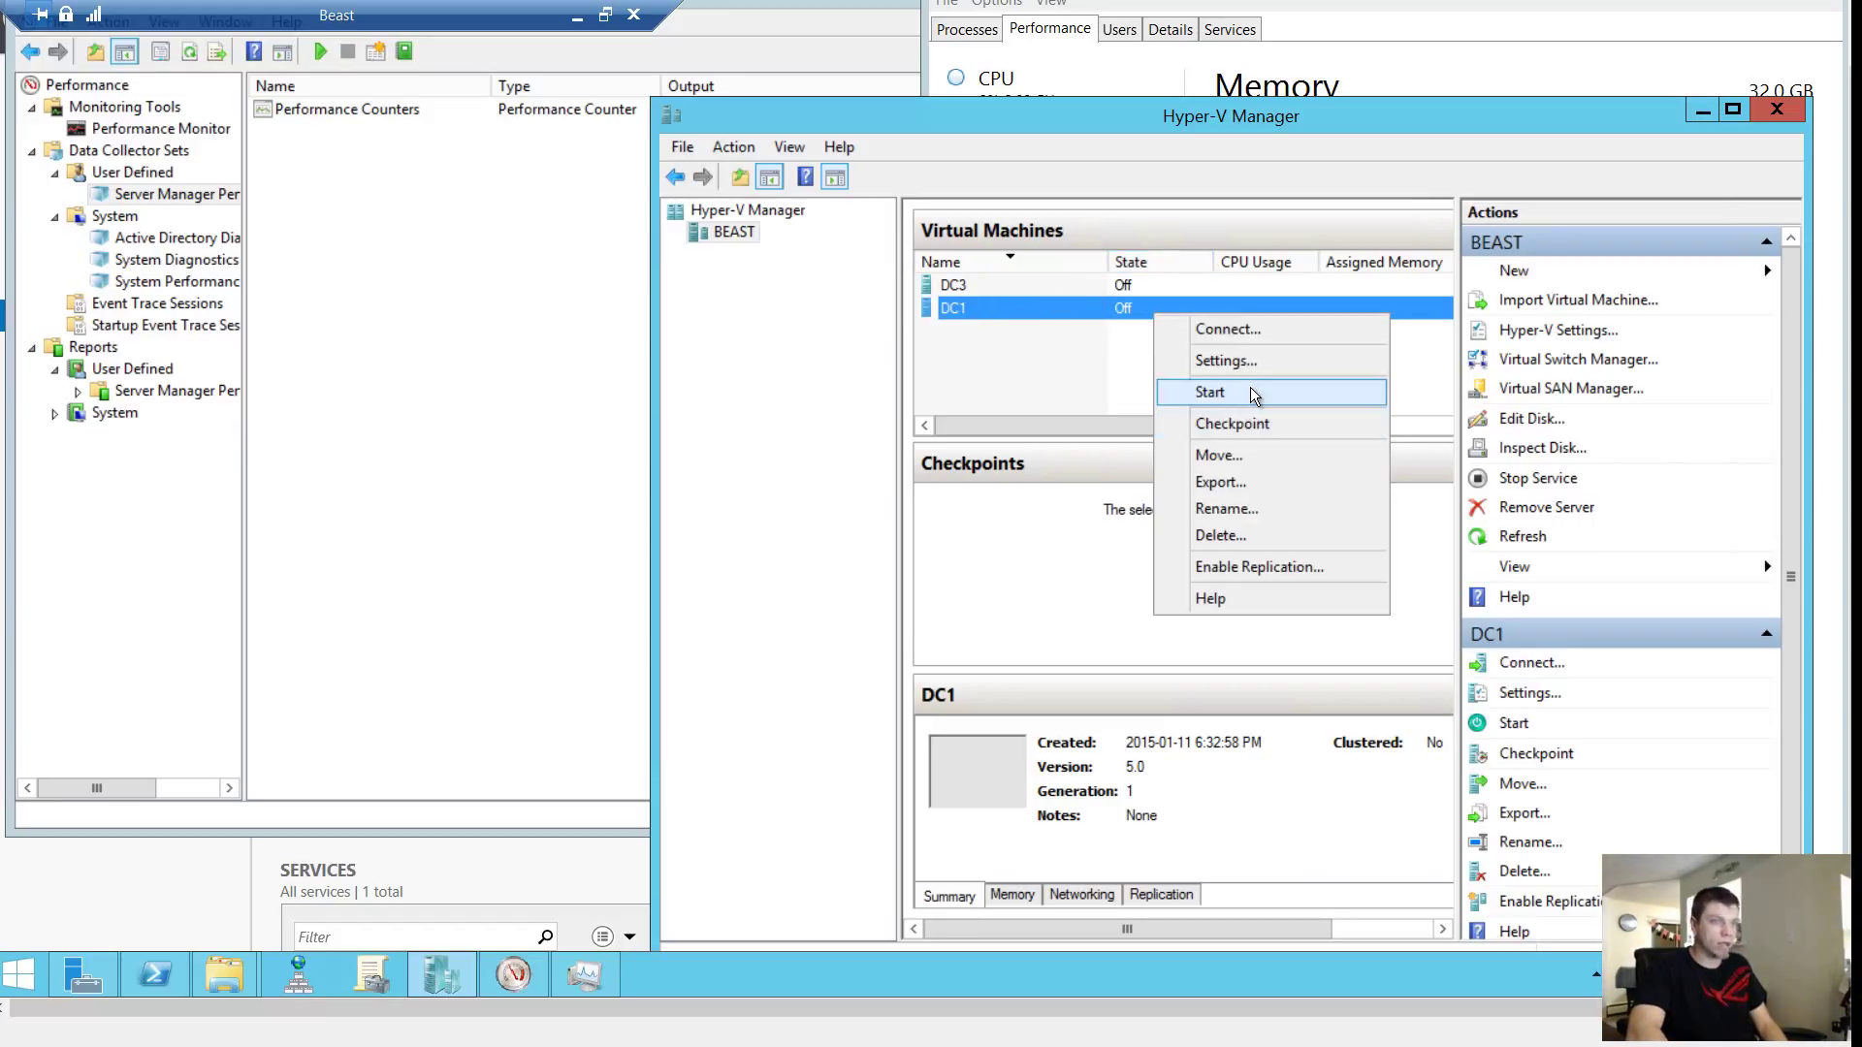
left_click(1210, 392)
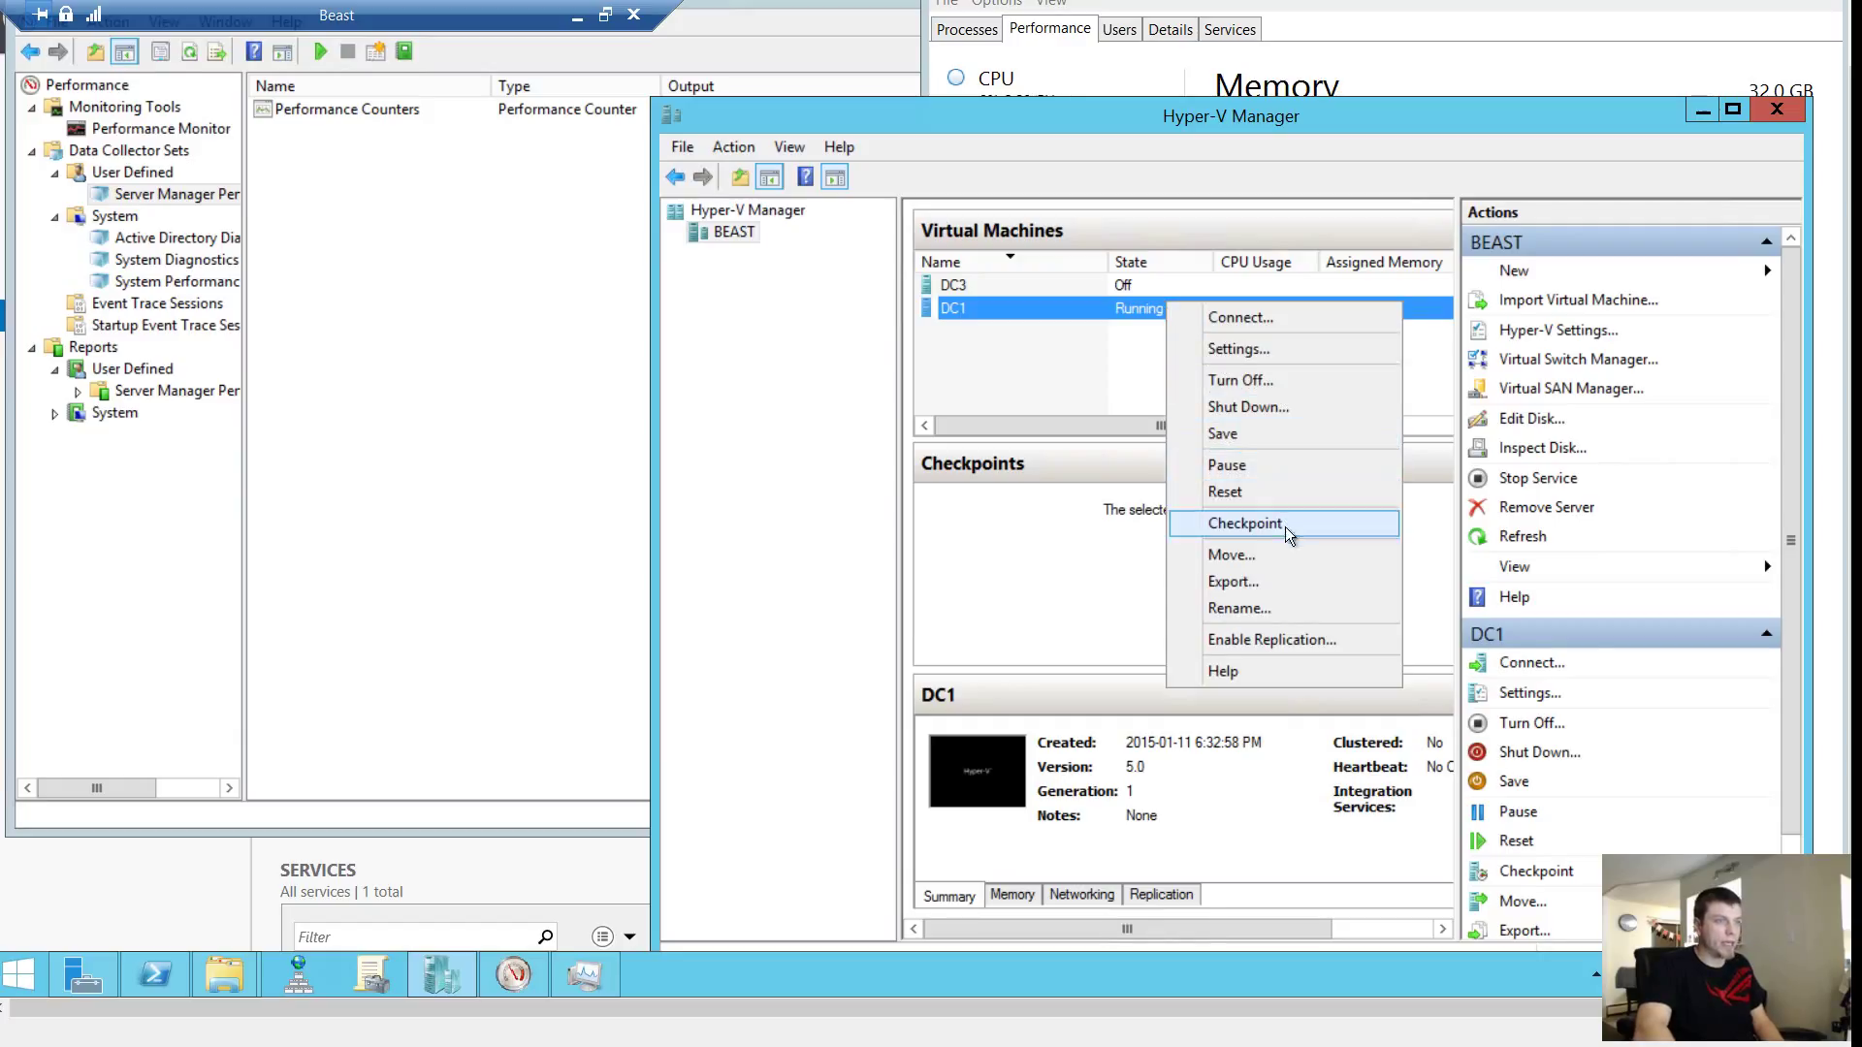
mouse_move(1258, 555)
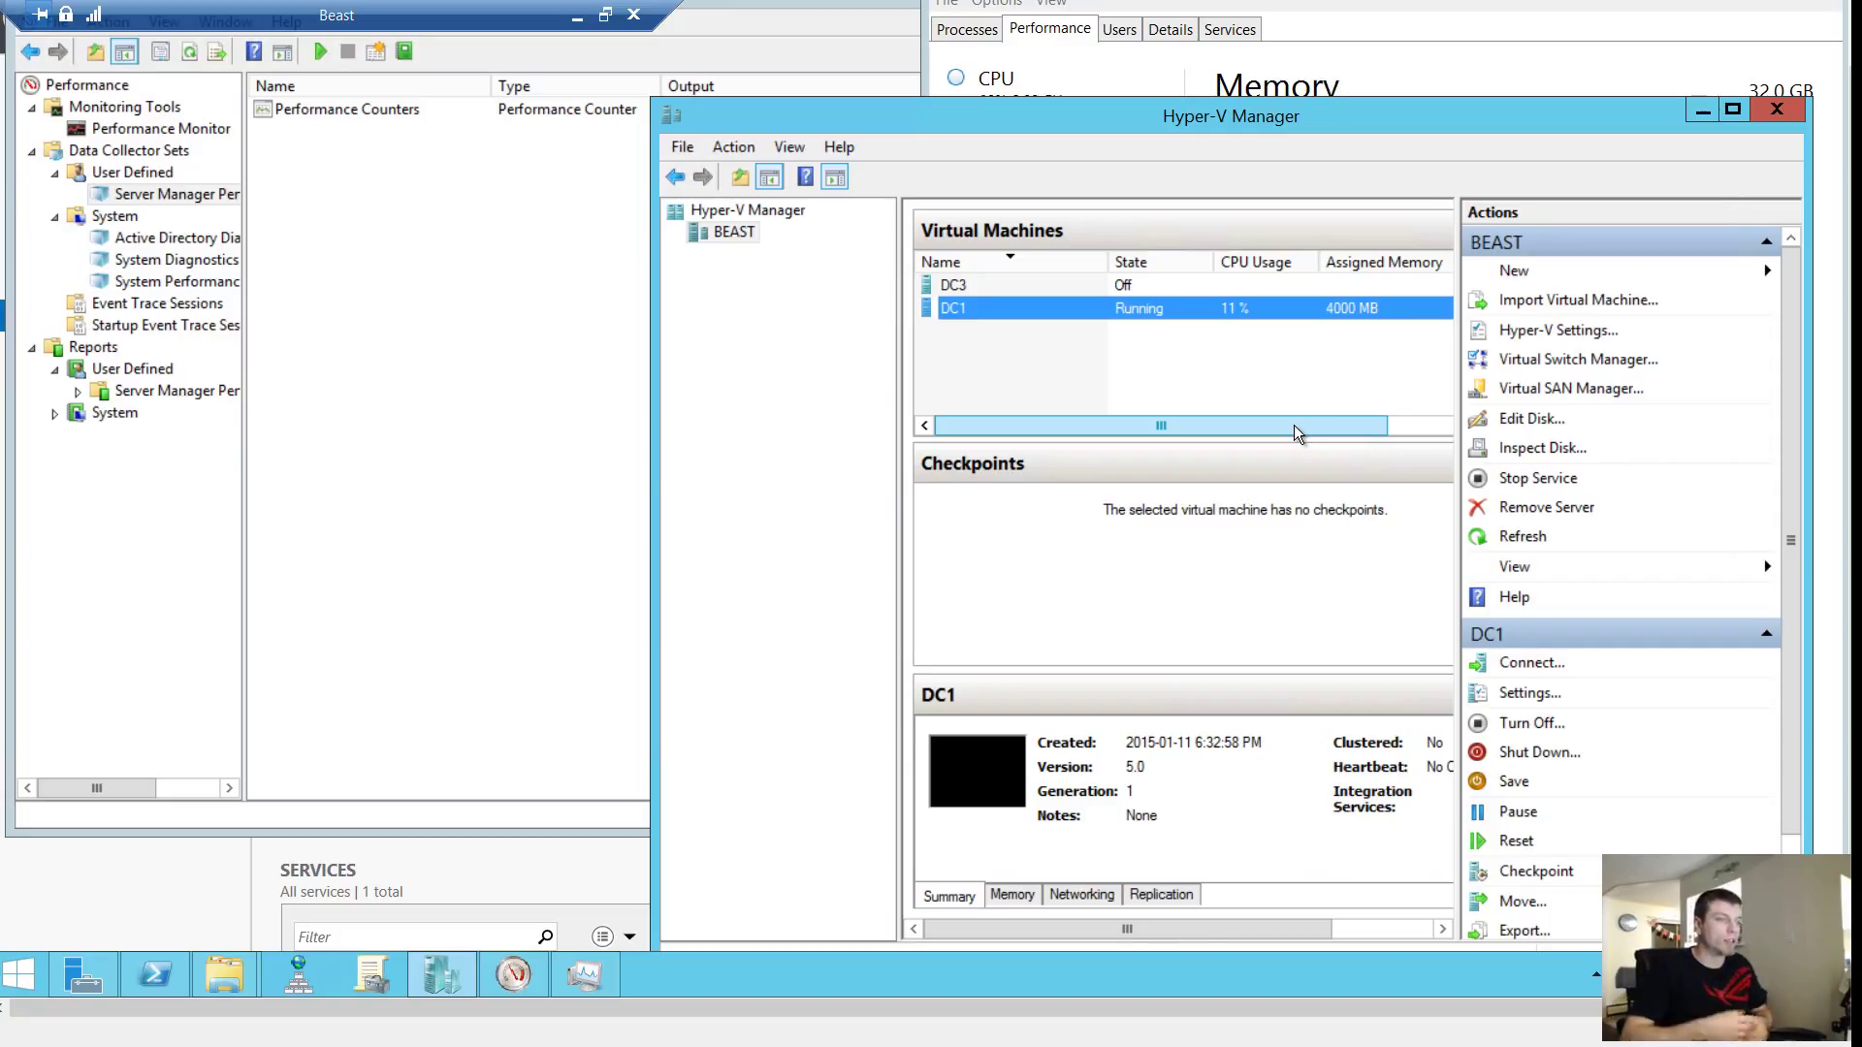
left_click(1532, 663)
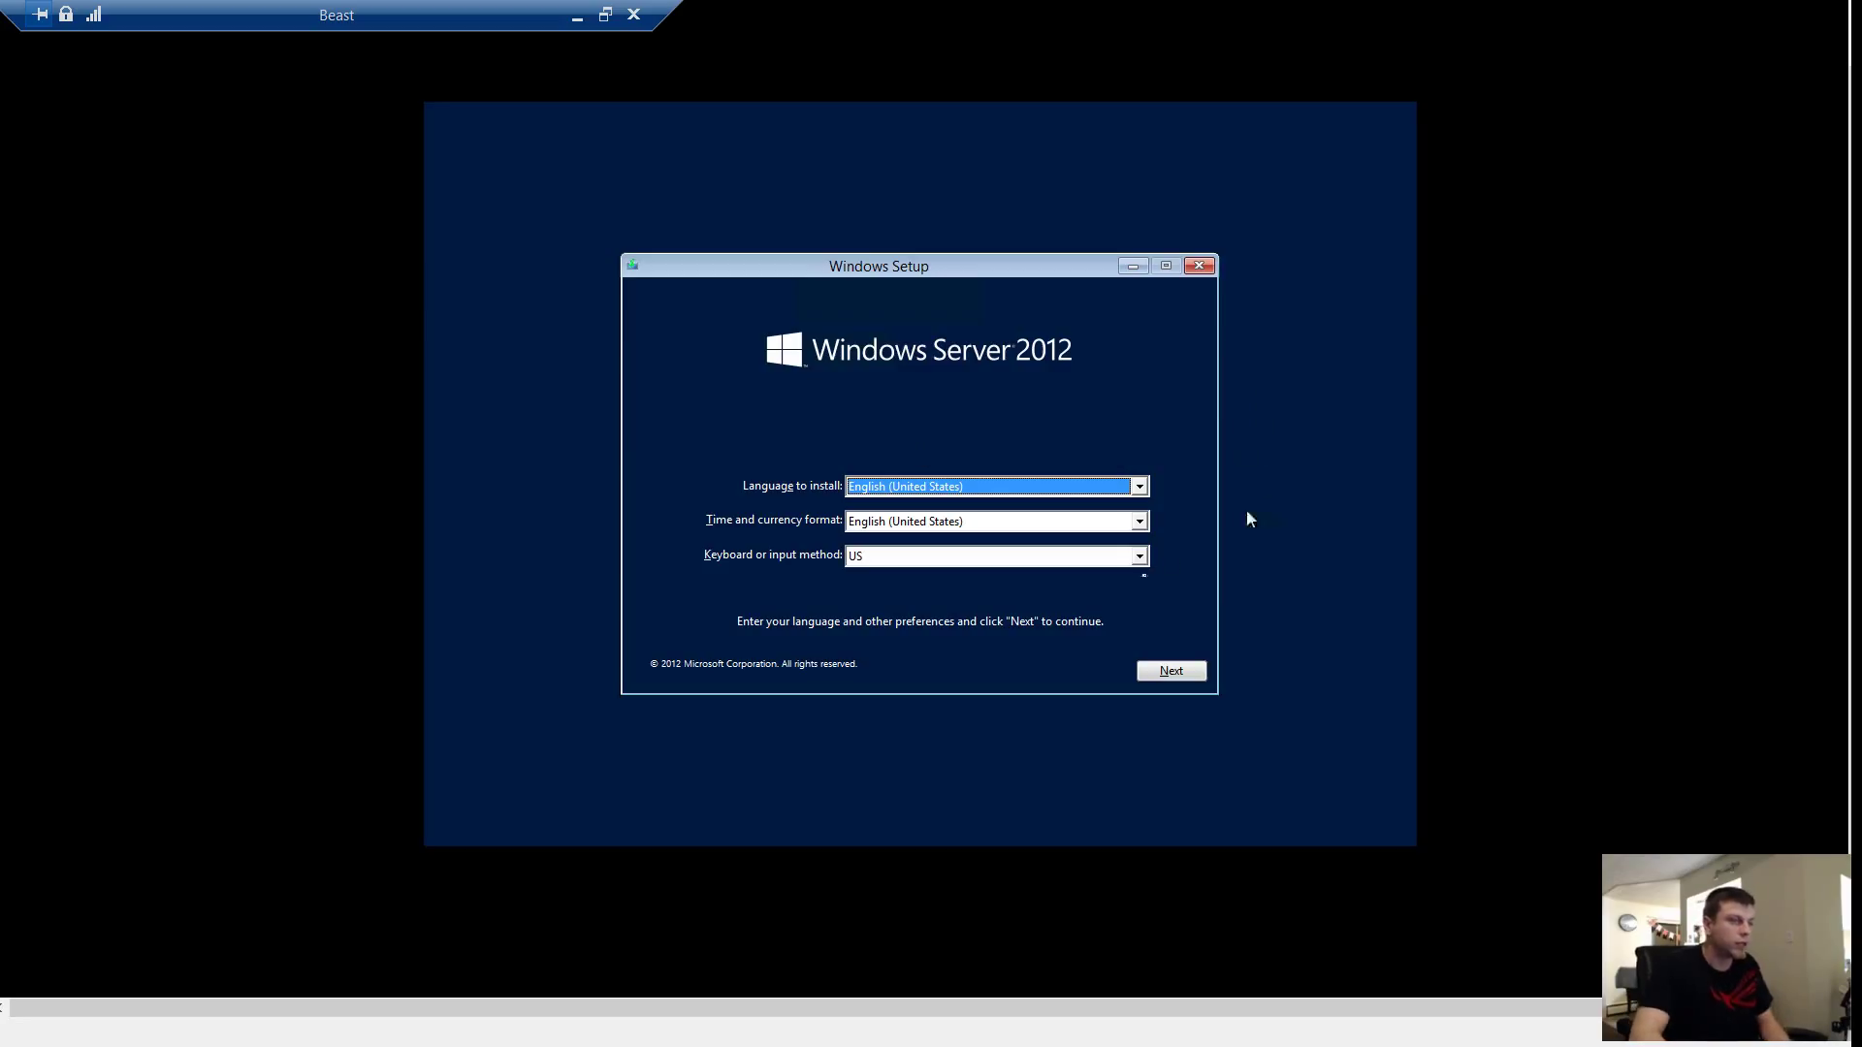
Step: Keep English (United States) as install language, set time and currency to English (Canada), and continue
left_click(1136, 485)
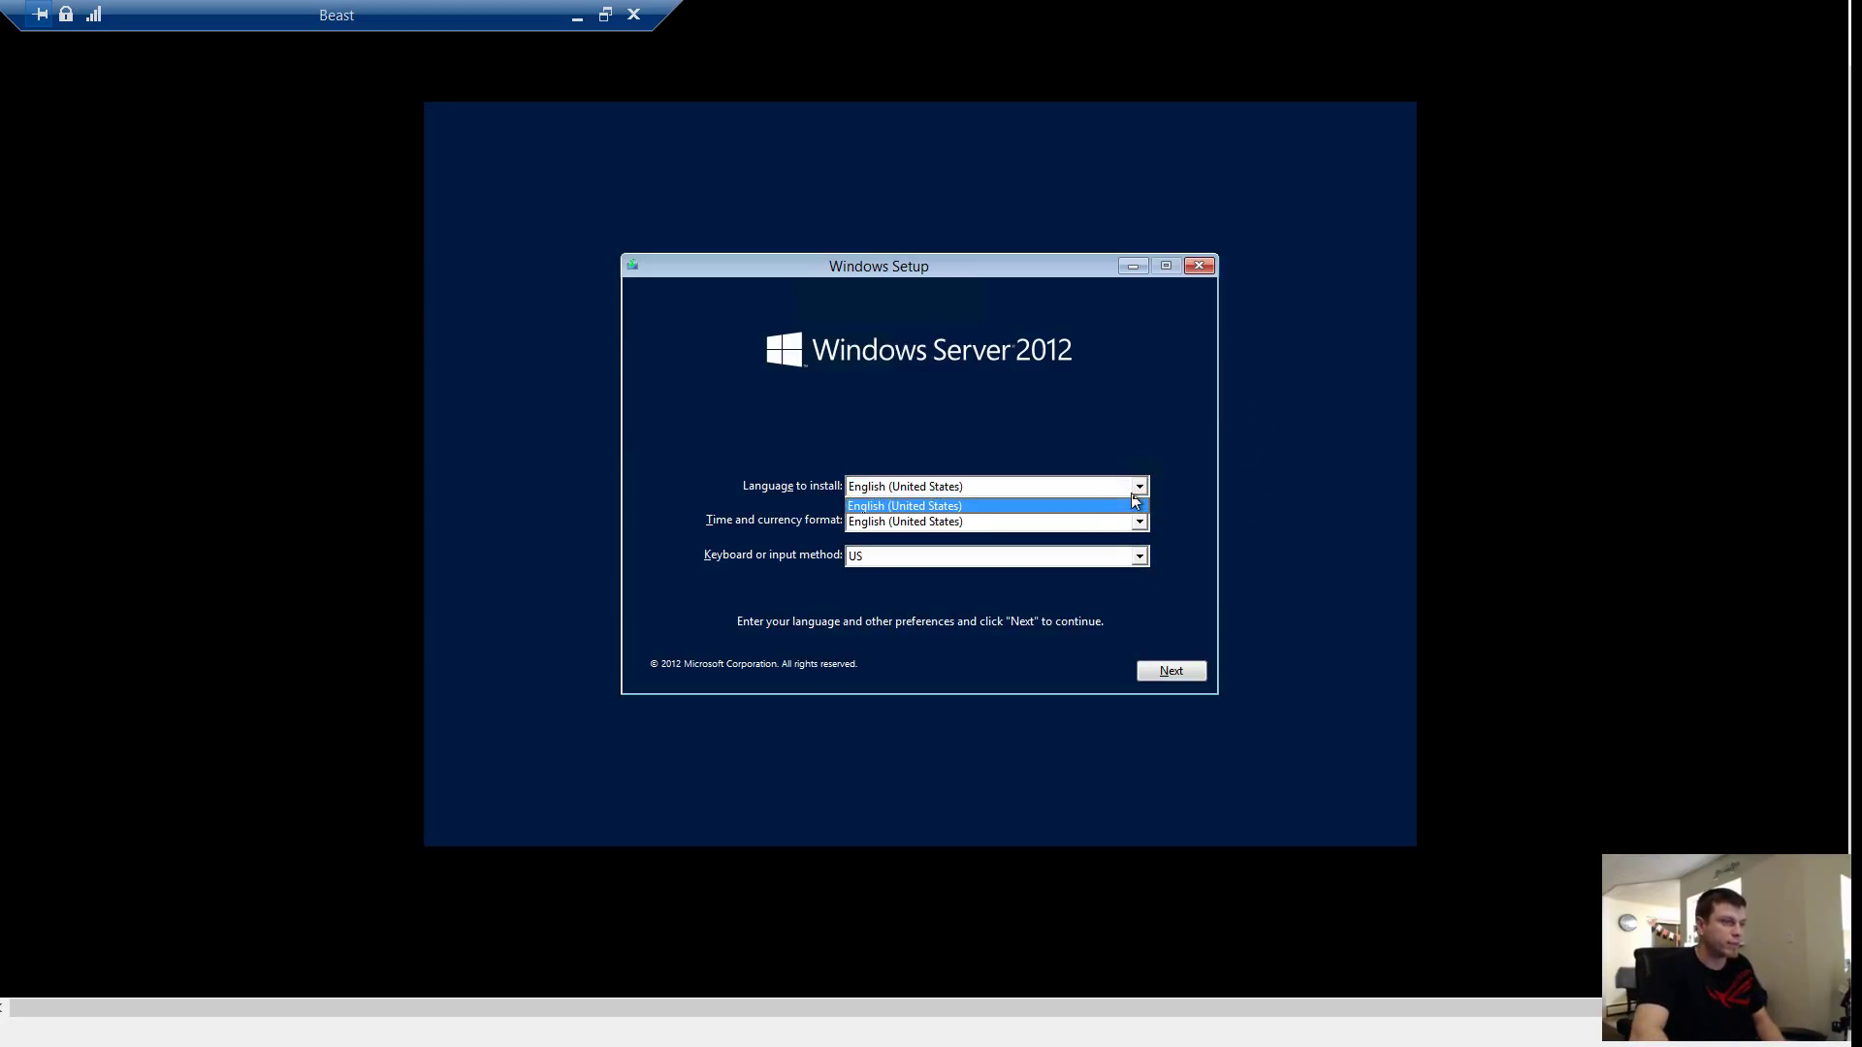
left_click(905, 504)
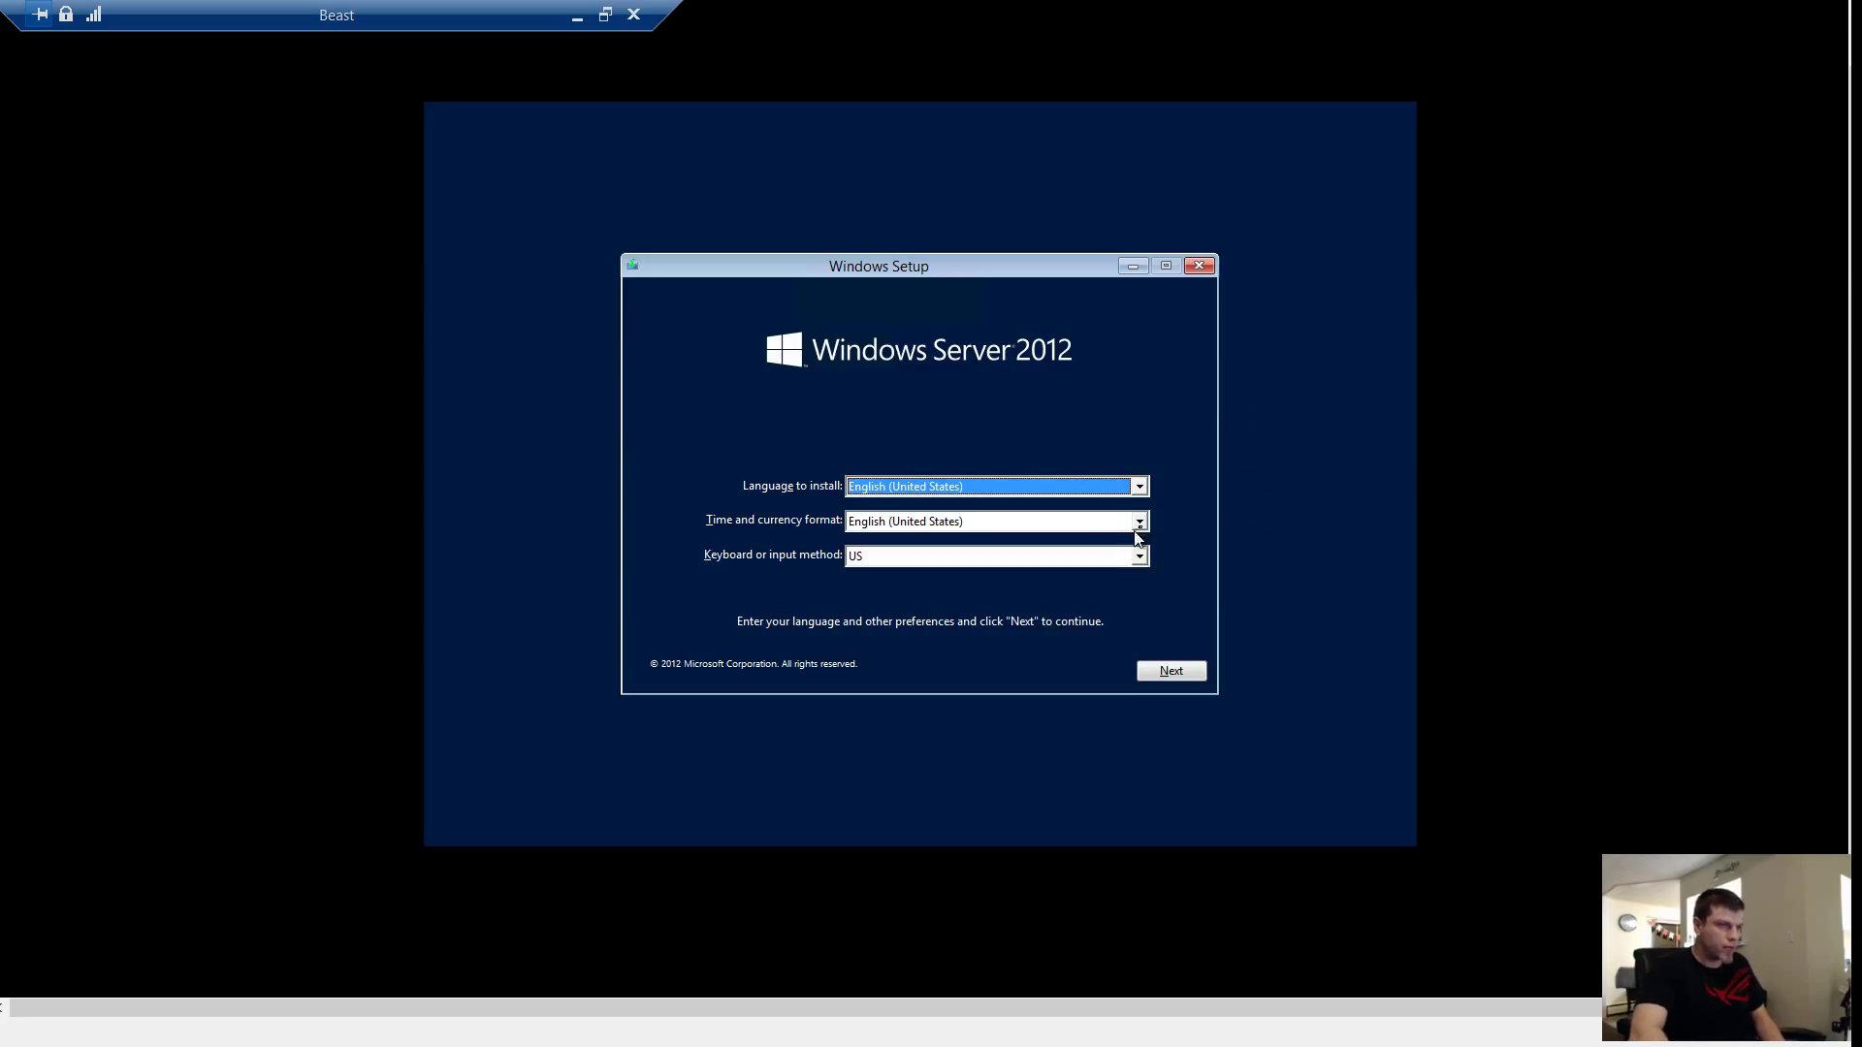
left_click(1138, 520)
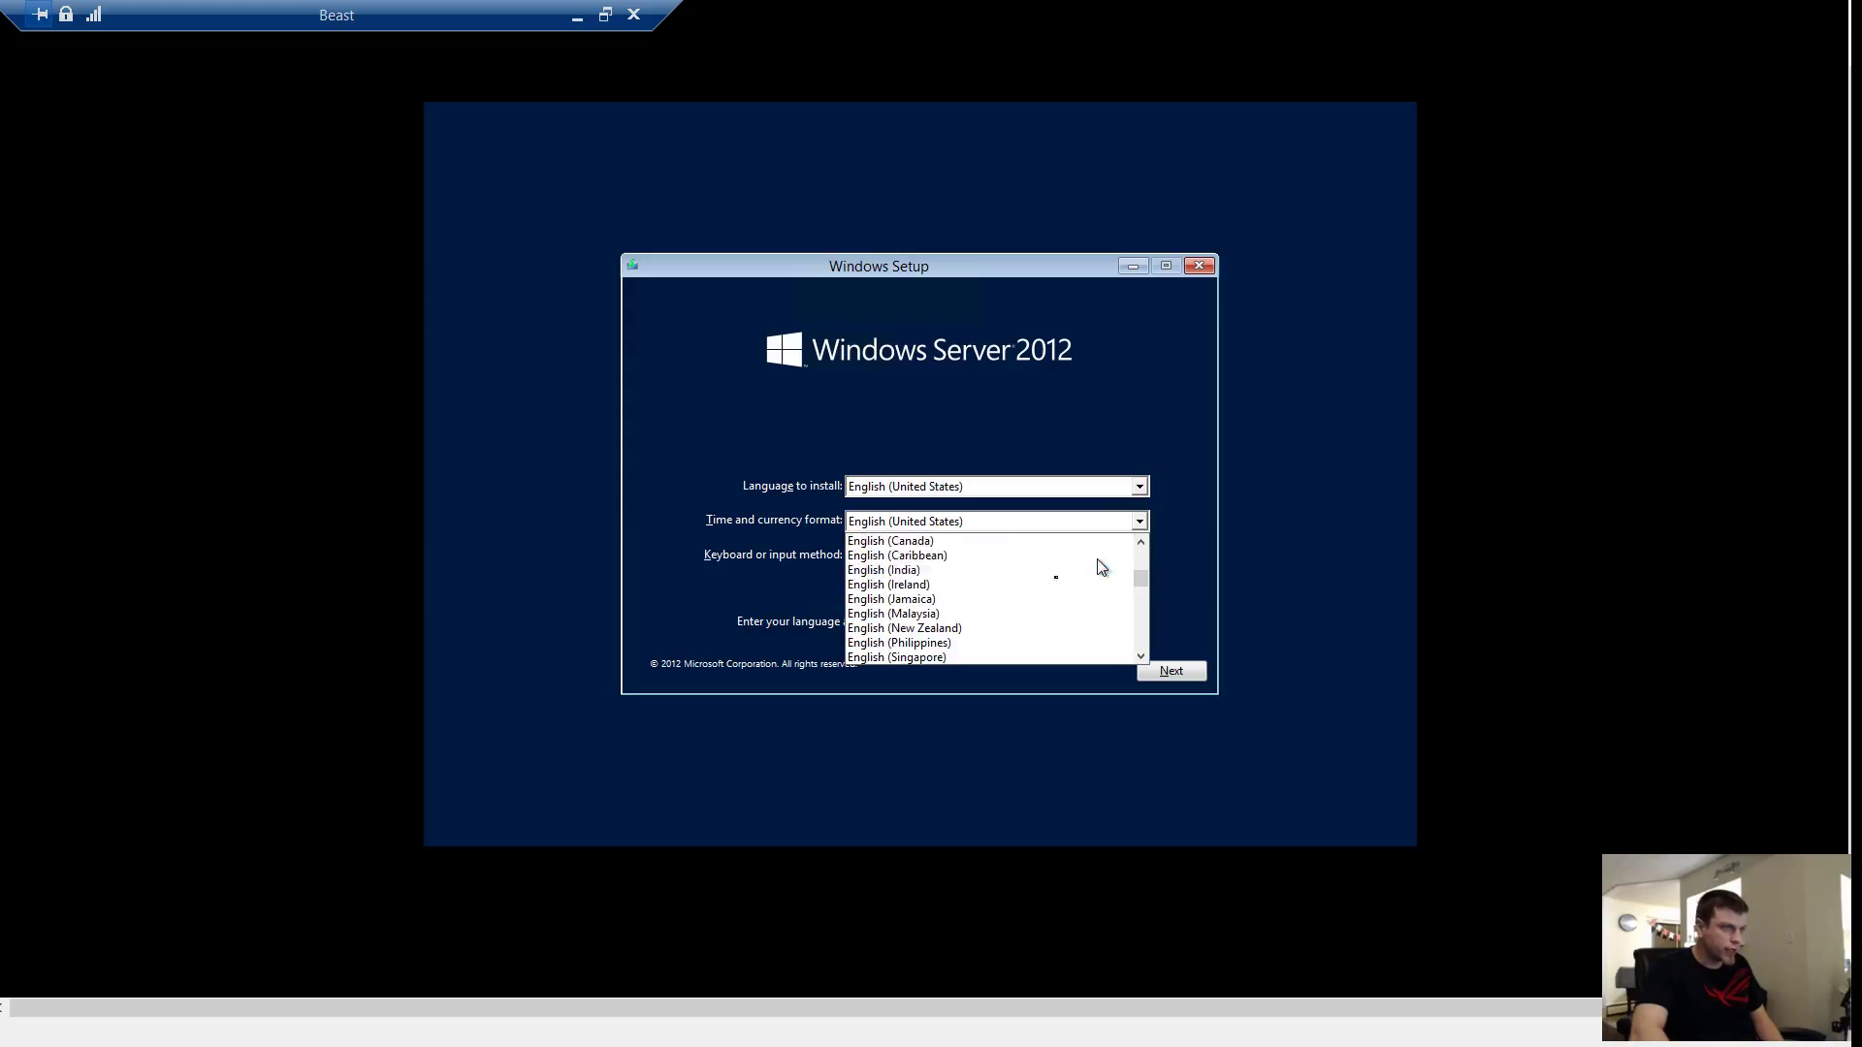
left_click(890, 541)
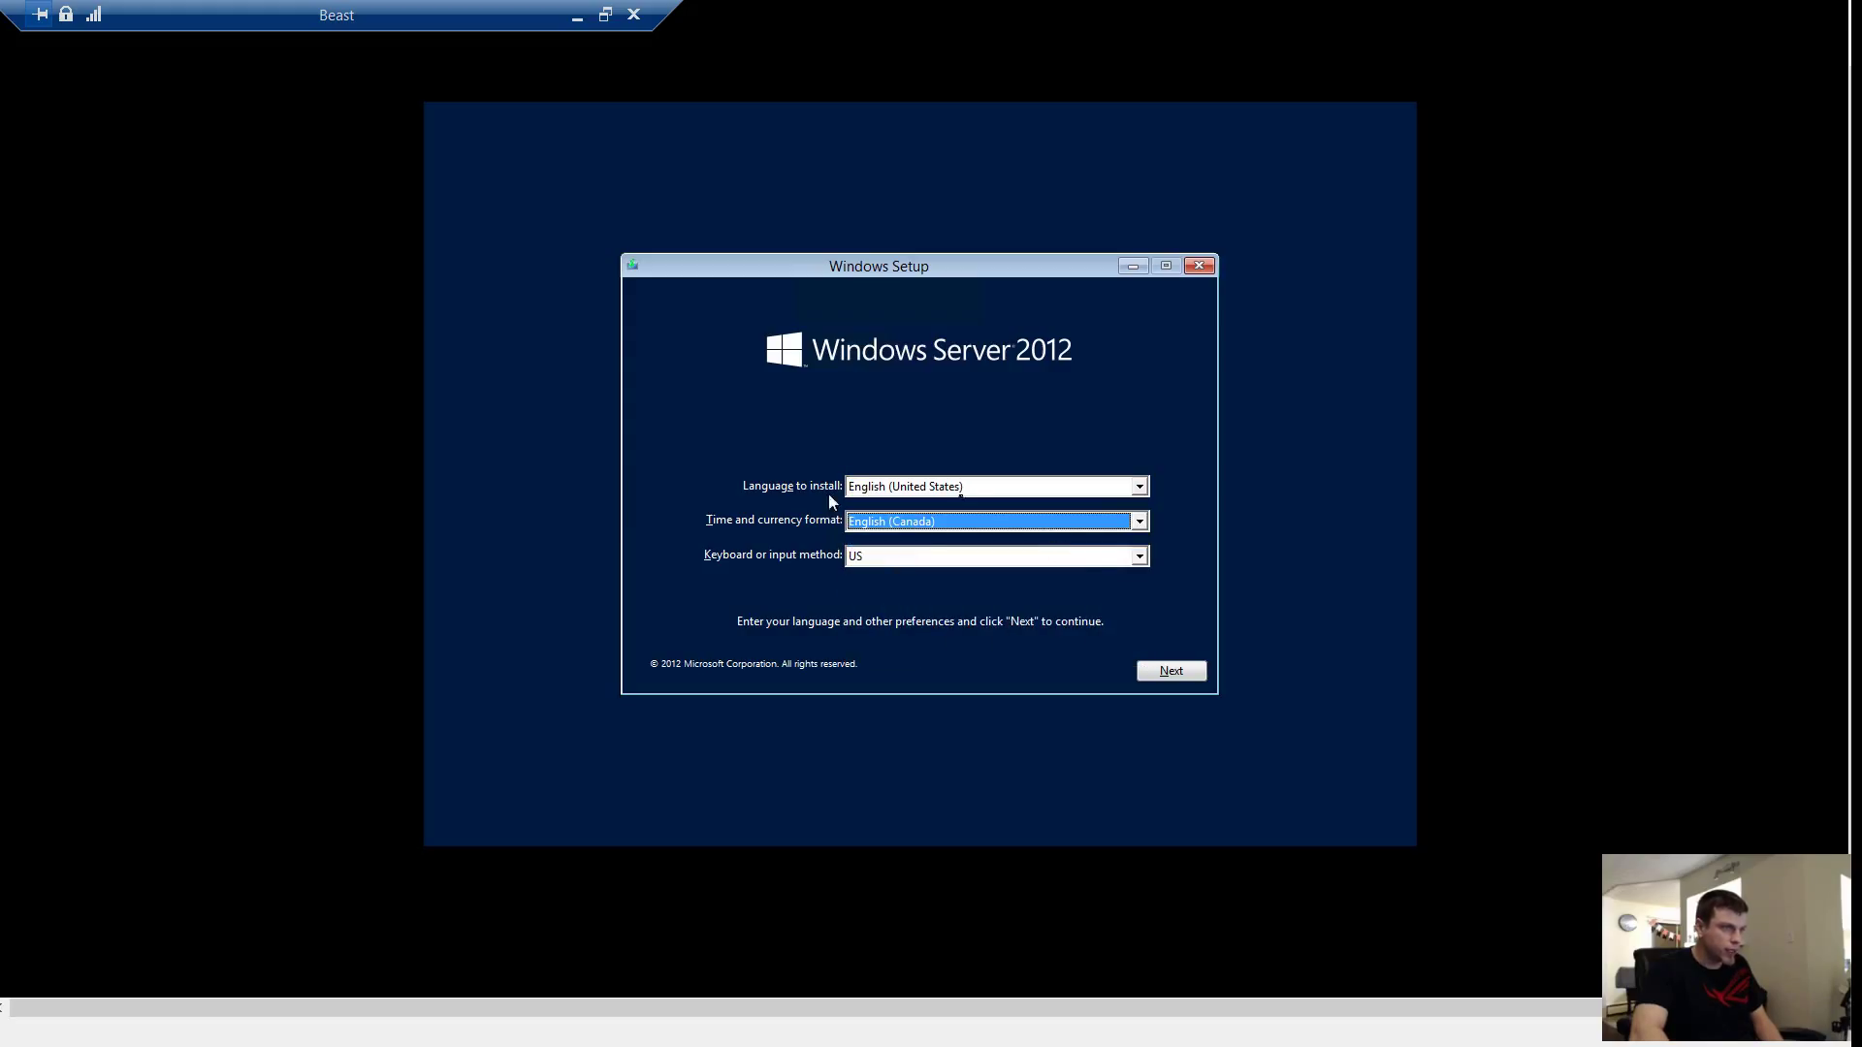
mouse_move(1011, 578)
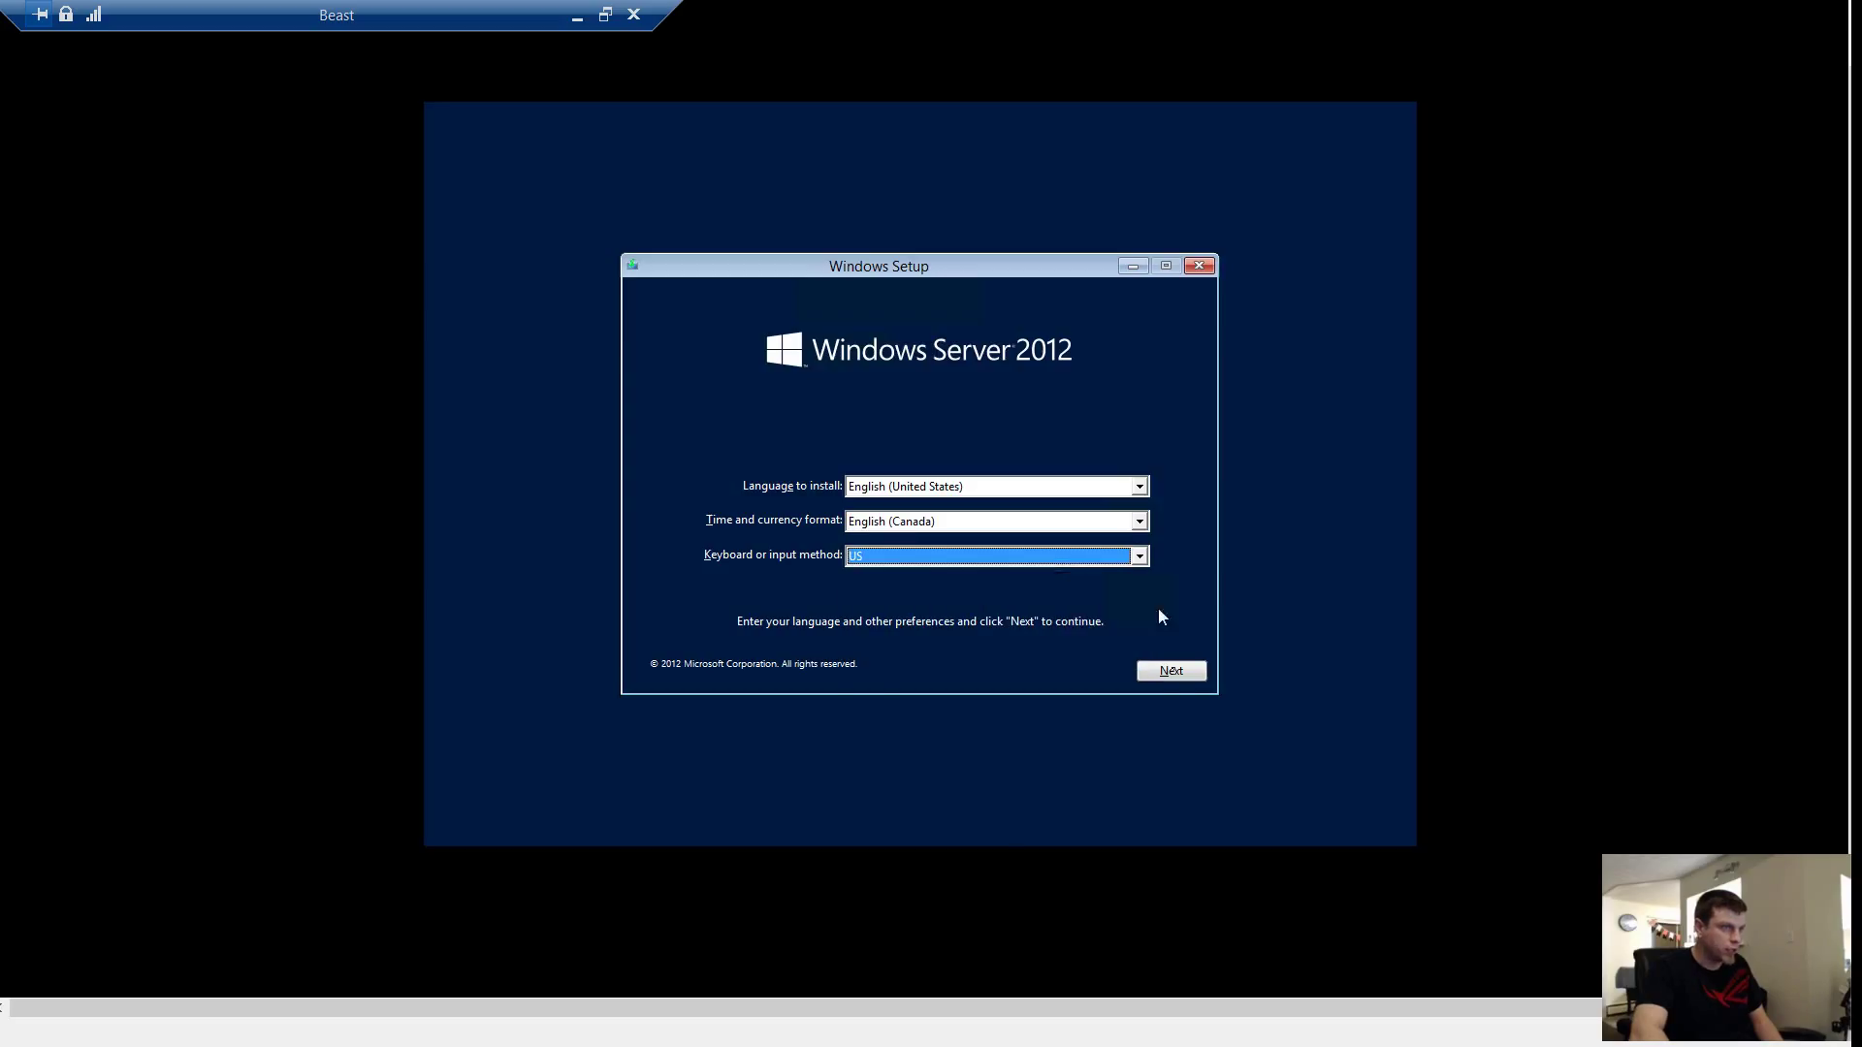
left_click(1169, 669)
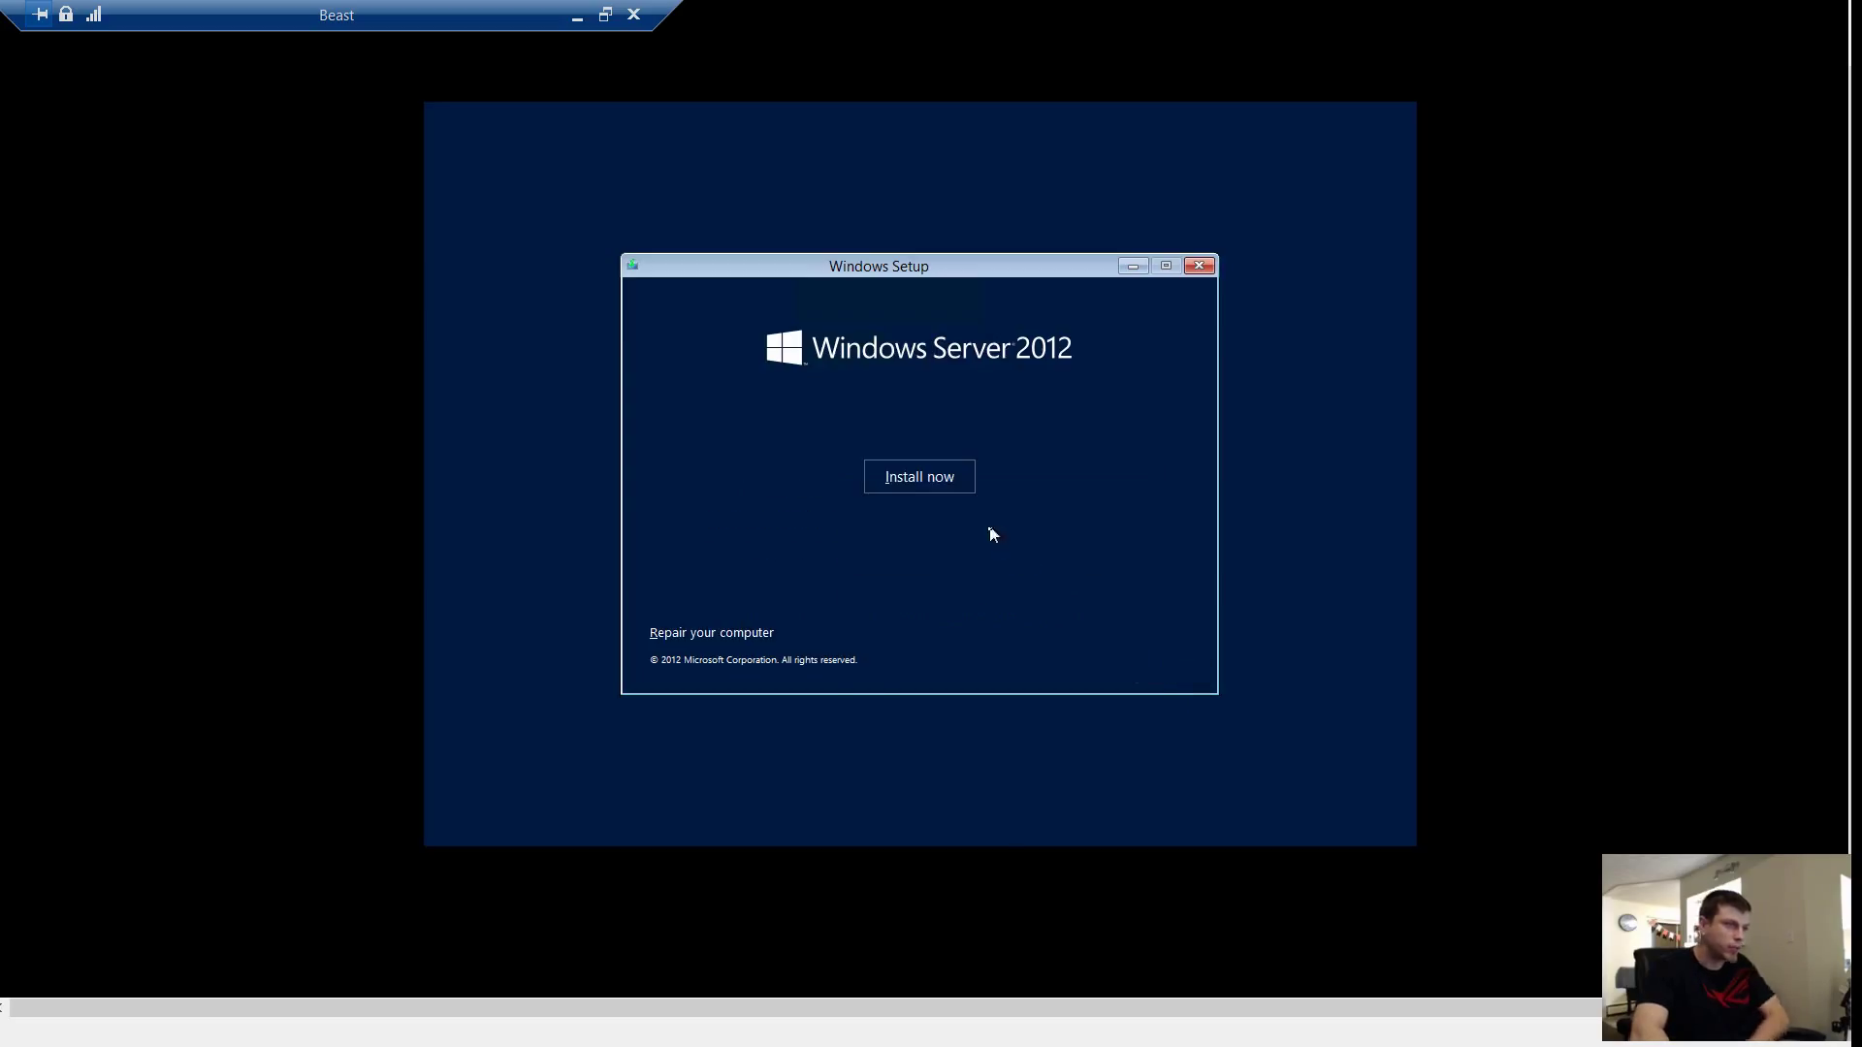
Step: Begin installation and choose Windows Server 2012 Standard Evaluation (Server with a GUI)
left_click(917, 477)
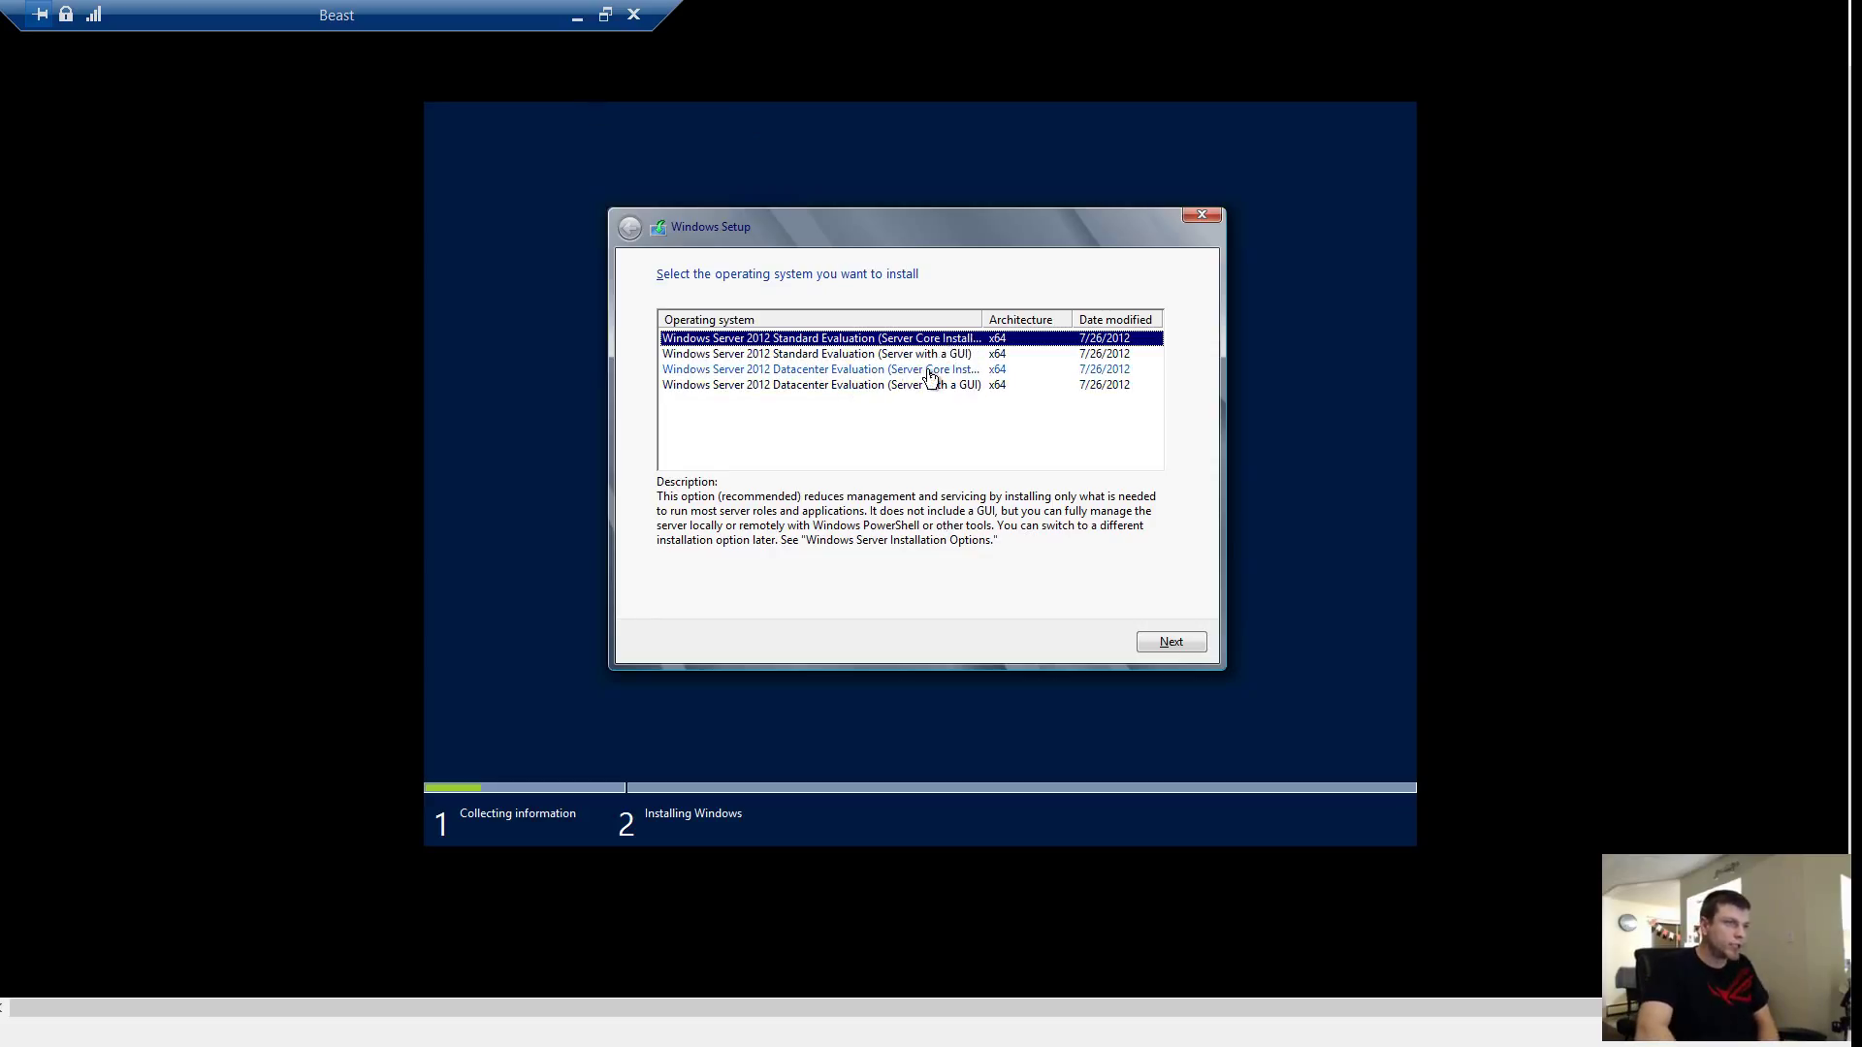
left_click(818, 353)
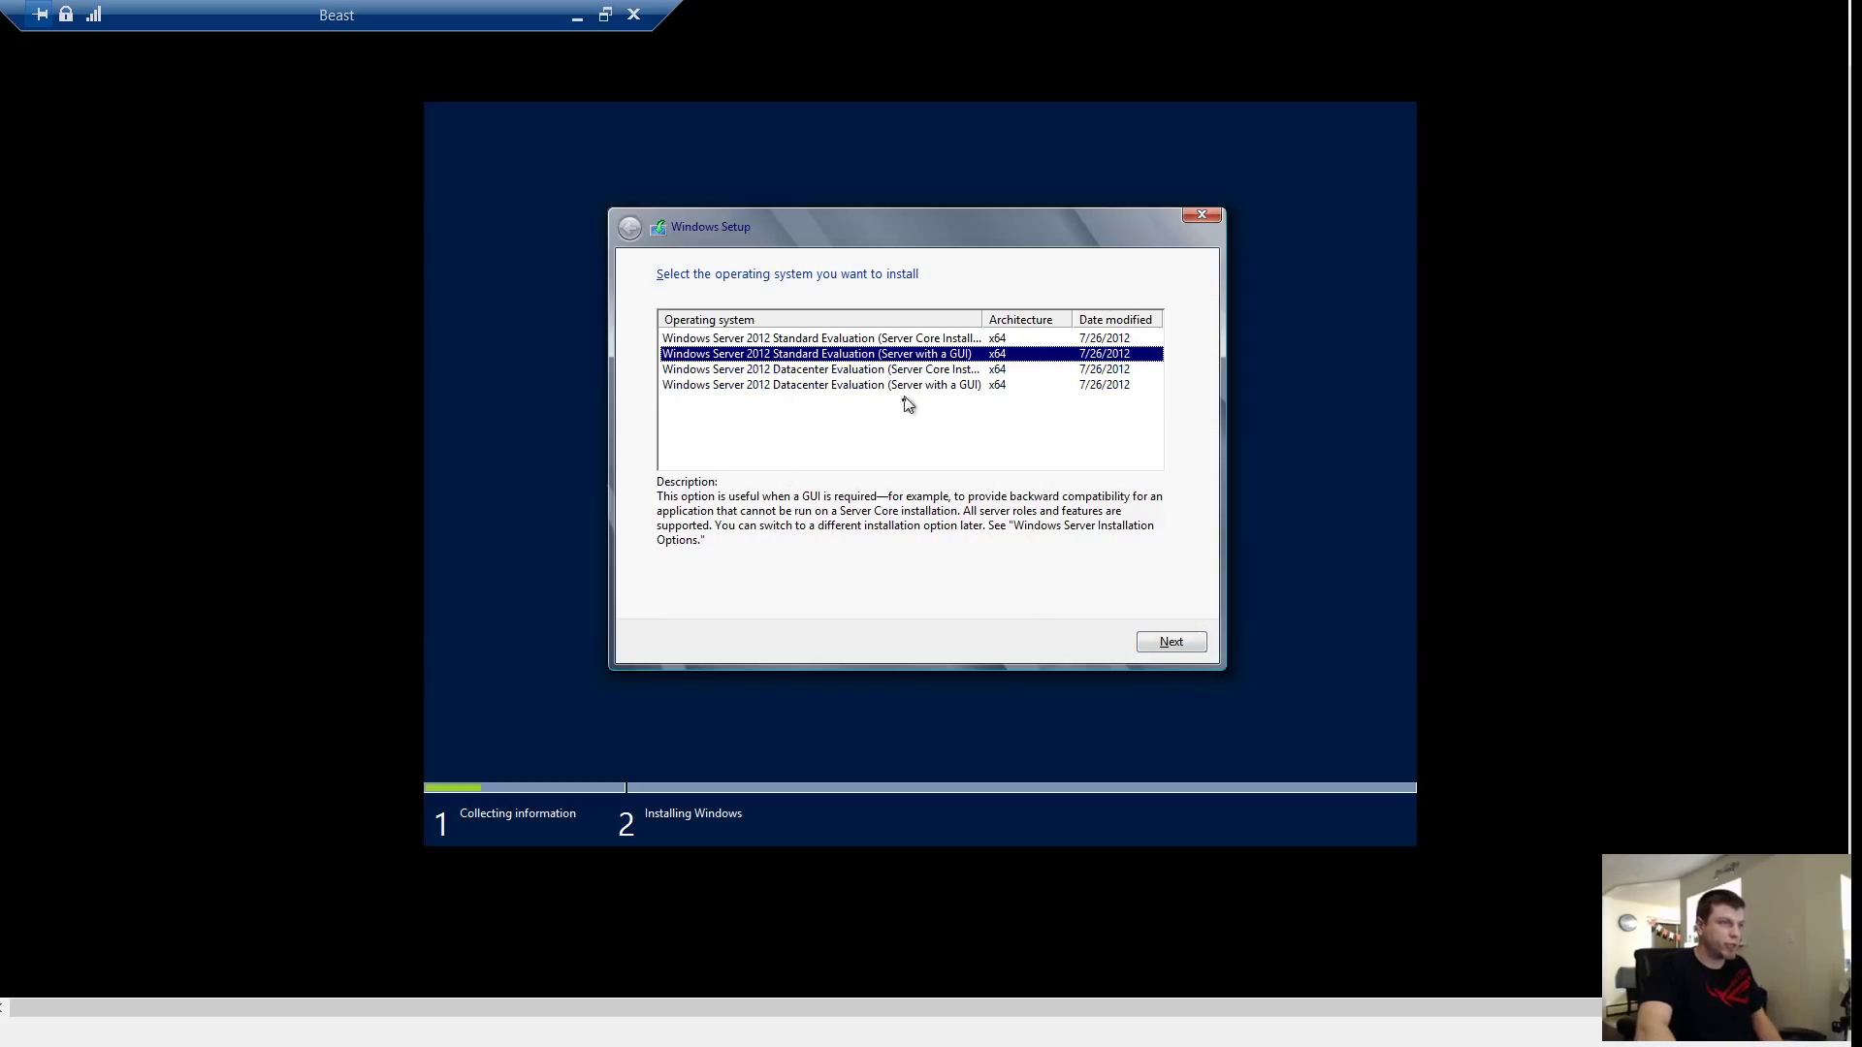
mouse_move(1022, 588)
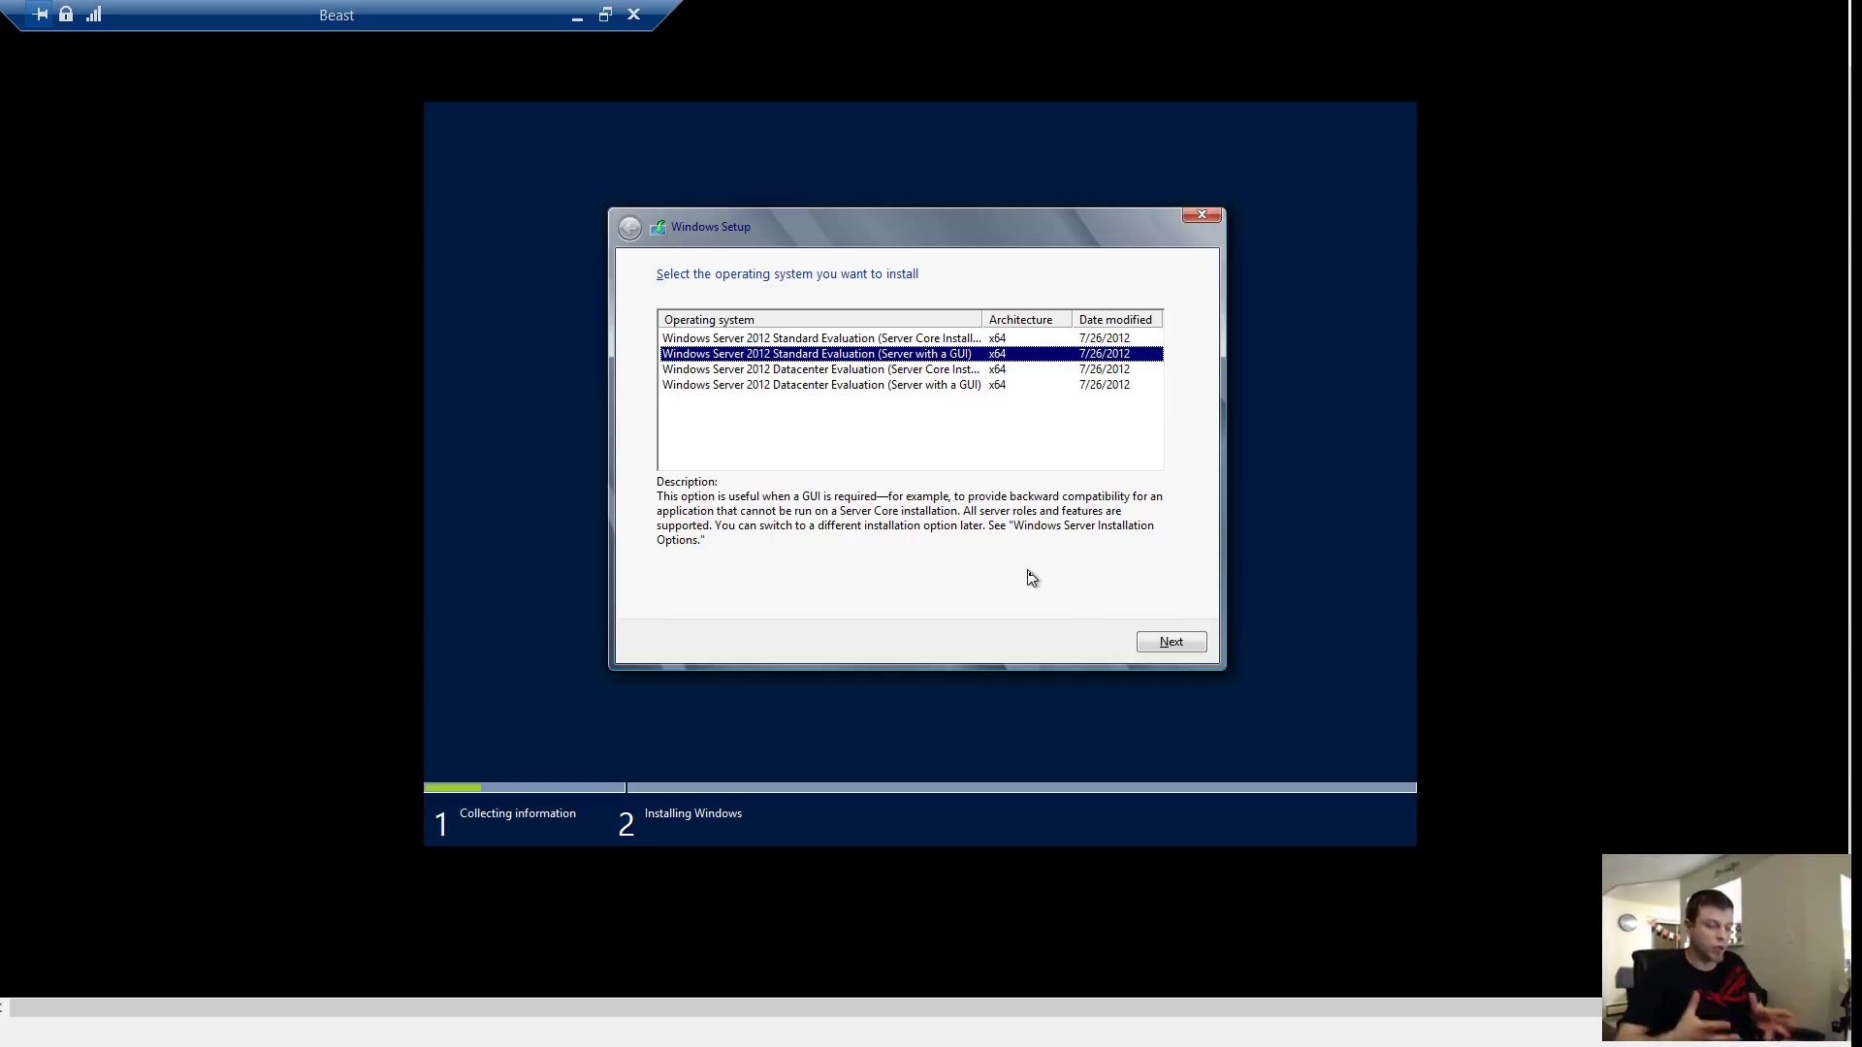
mouse_move(1136, 506)
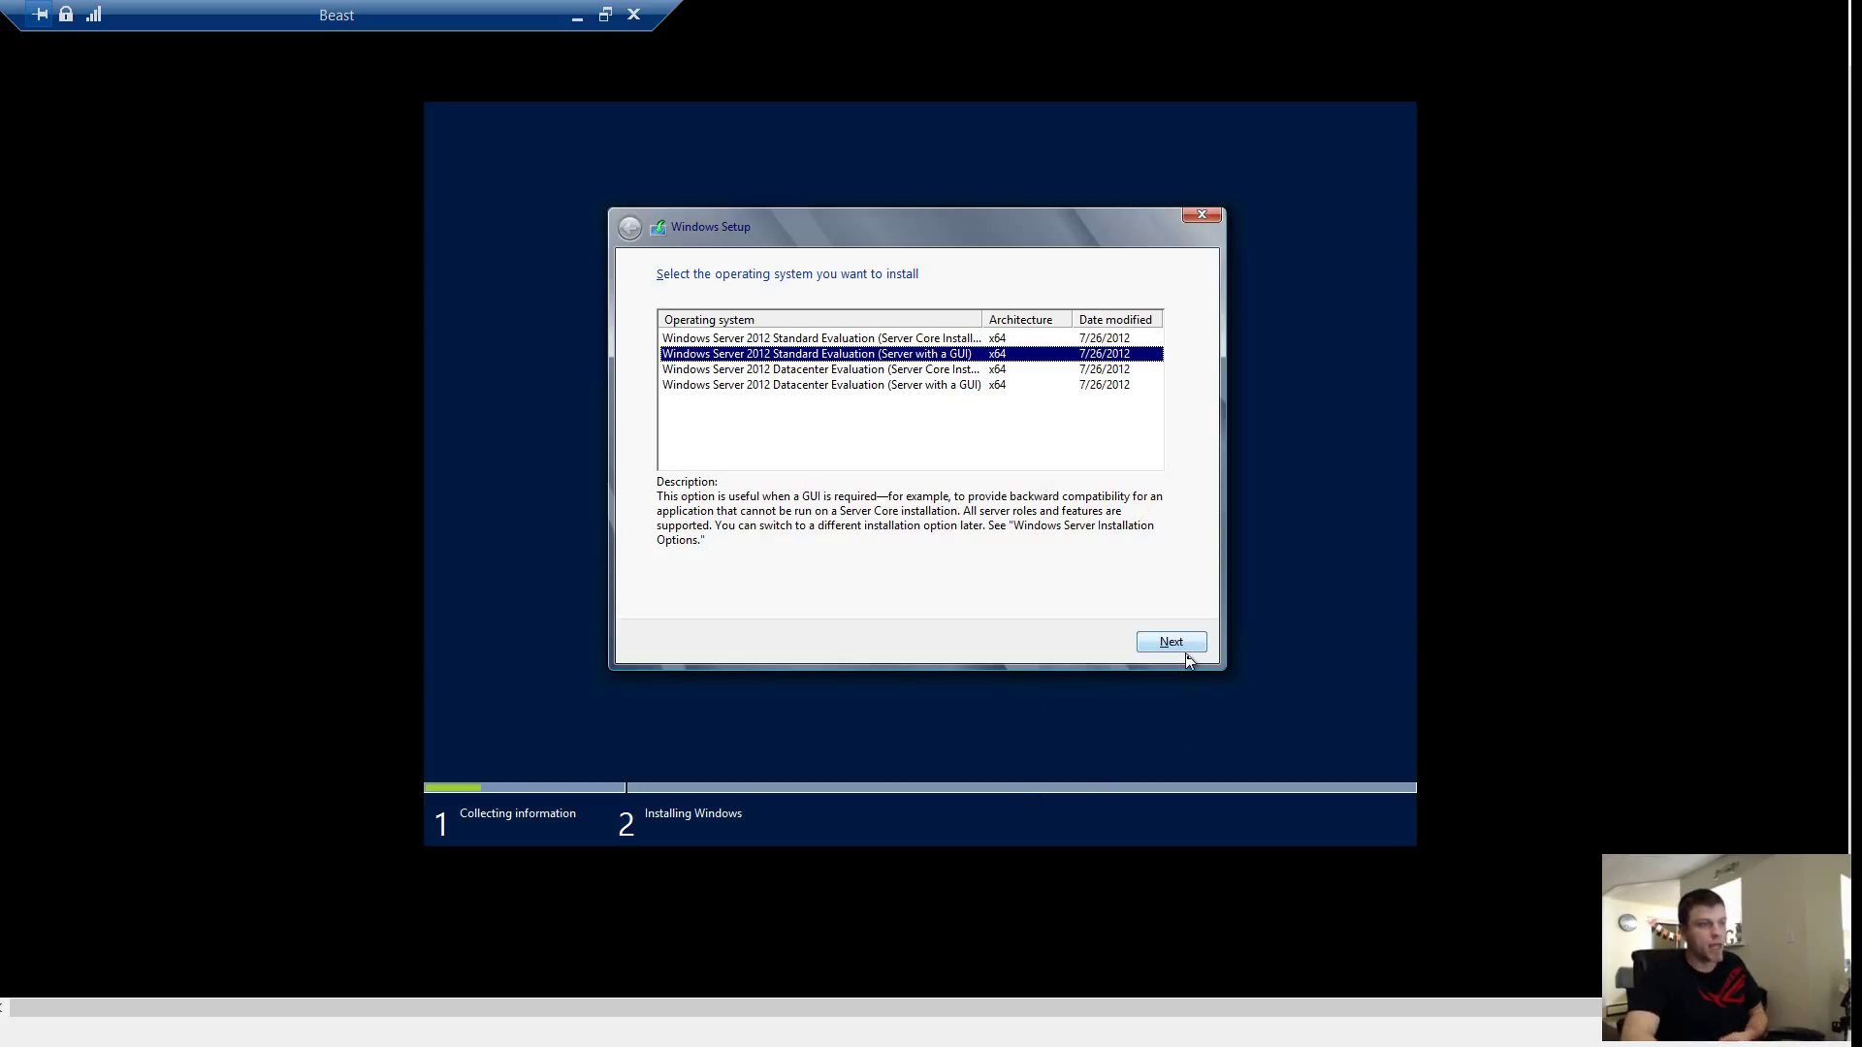
left_click(1172, 642)
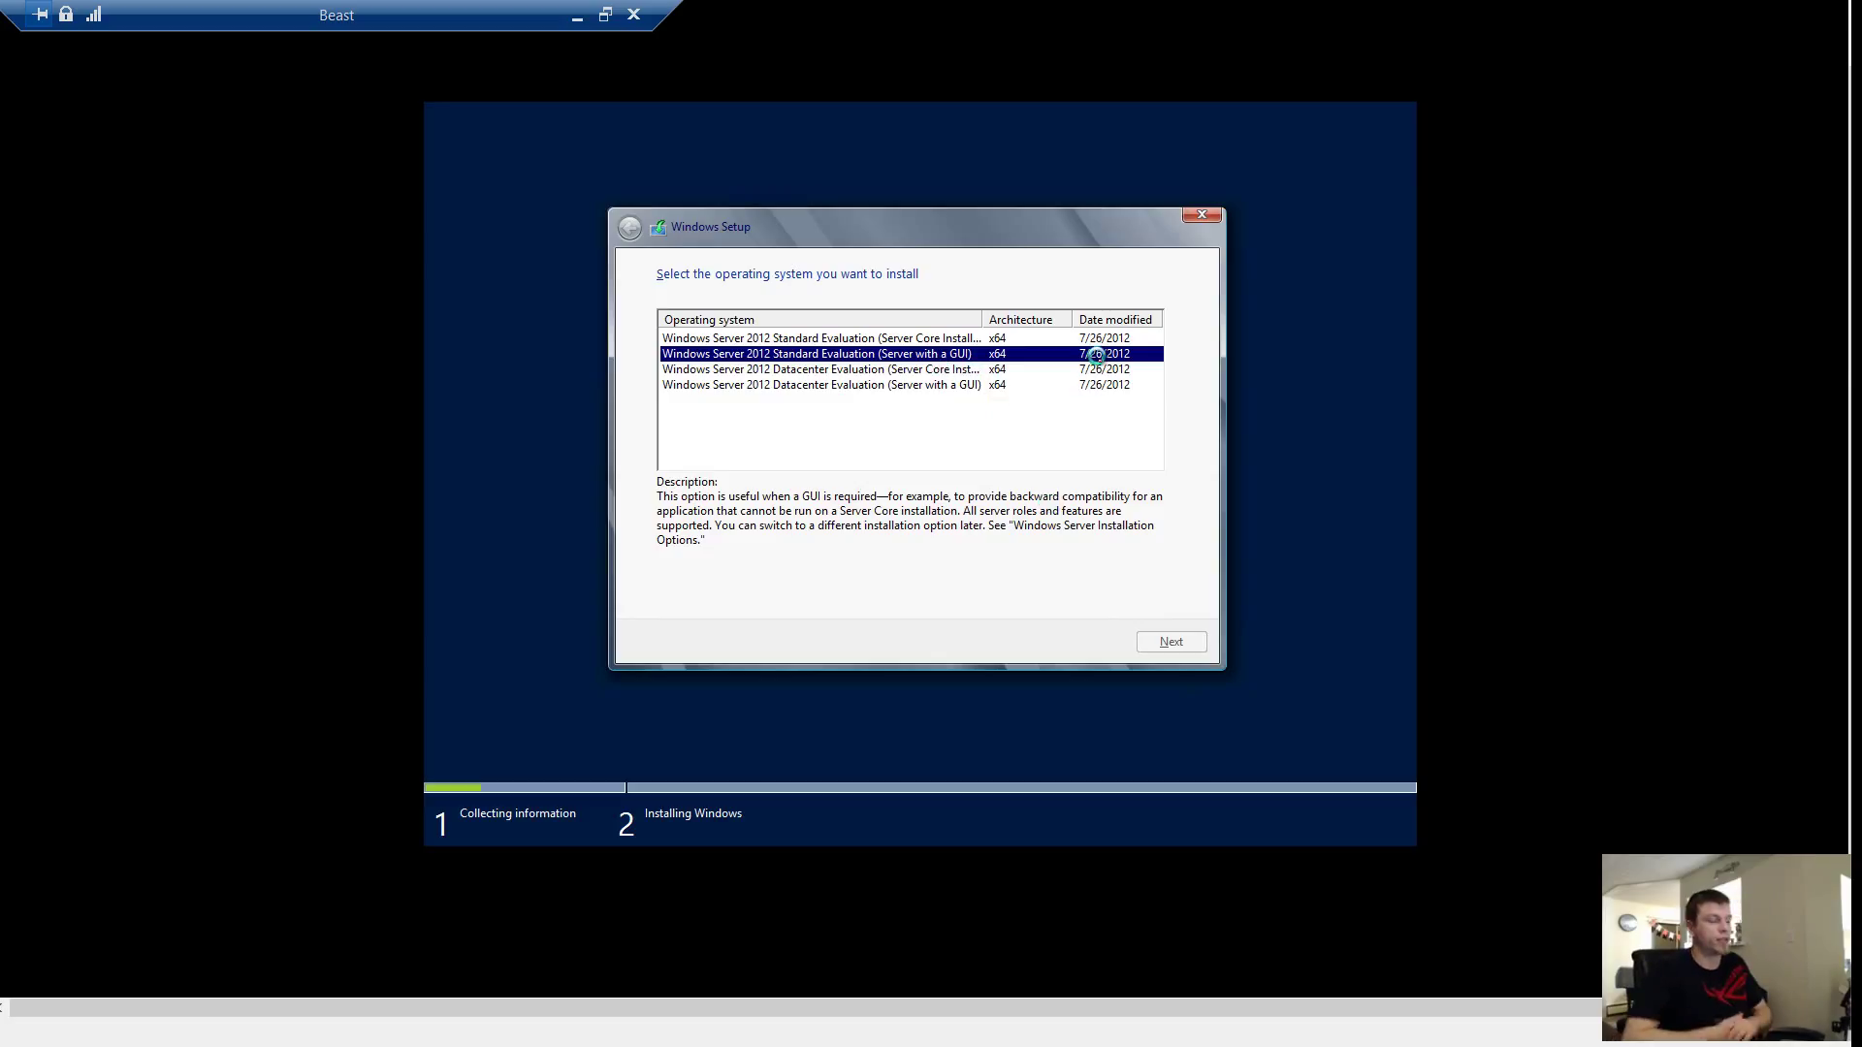
left_click(1167, 642)
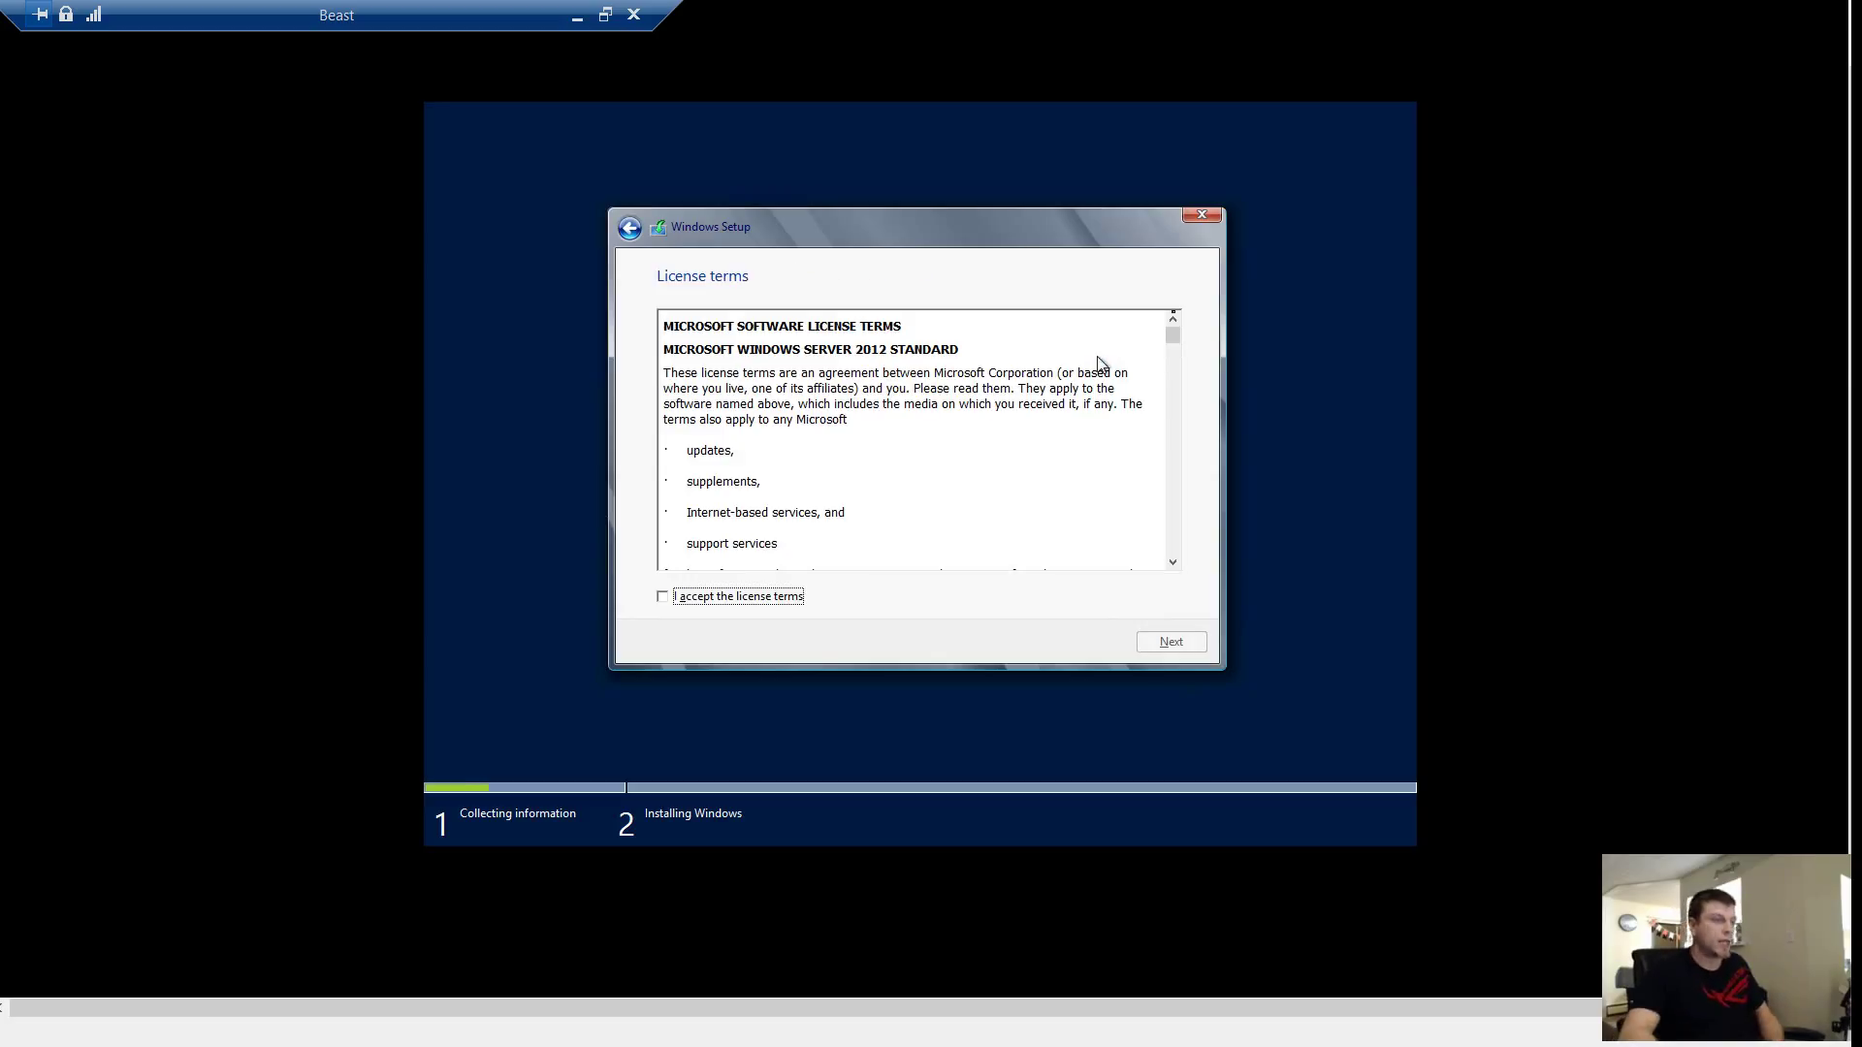
Step: Accept the license terms and continue to the installation type
left_click(663, 596)
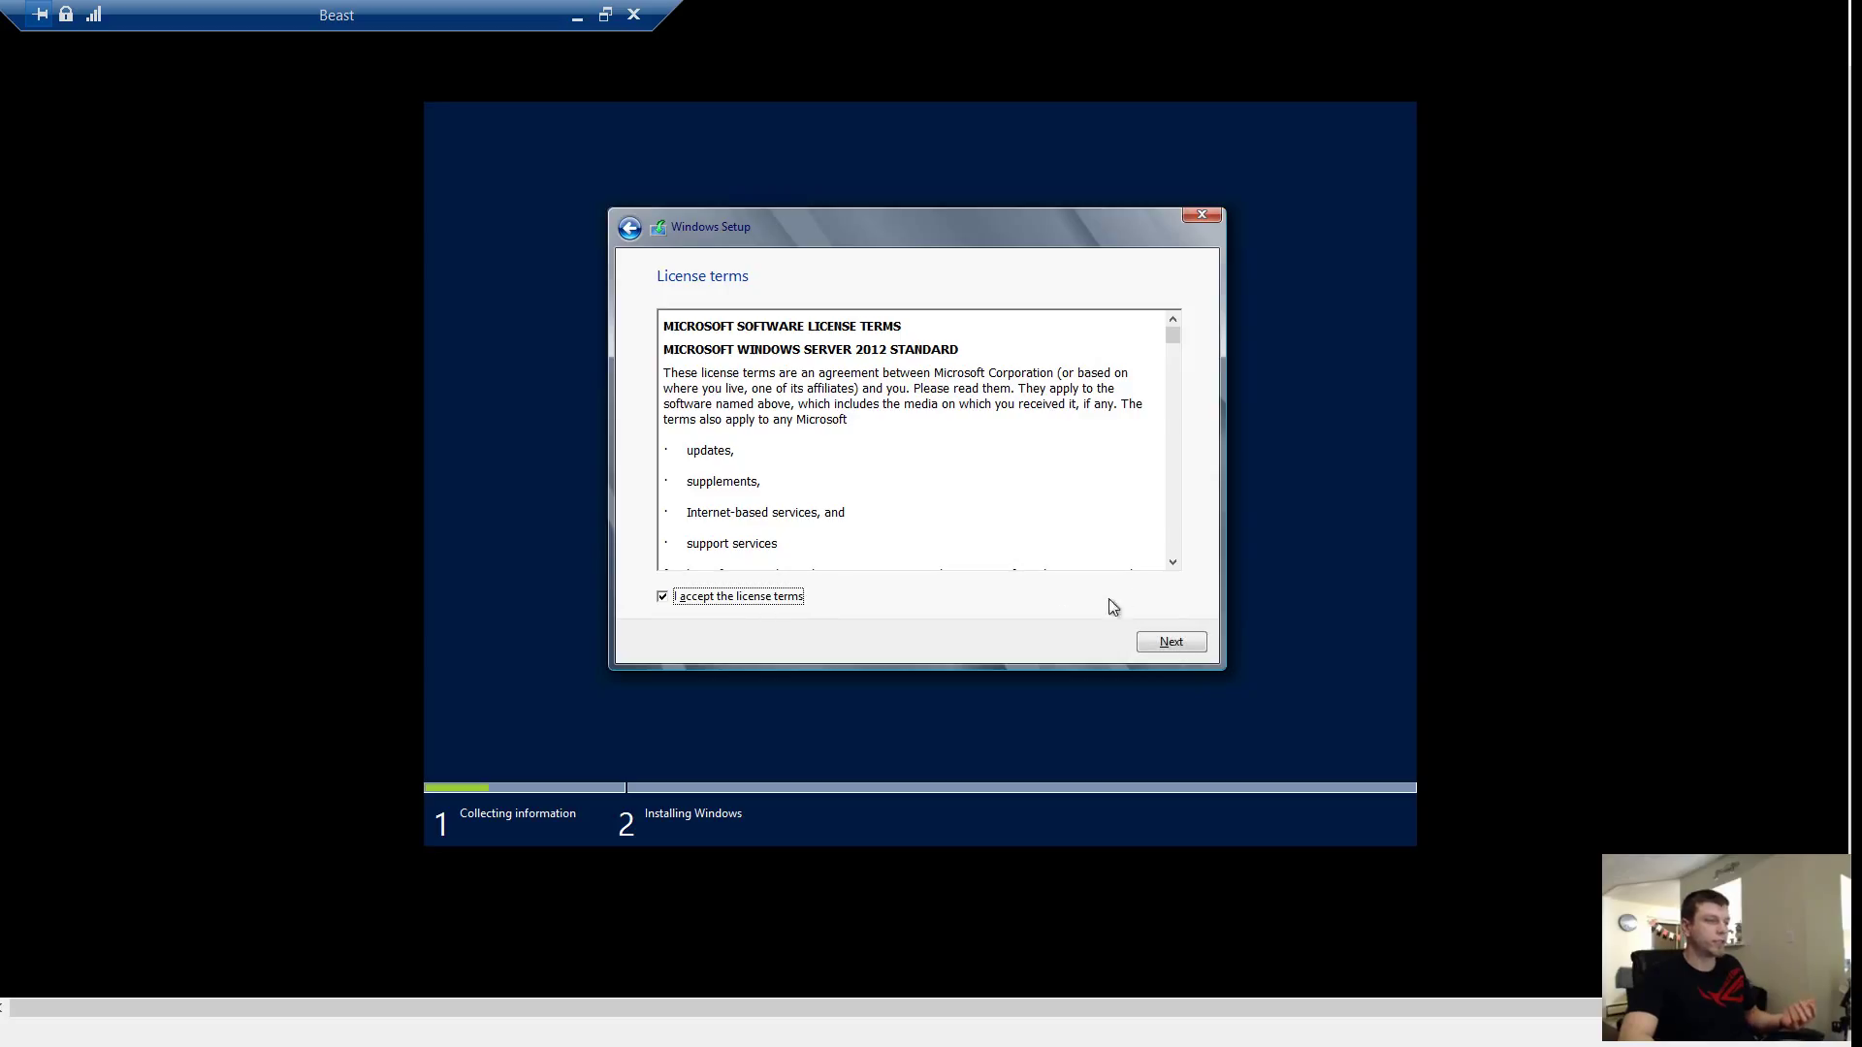
left_click(1170, 642)
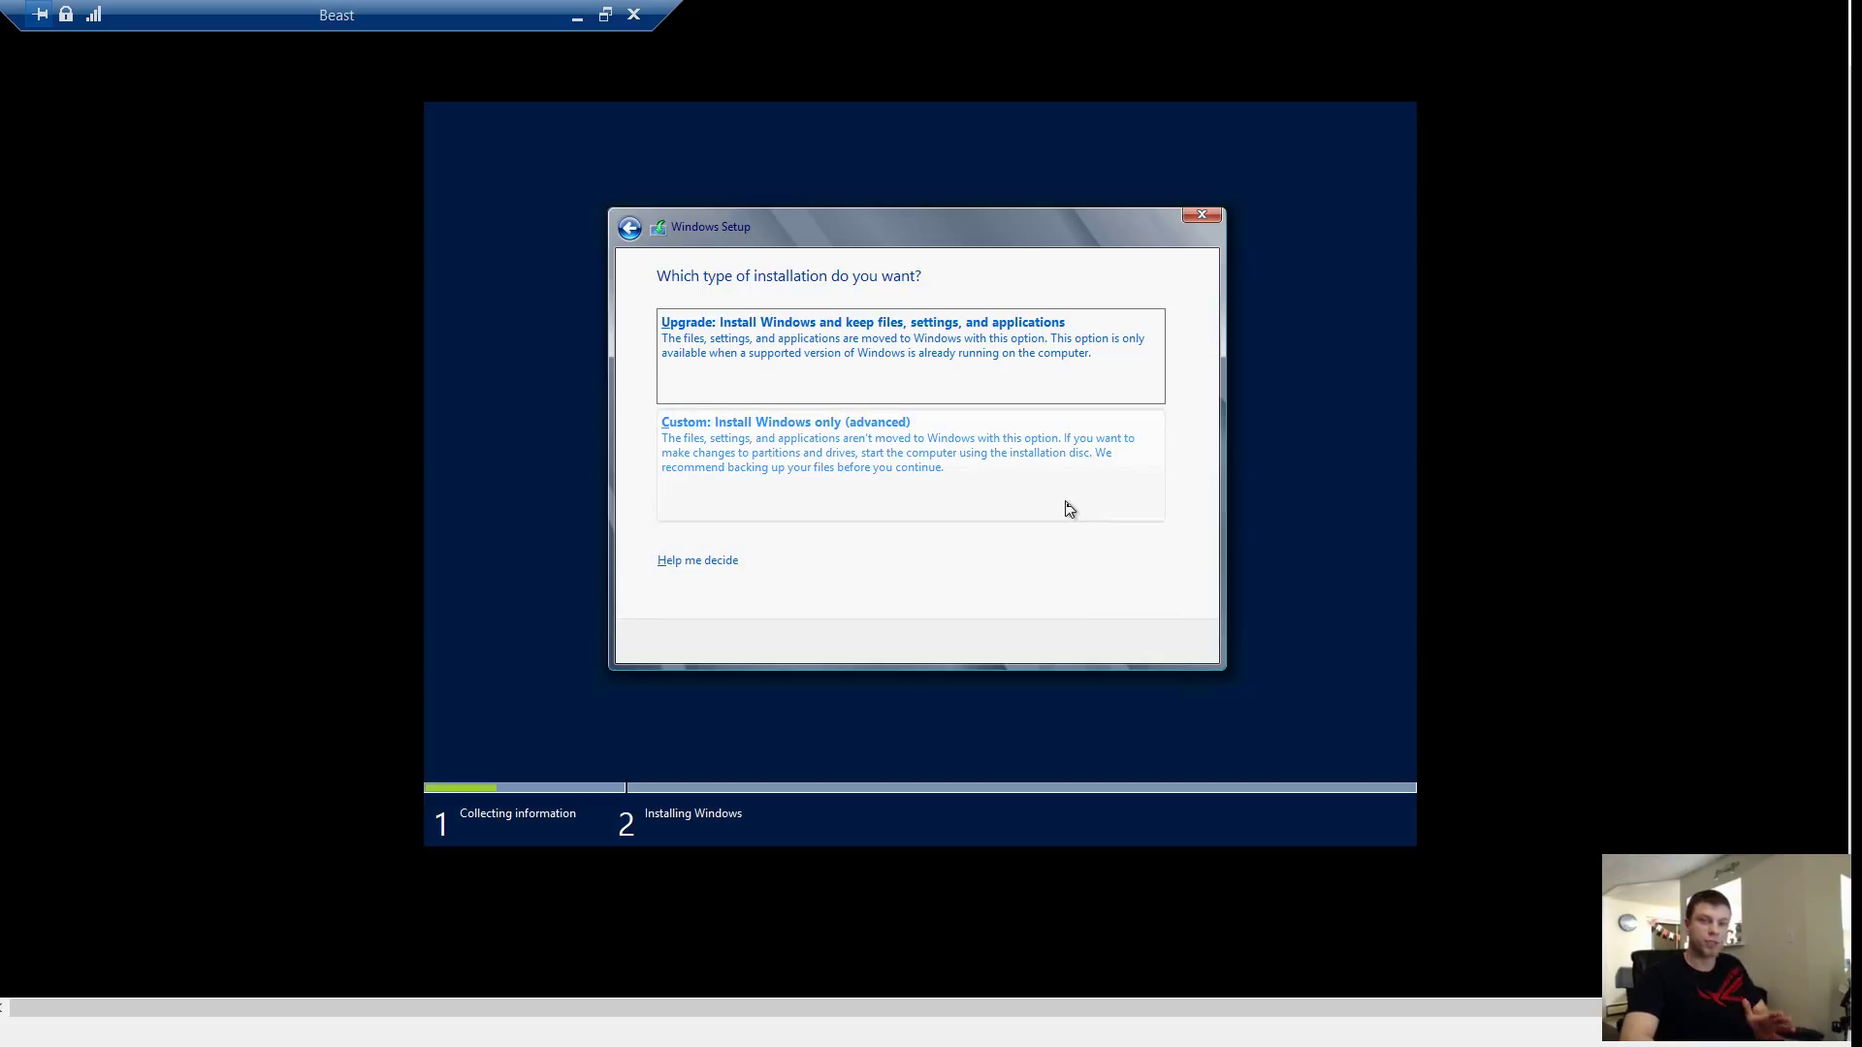
mouse_move(1061, 462)
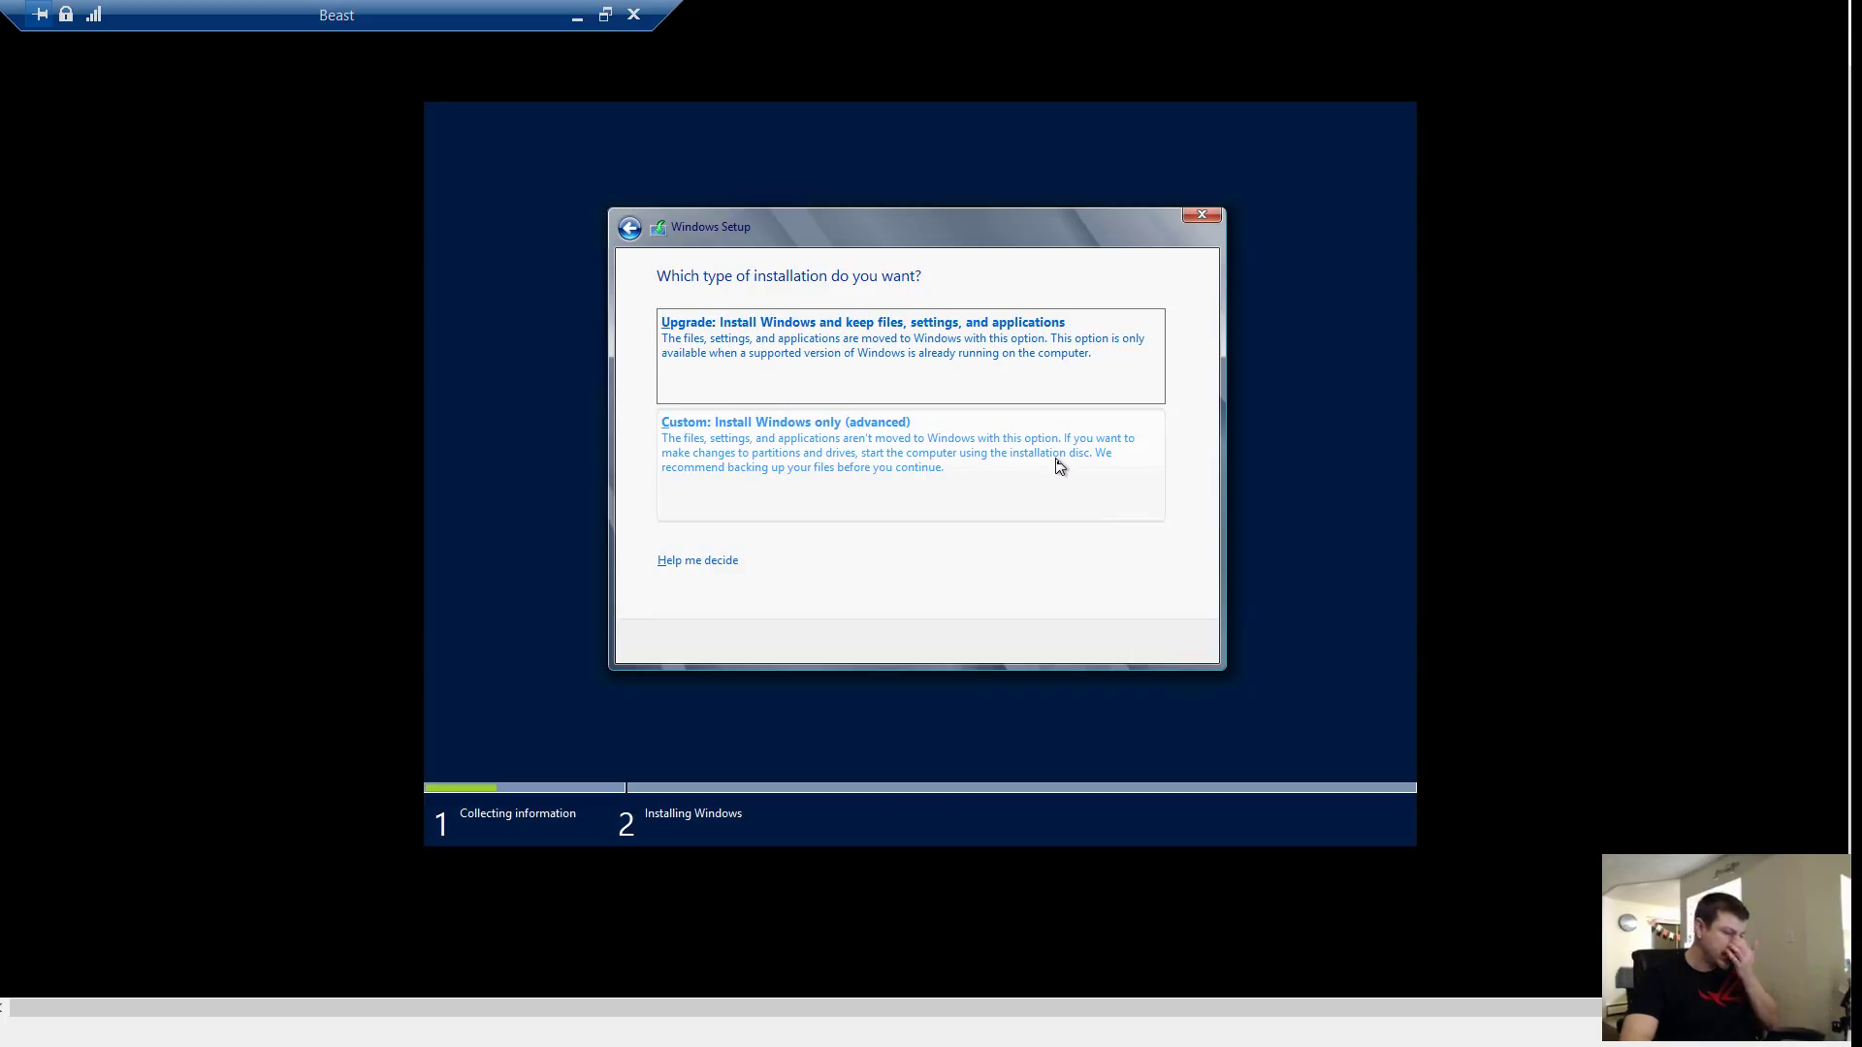
mouse_move(1061, 498)
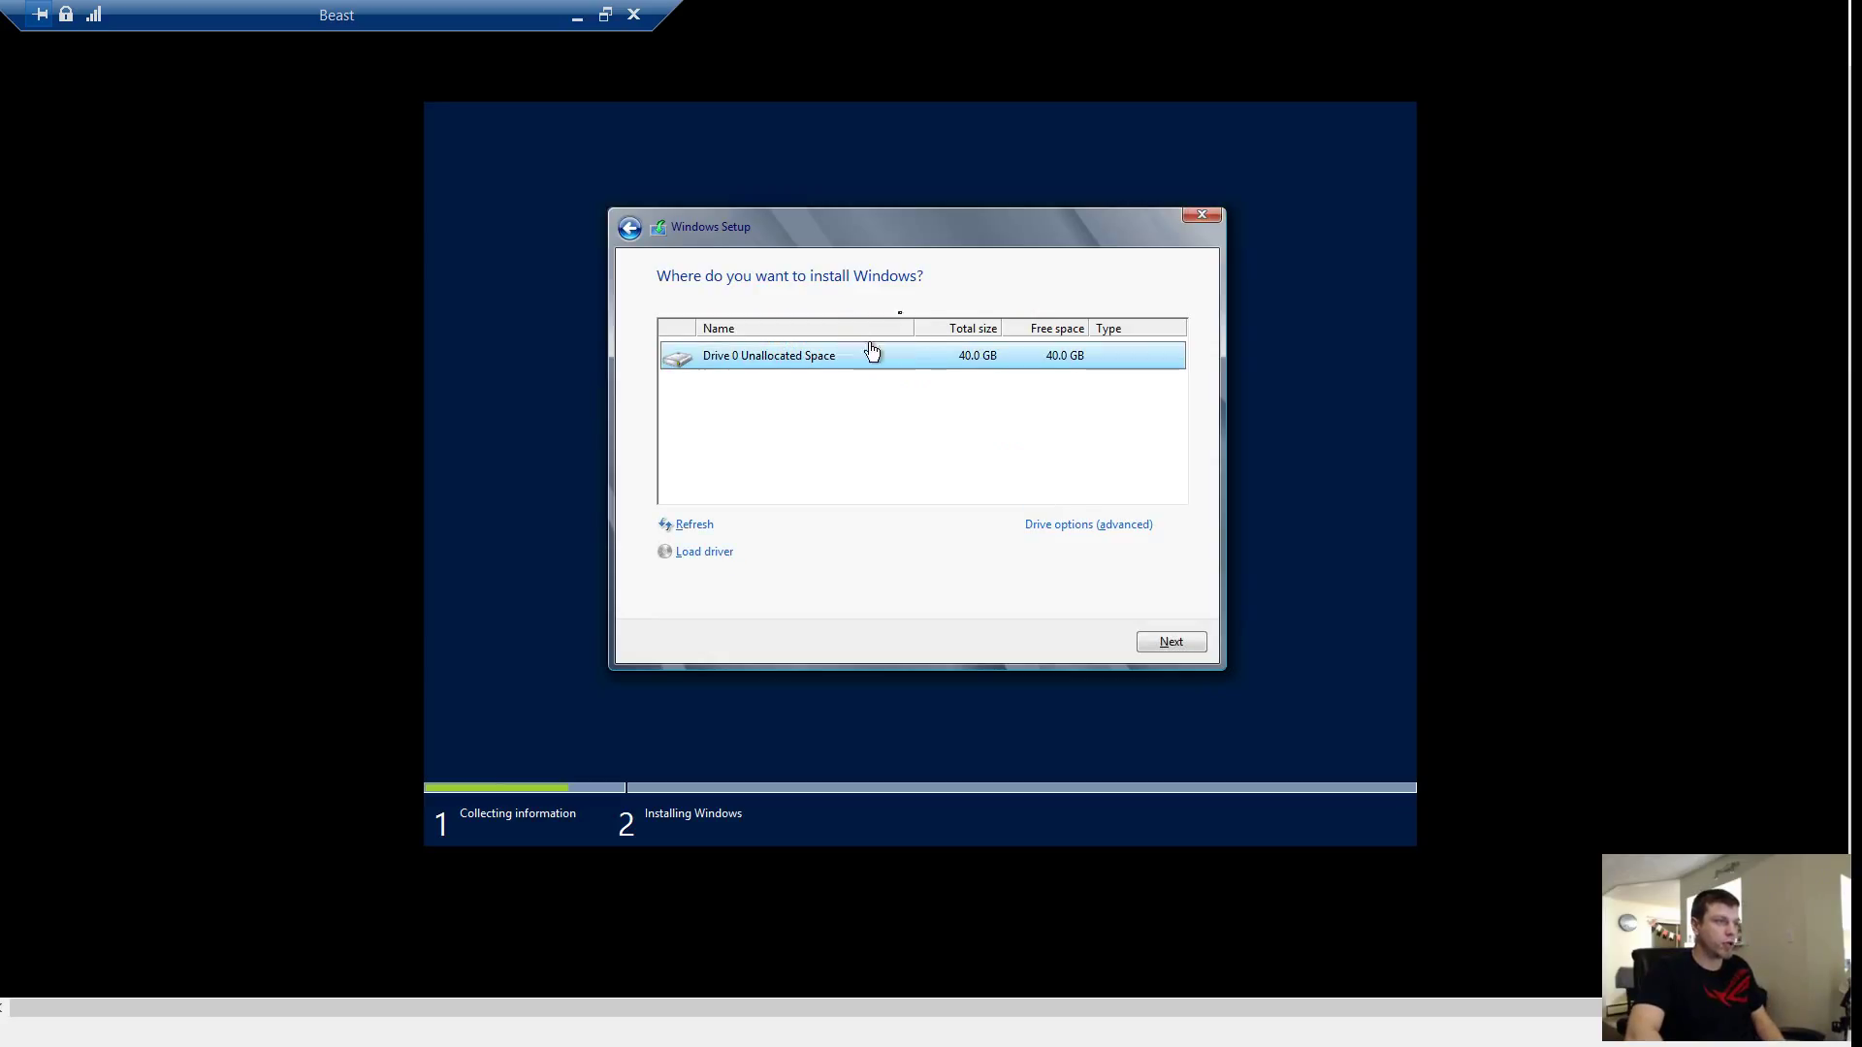
mouse_move(1150, 580)
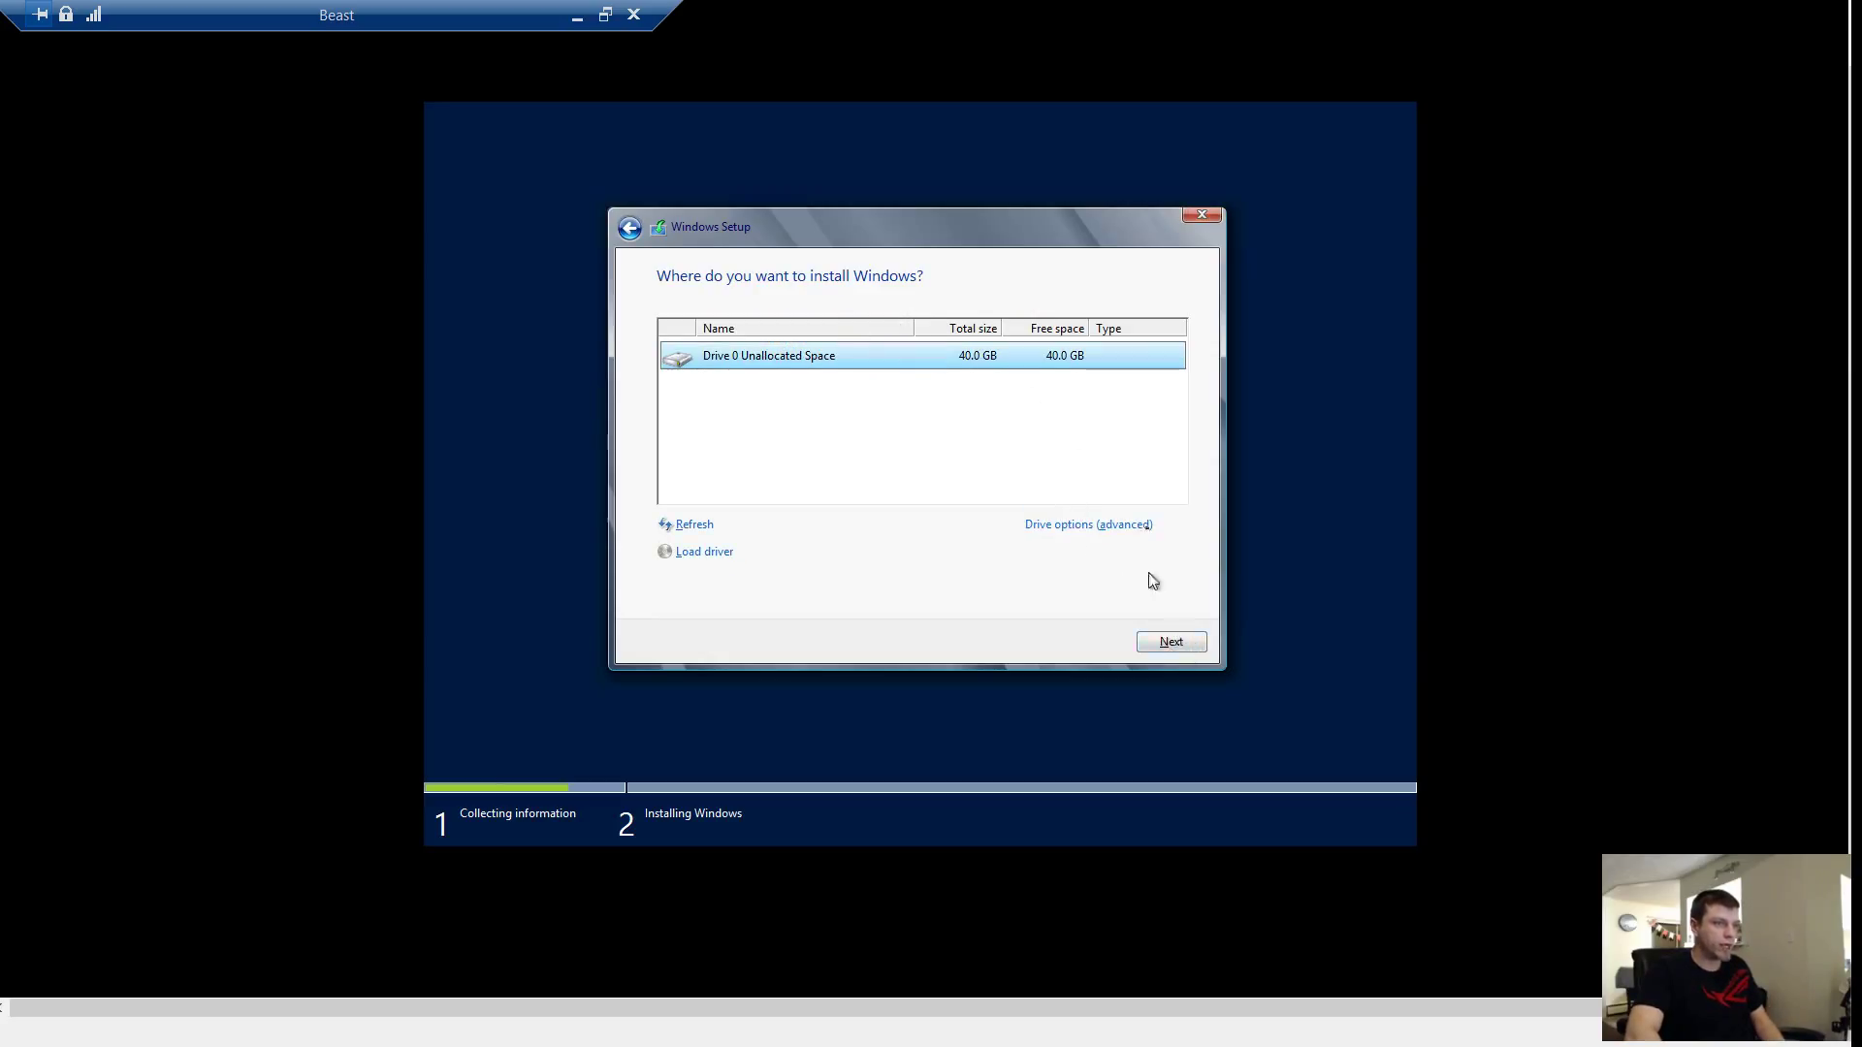
Step: Prepare the drive with advanced options and install onto Drive 0 Partition 2
left_click(1088, 524)
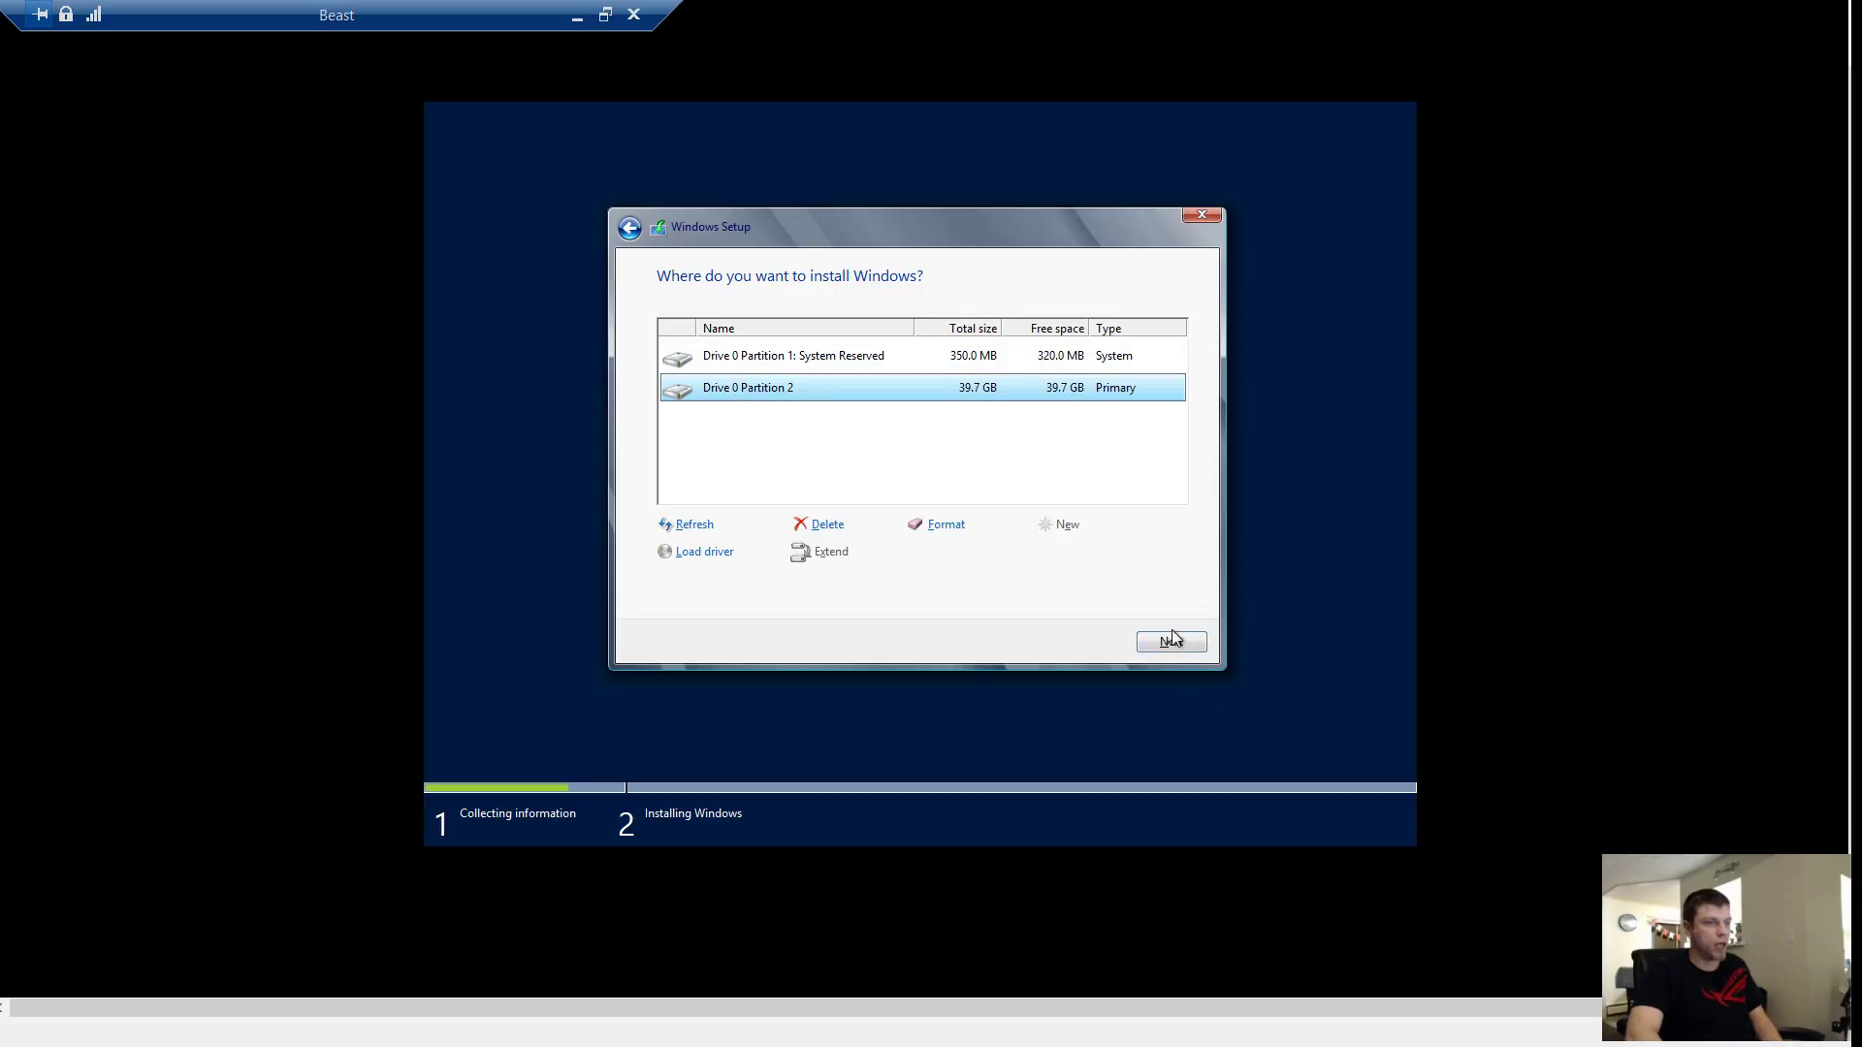
left_click(1170, 642)
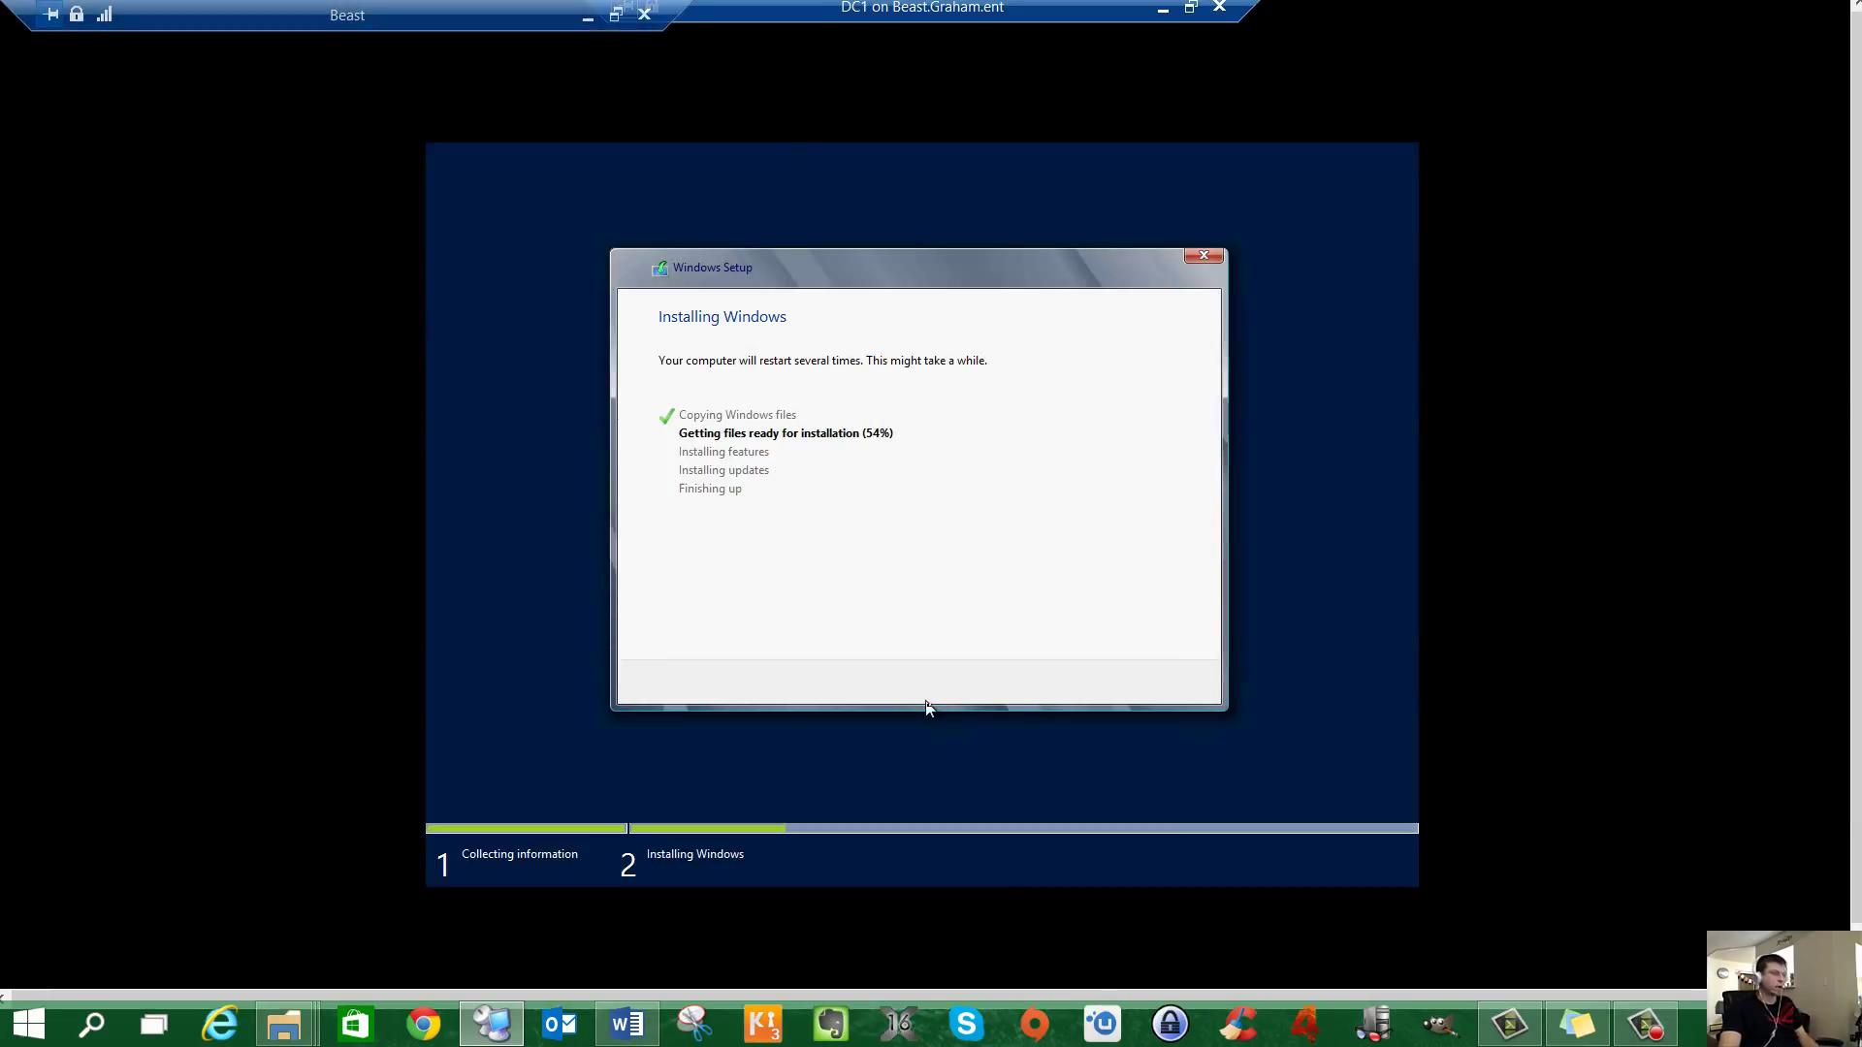
mouse_move(750, 680)
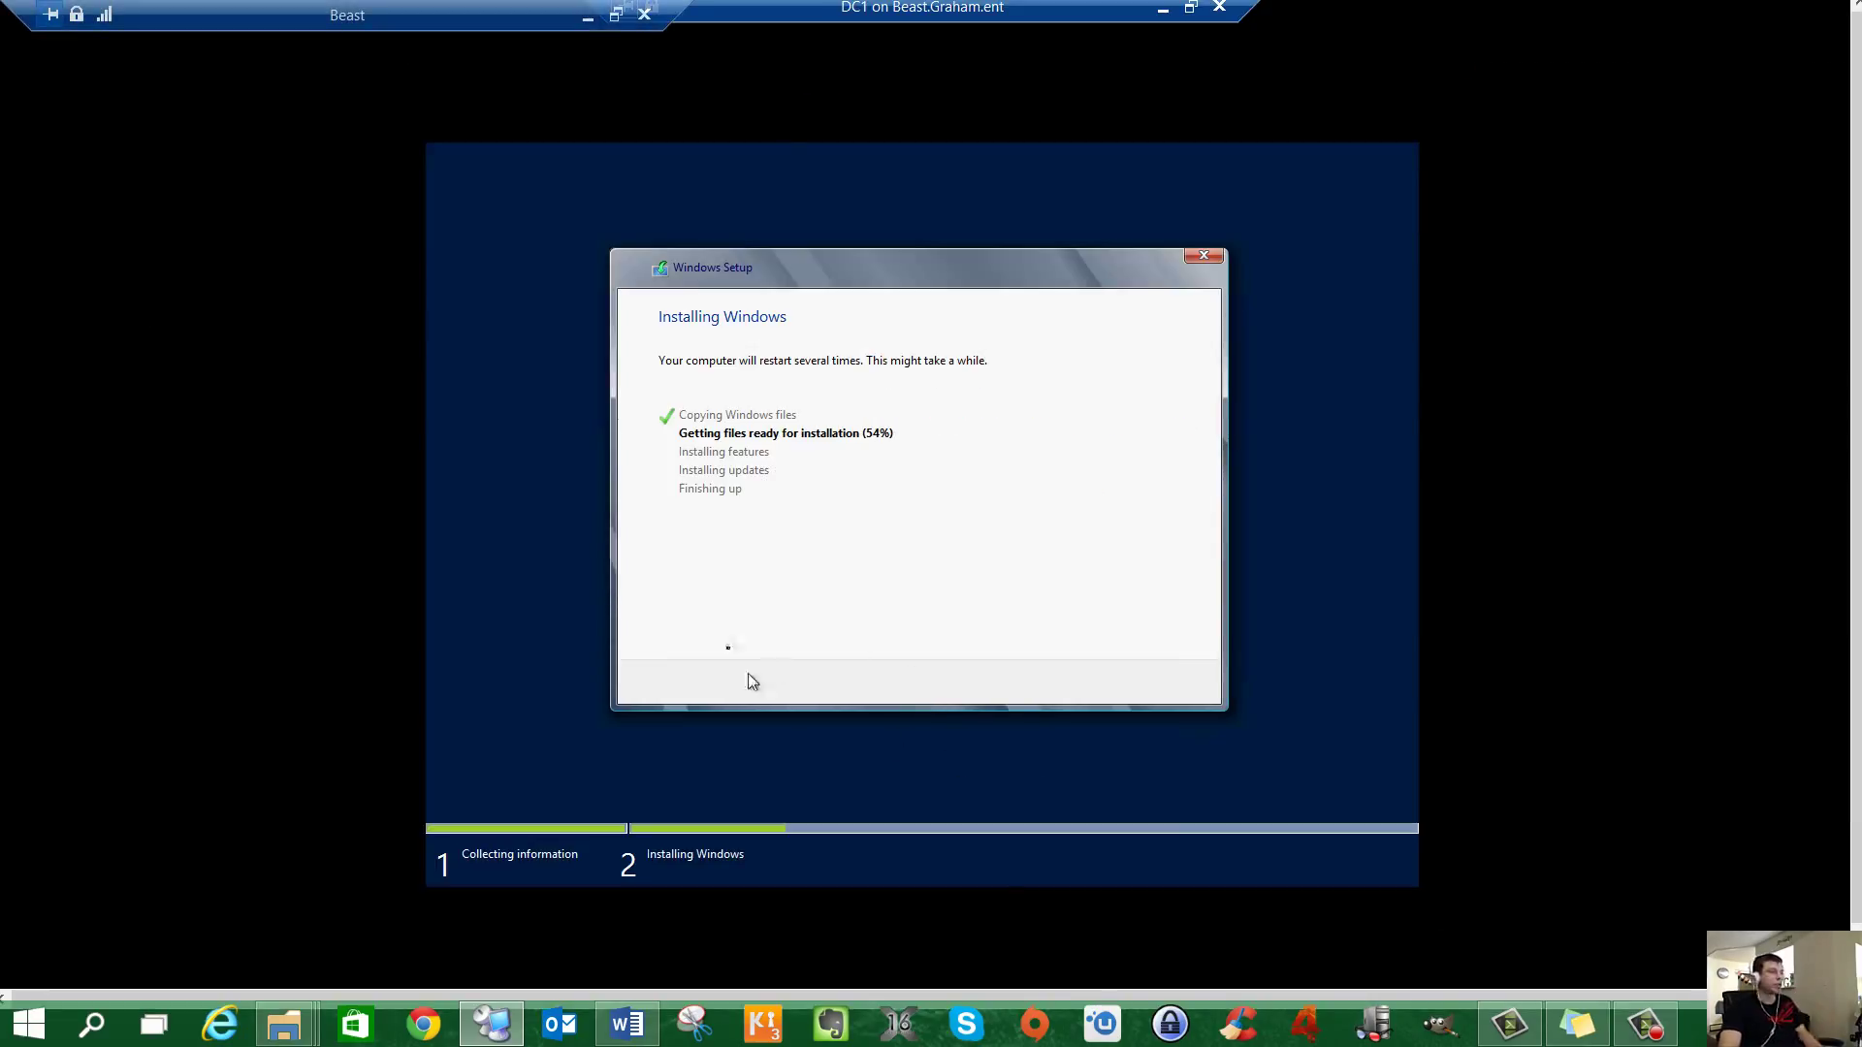
mouse_move(431, 685)
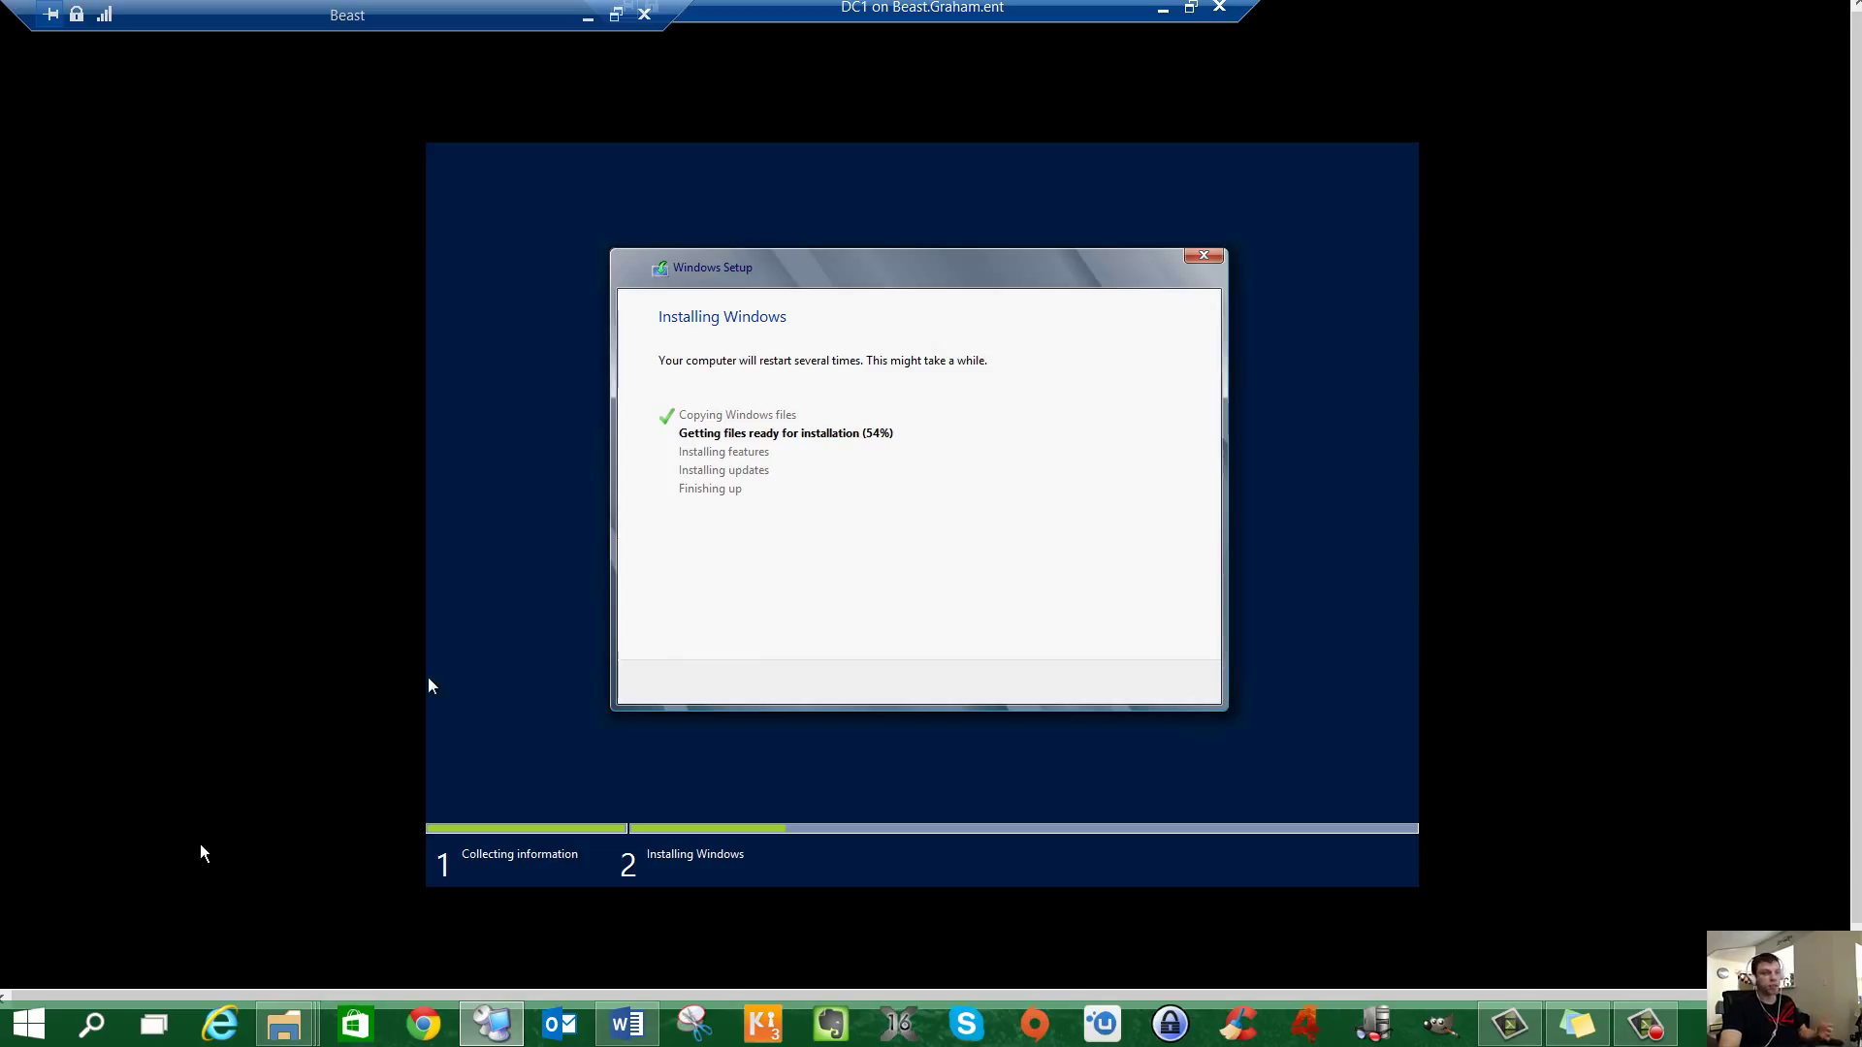
mouse_move(880, 444)
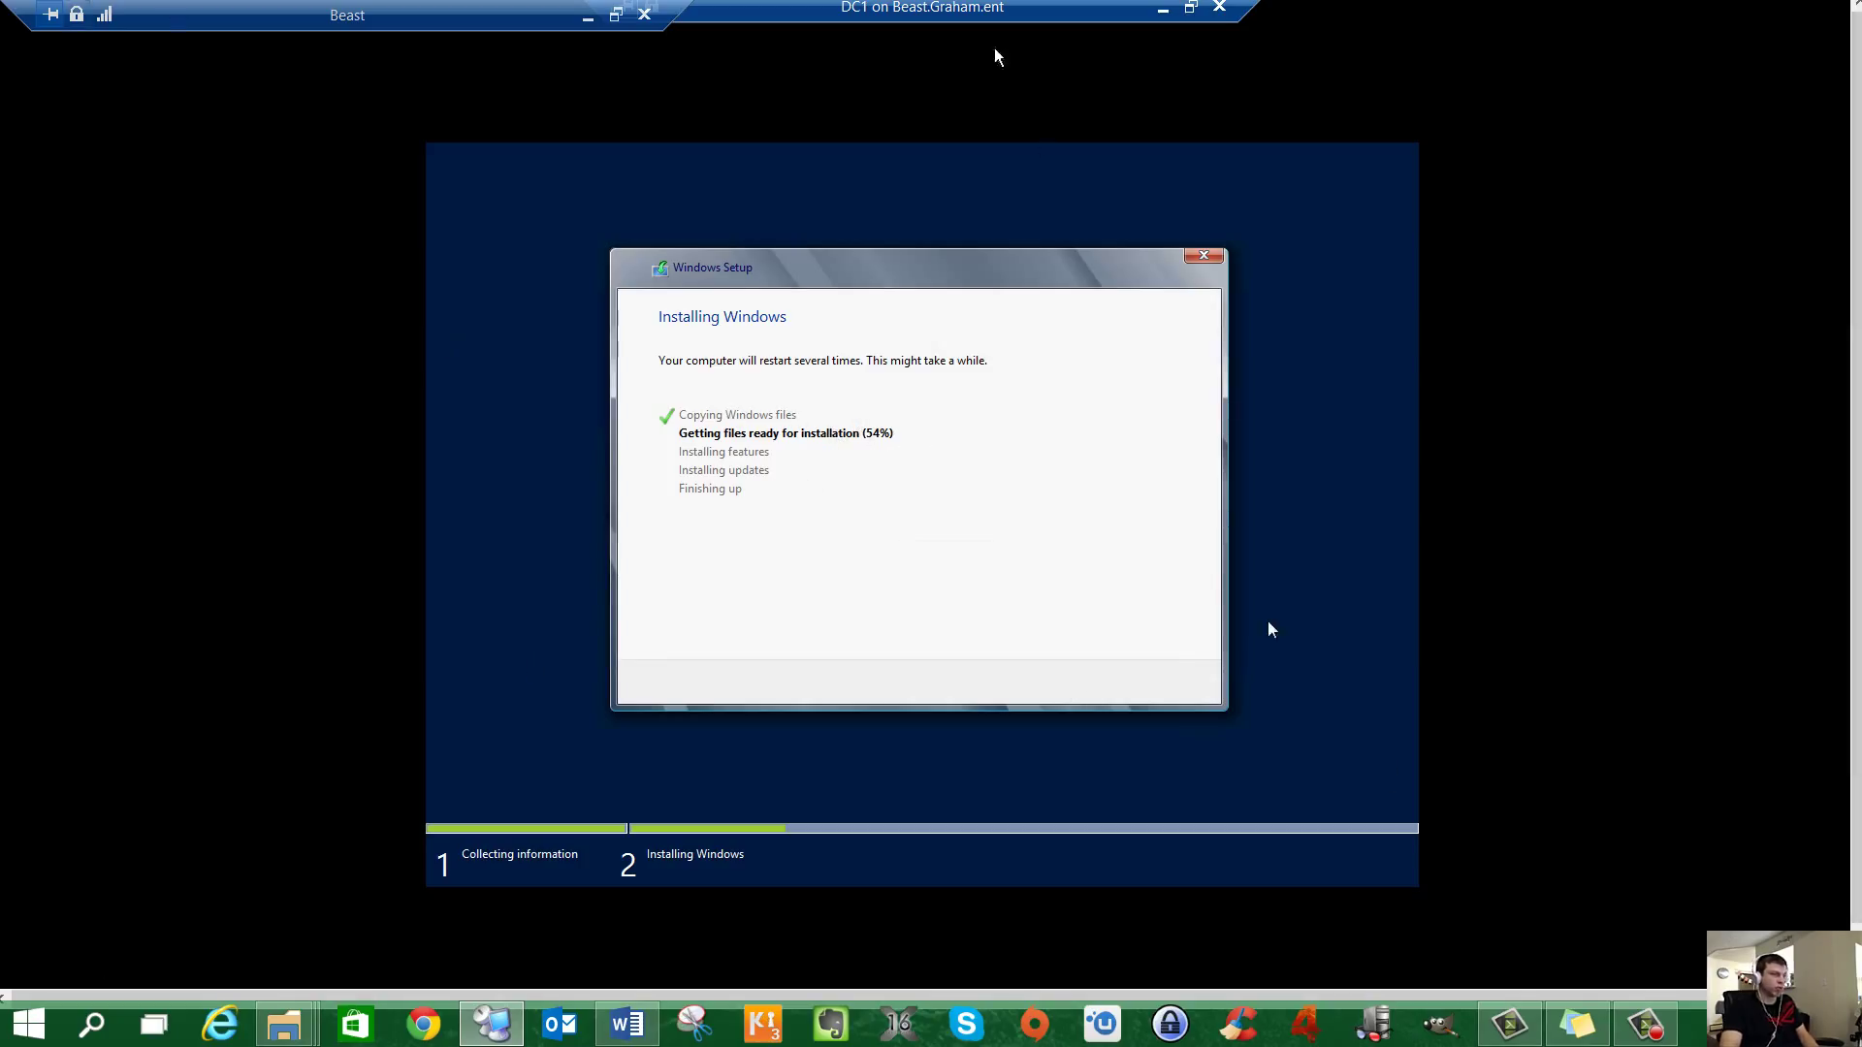
mouse_move(433, 369)
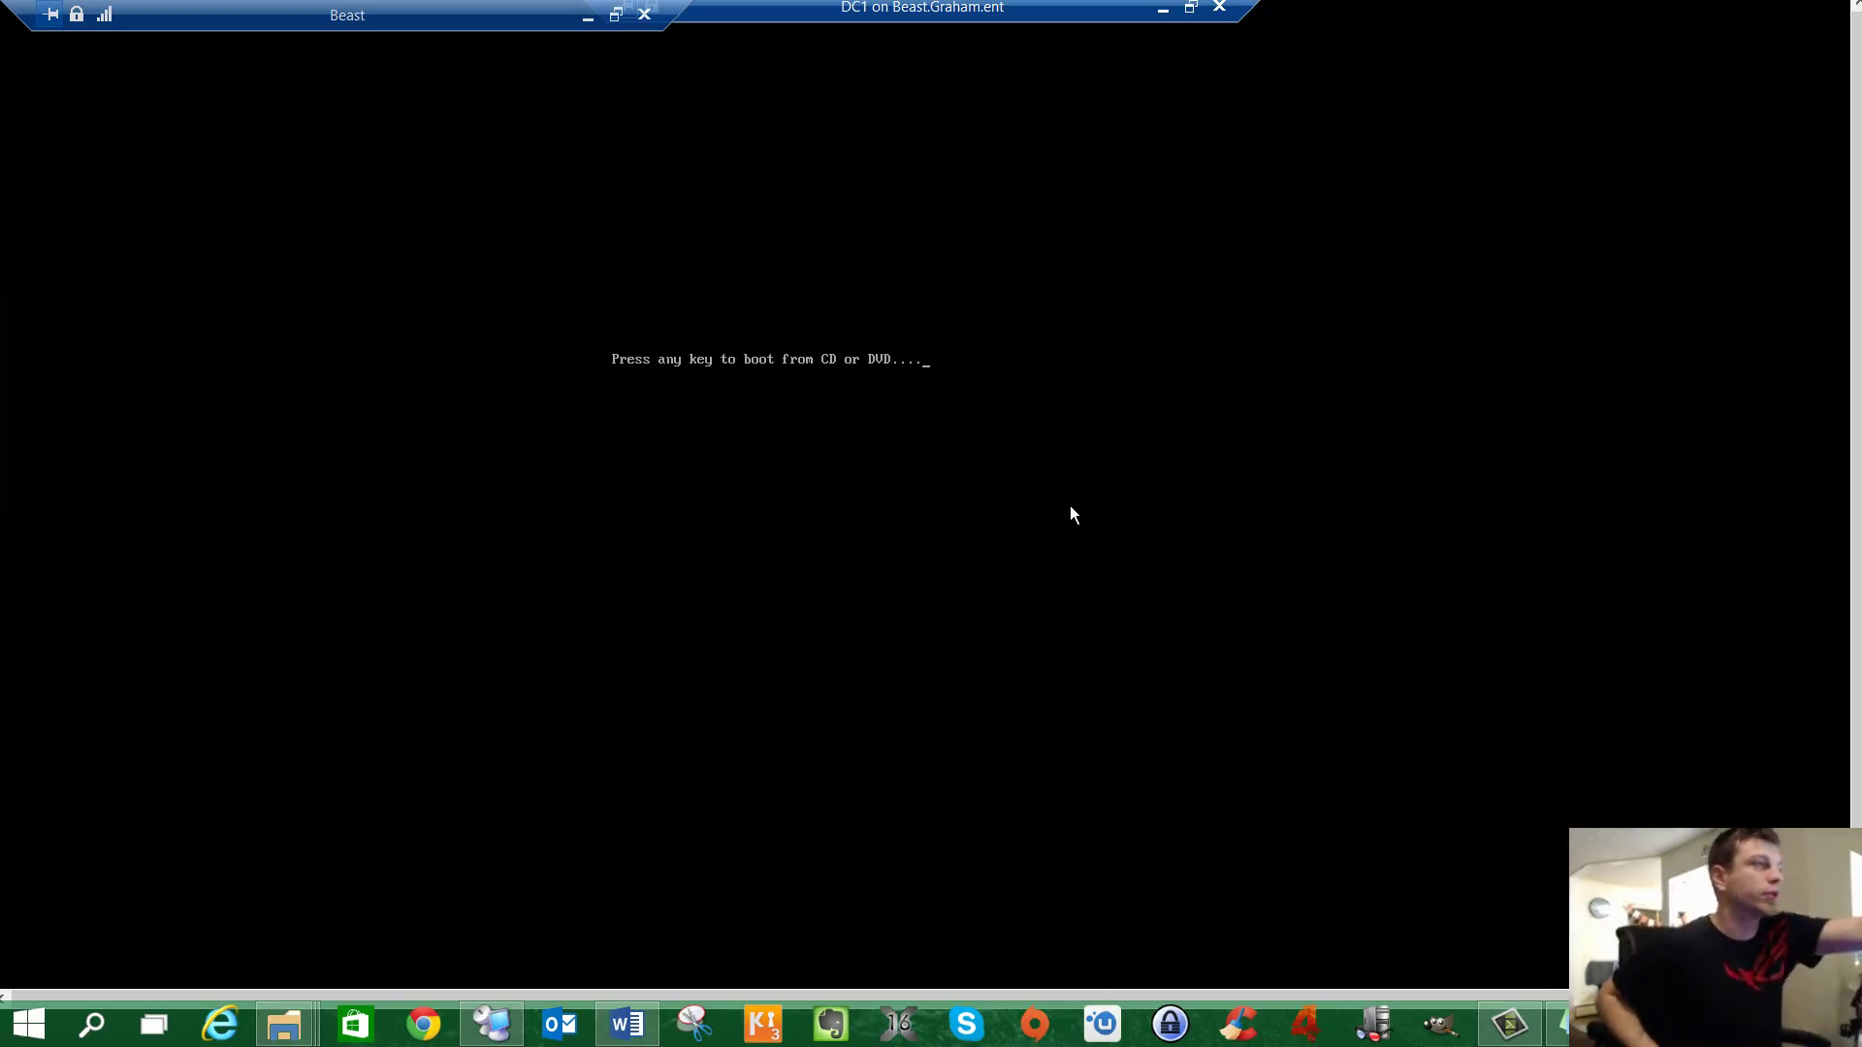
Step: Let DC1 restart from its disk and finish installing up to the Administrator password screen
key("enter")
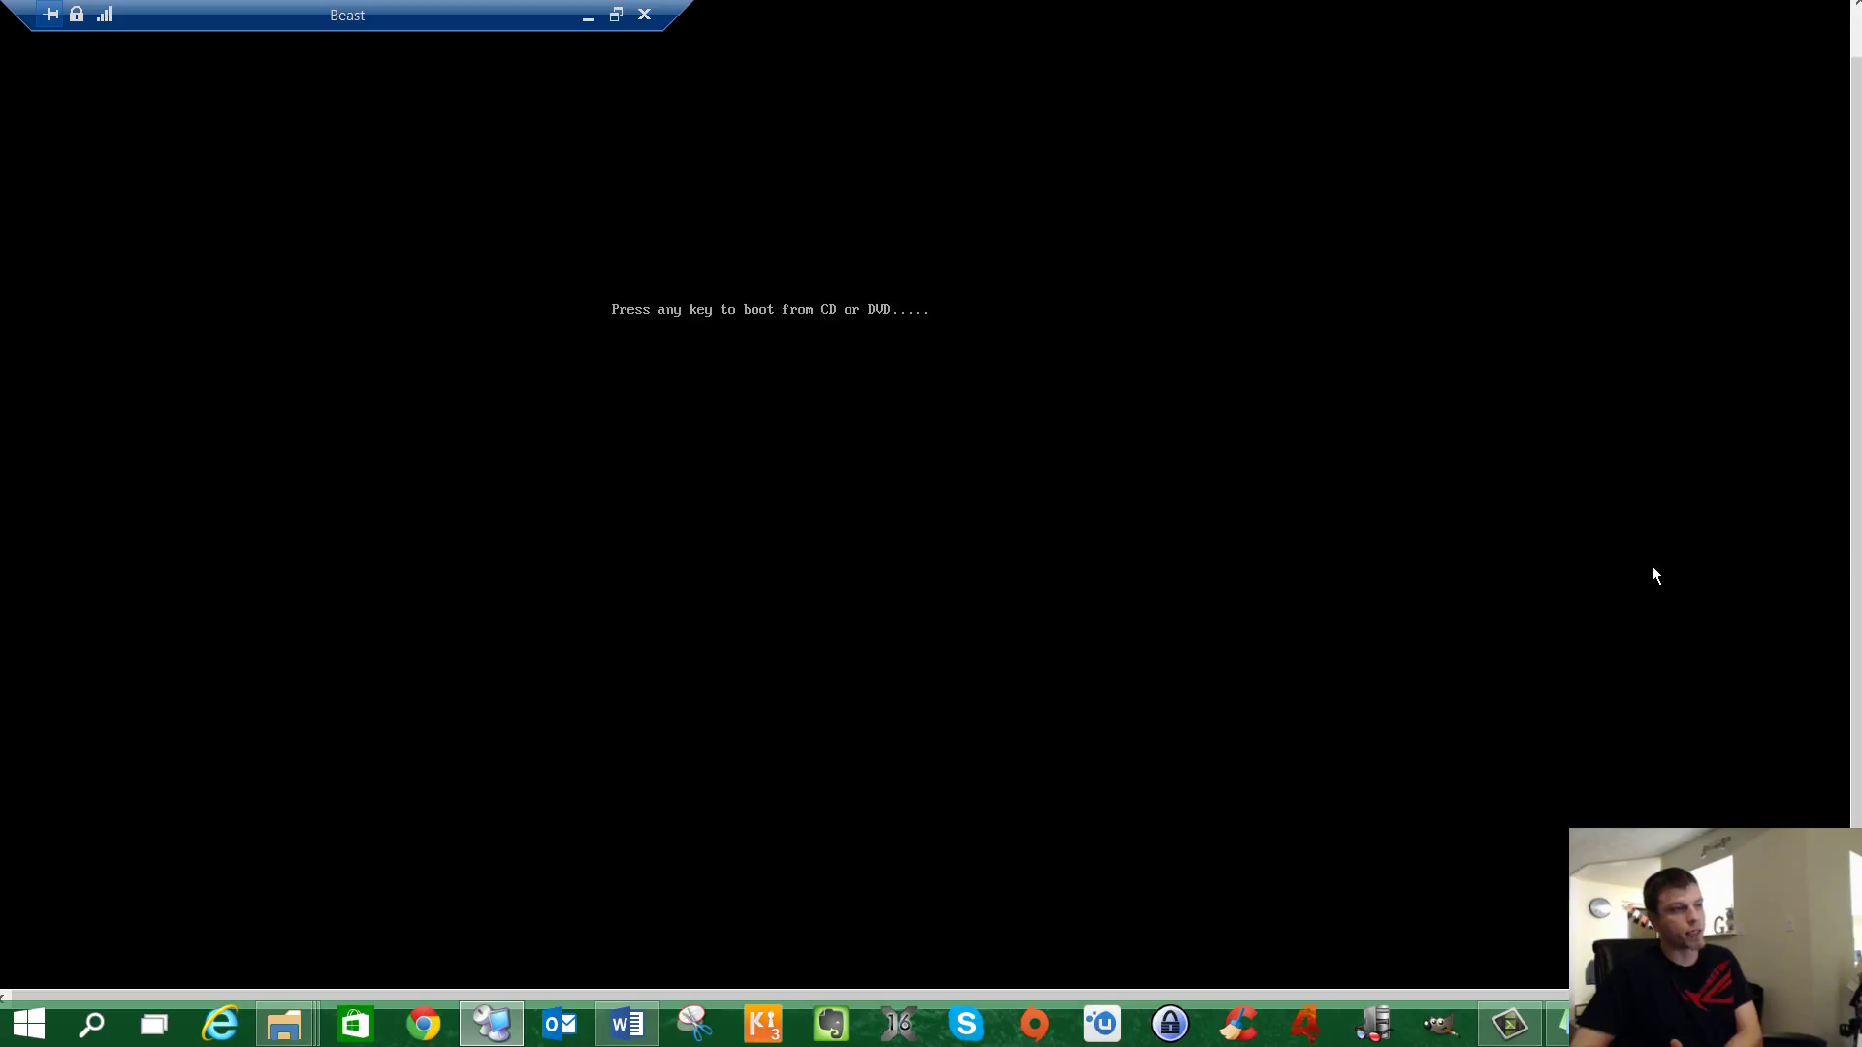
key("enter")
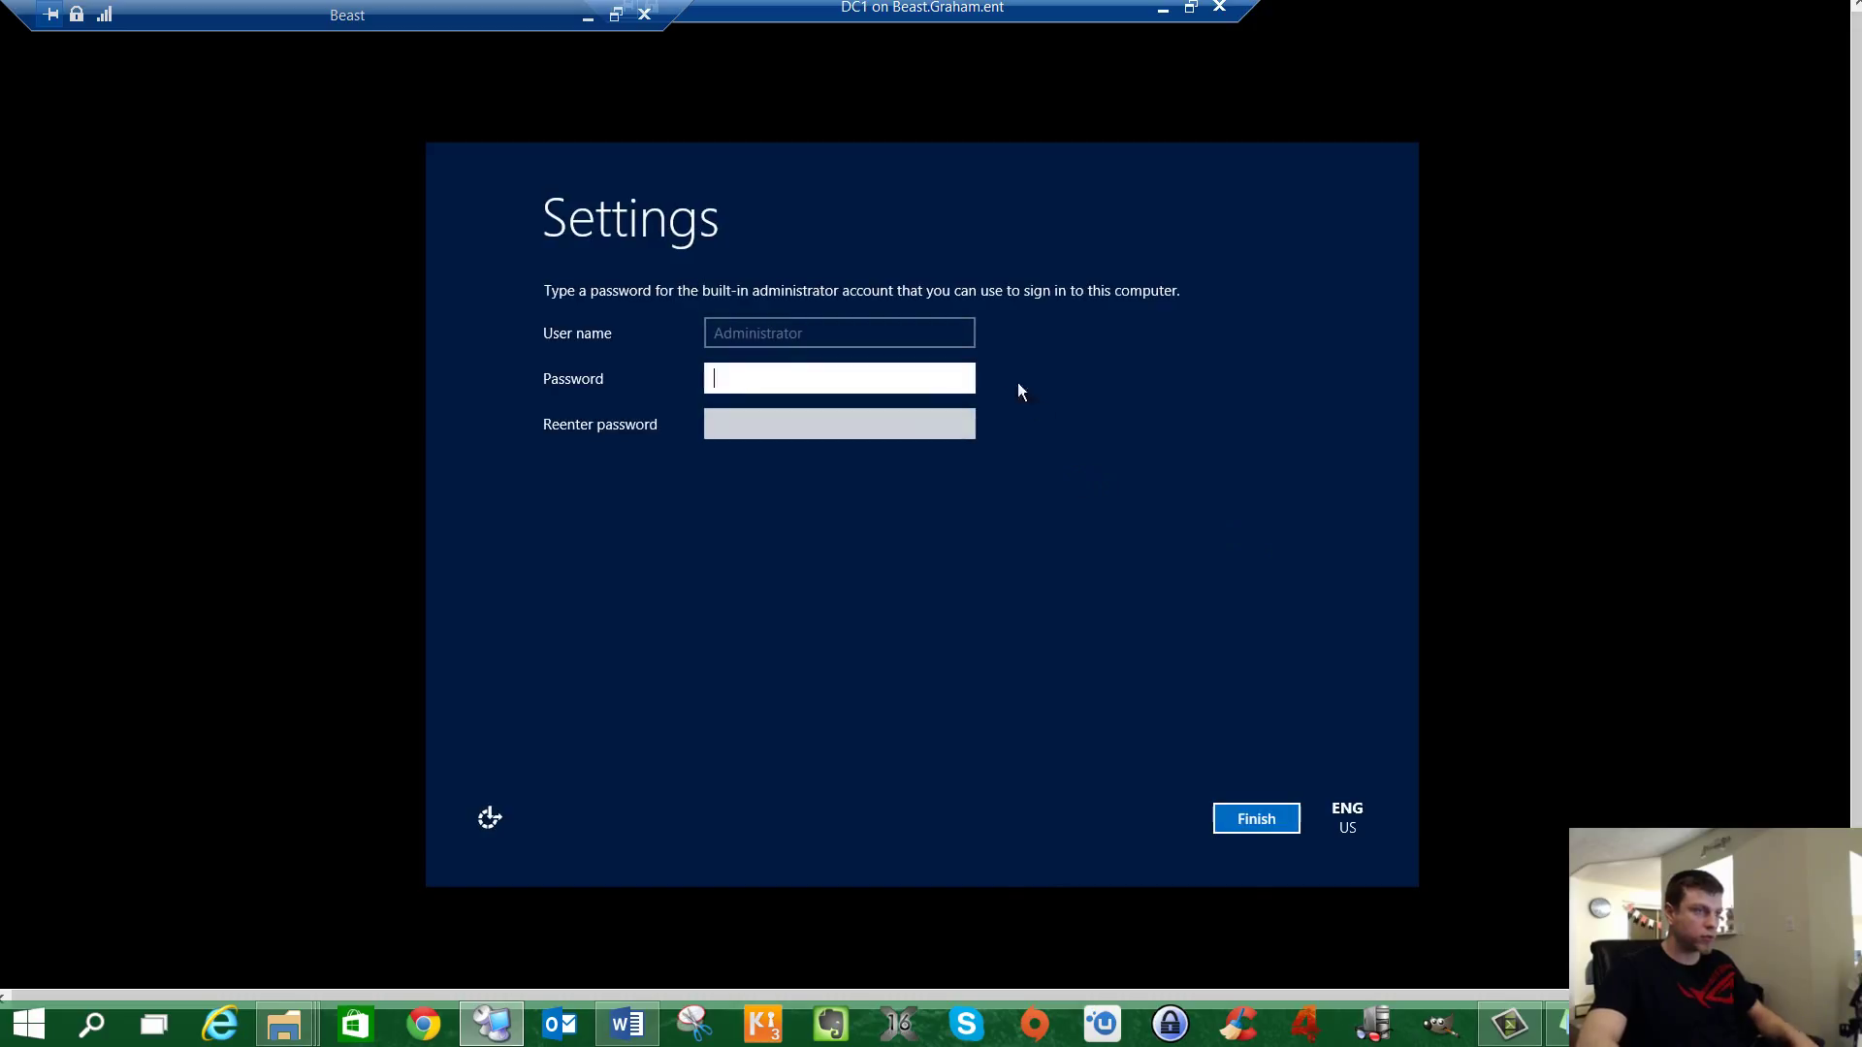
mouse_move(958, 382)
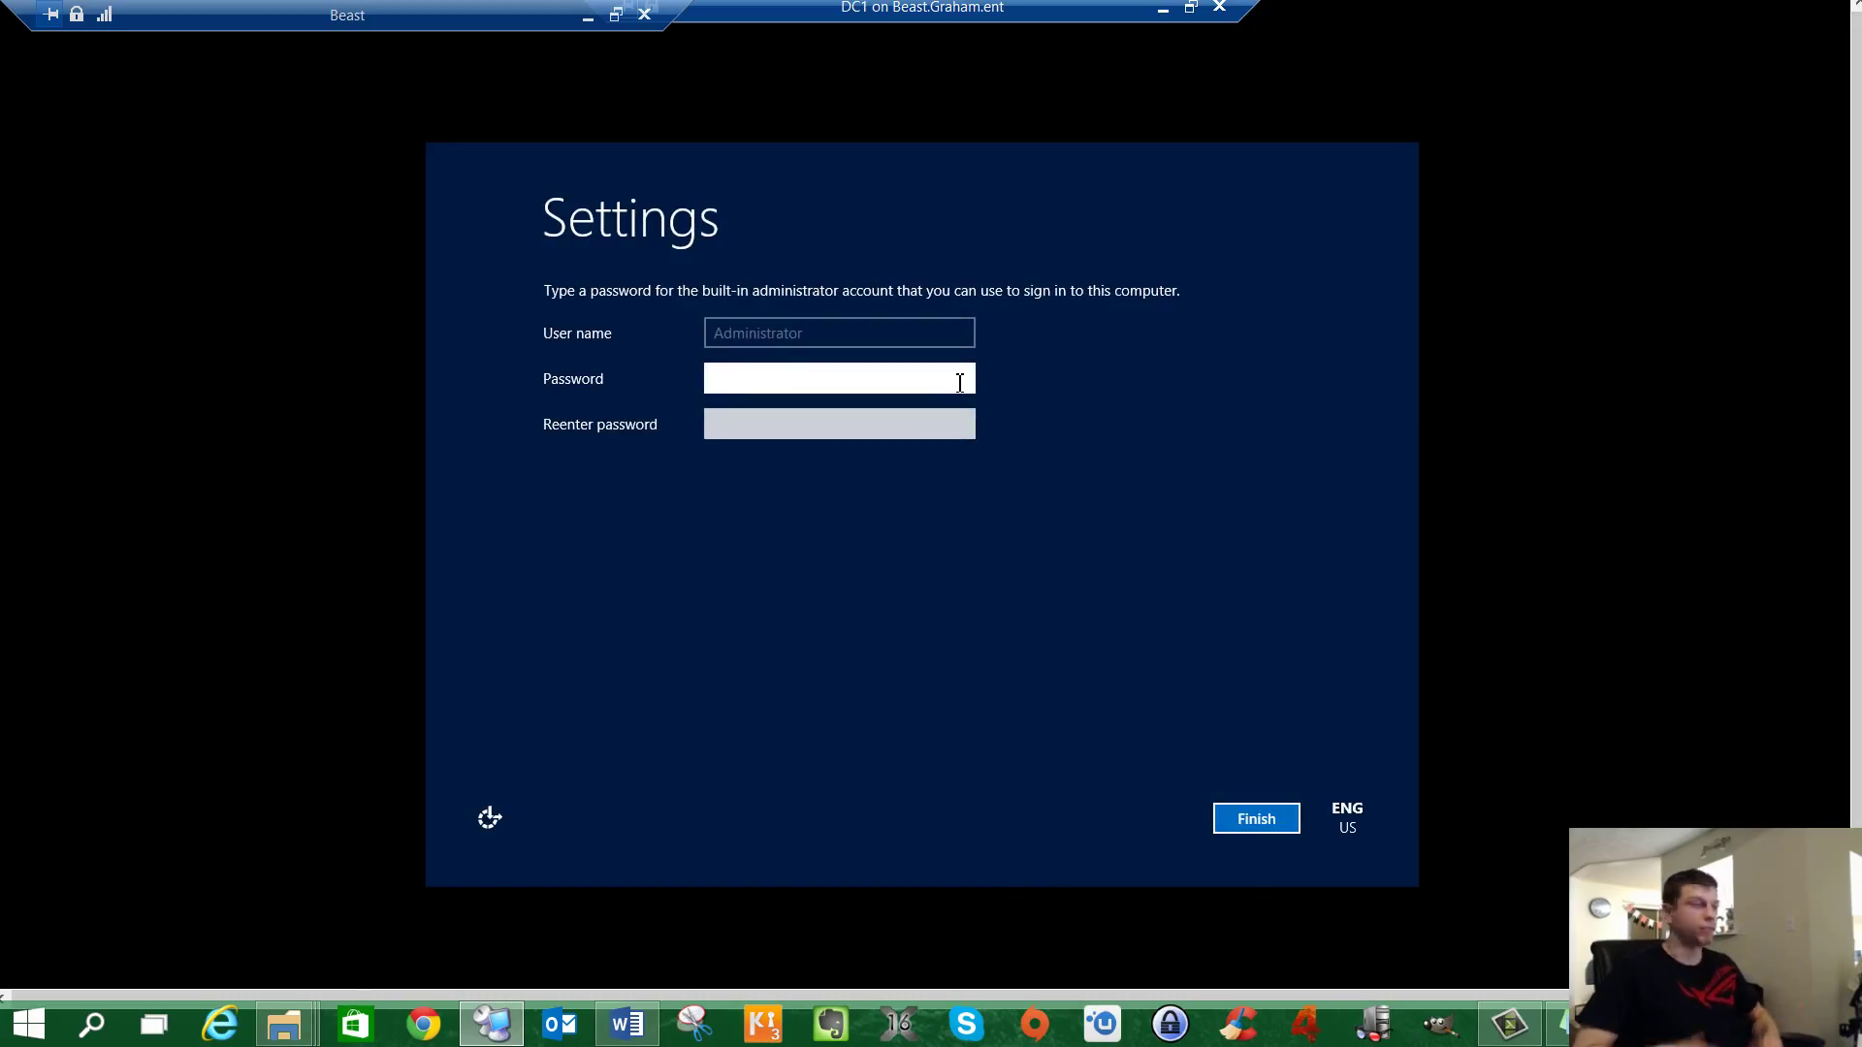
Step: Set and confirm the Administrator password as 'password' and finish setup
left_click(838, 378)
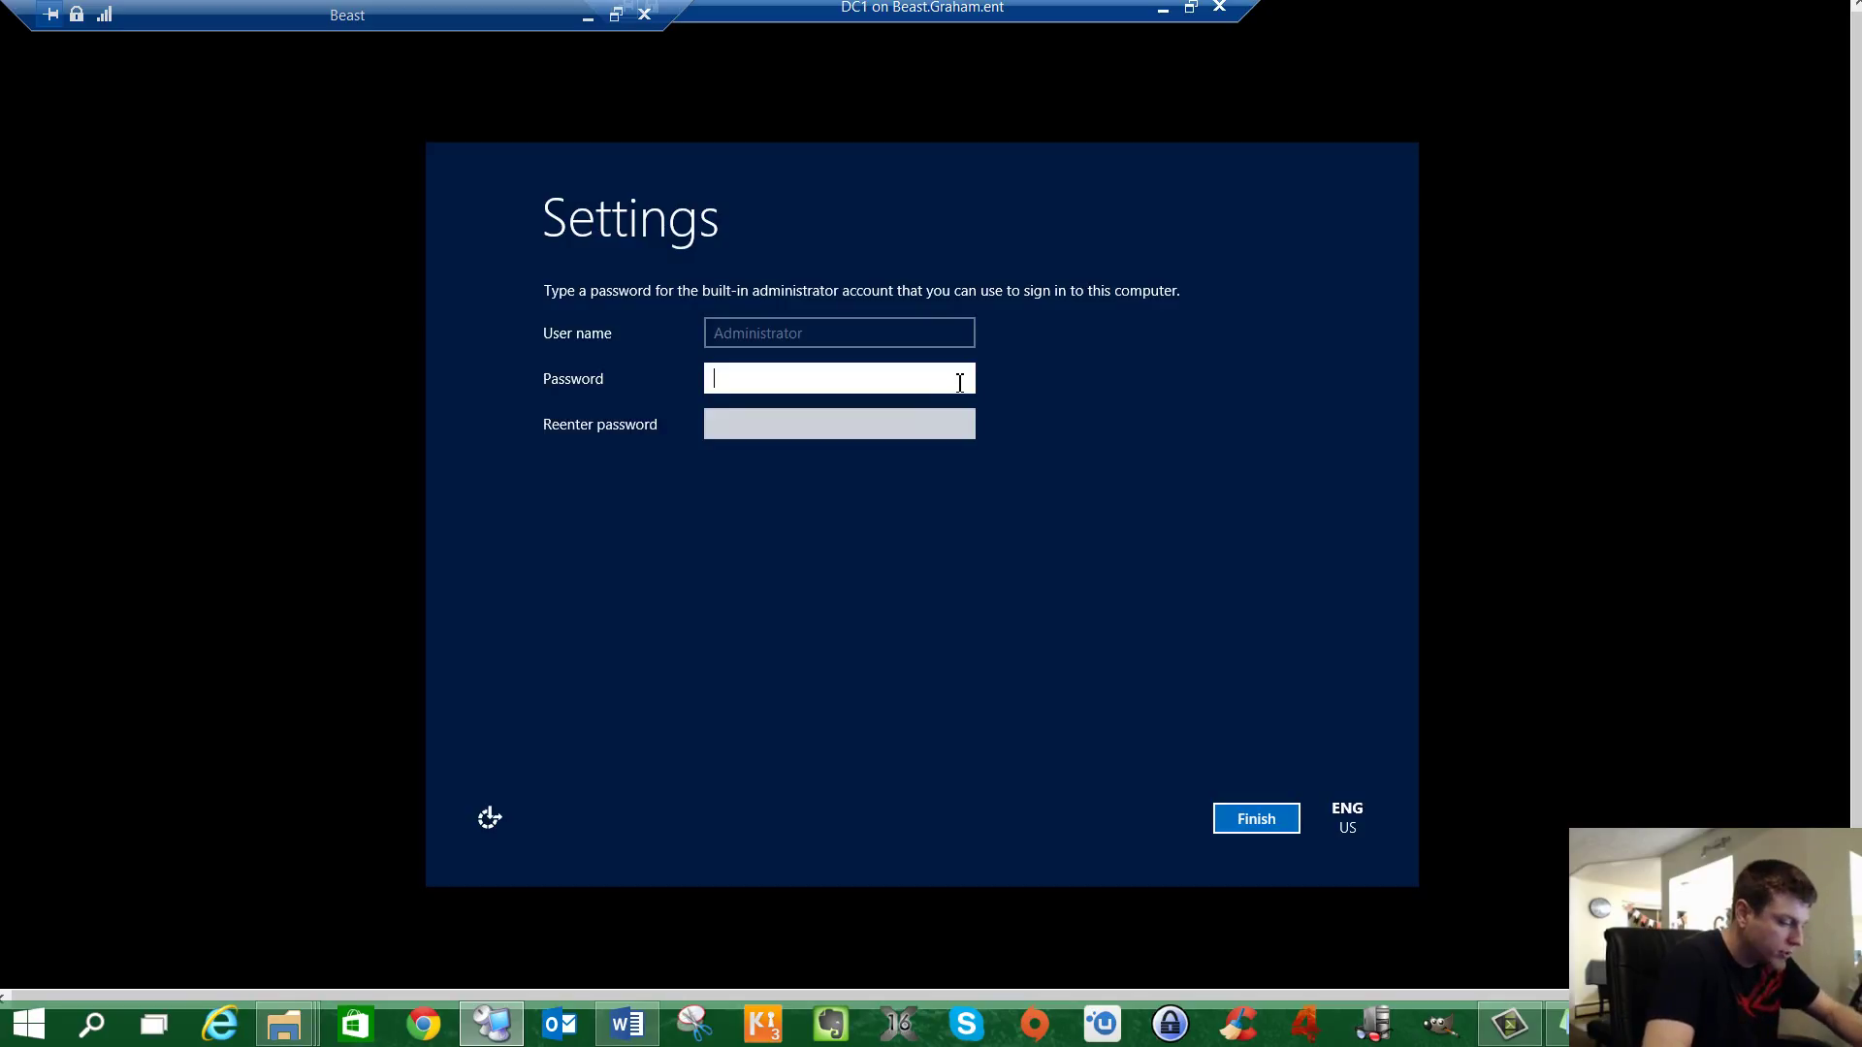
type("password")
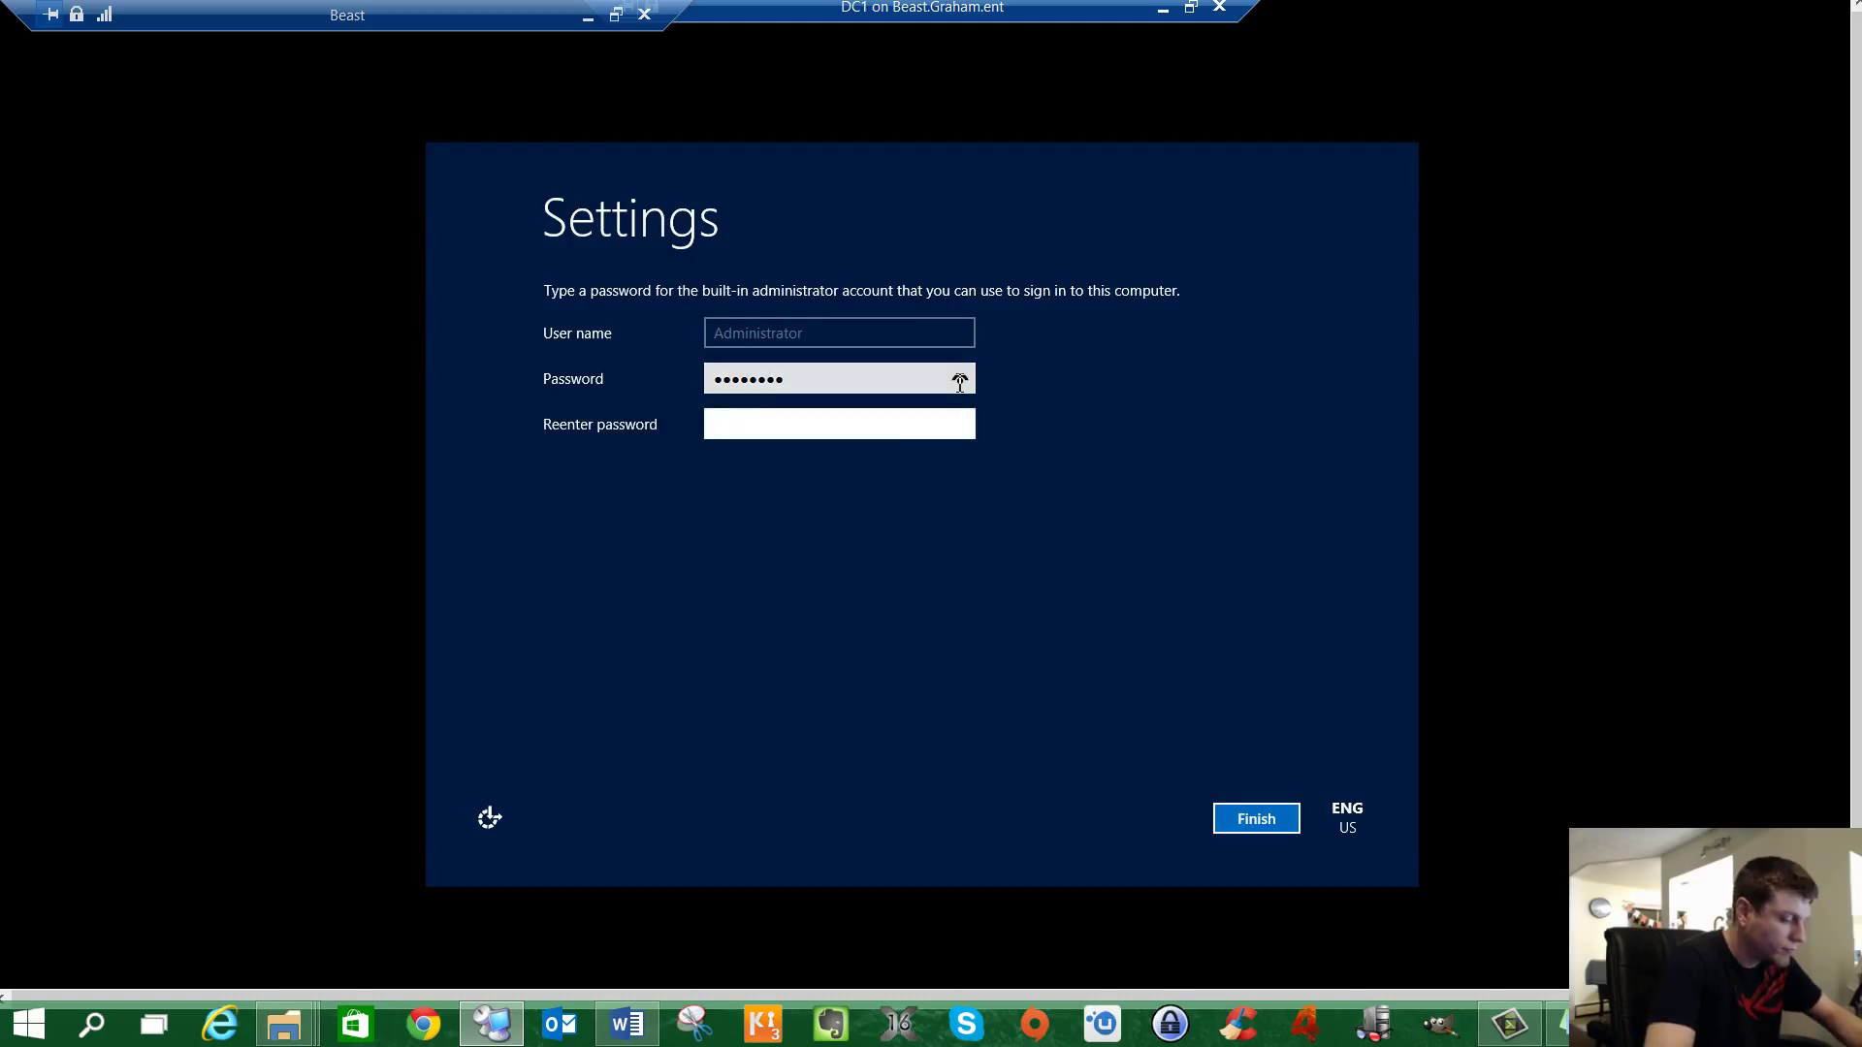
type("password")
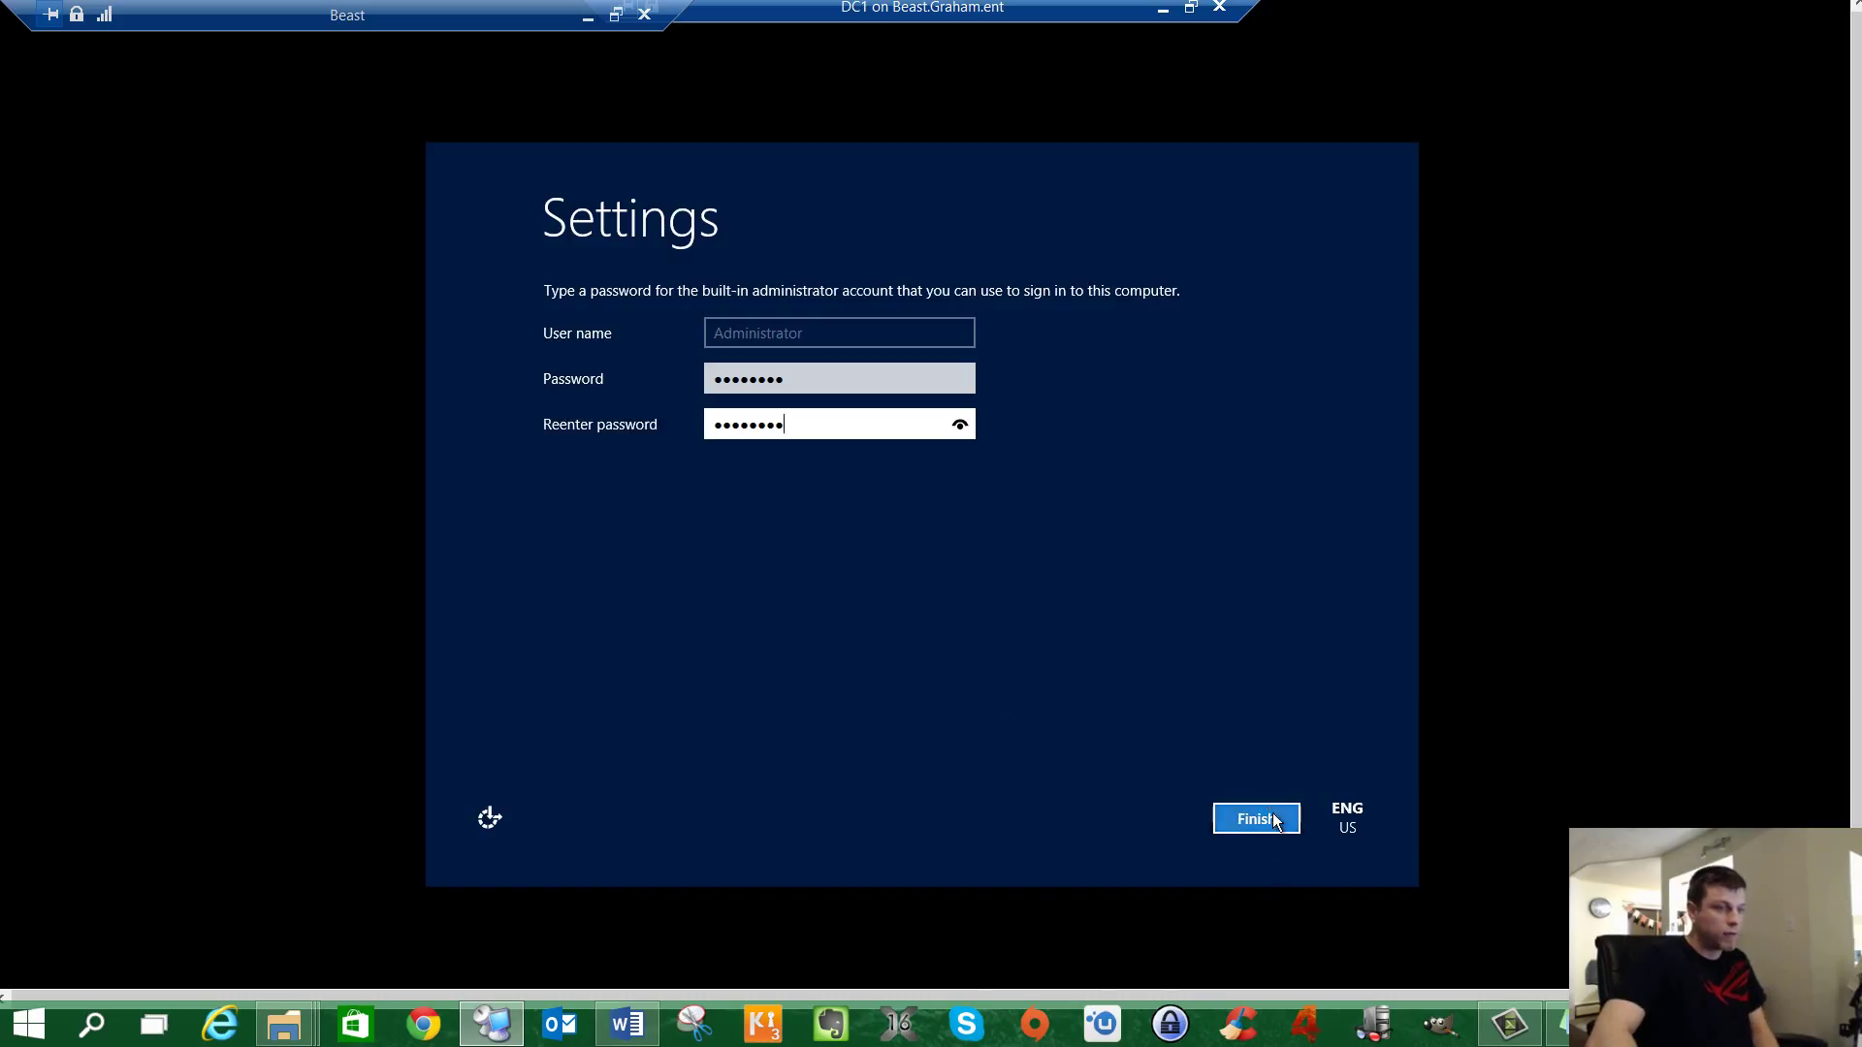
left_click(1255, 819)
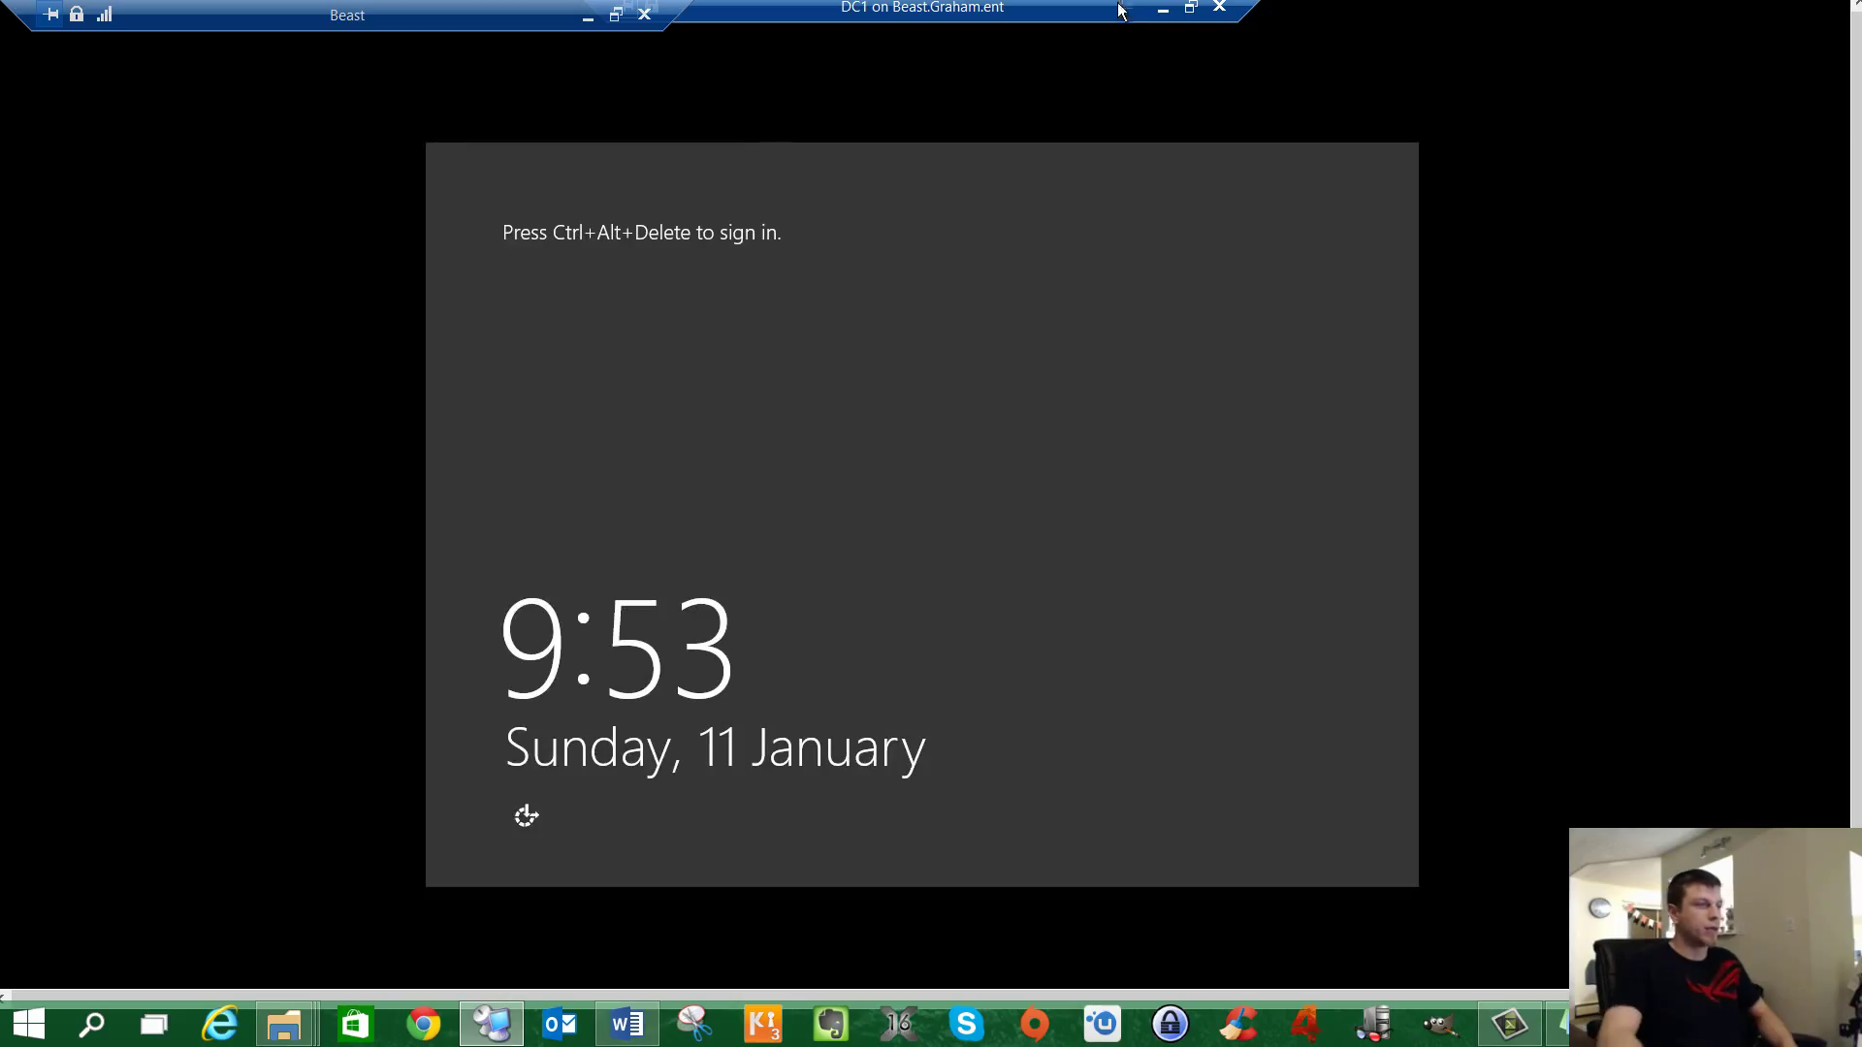
mouse_move(742, 235)
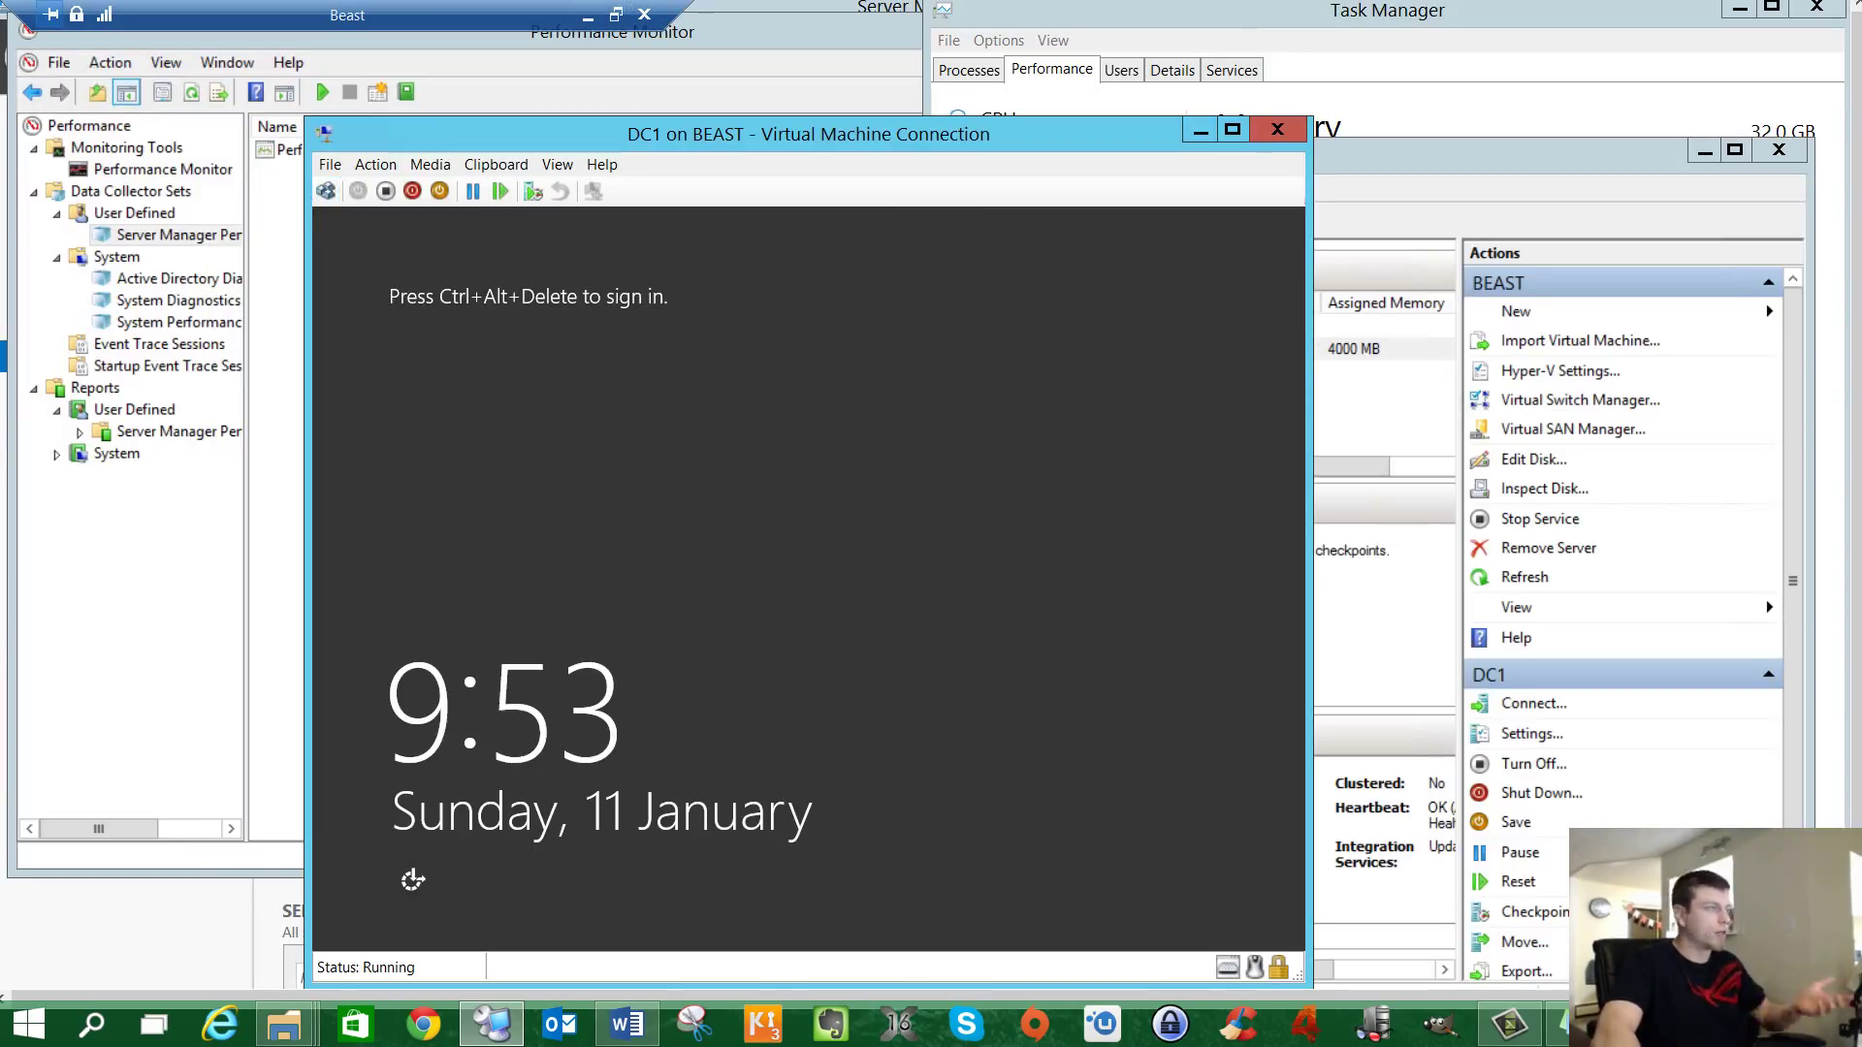
mouse_move(326, 192)
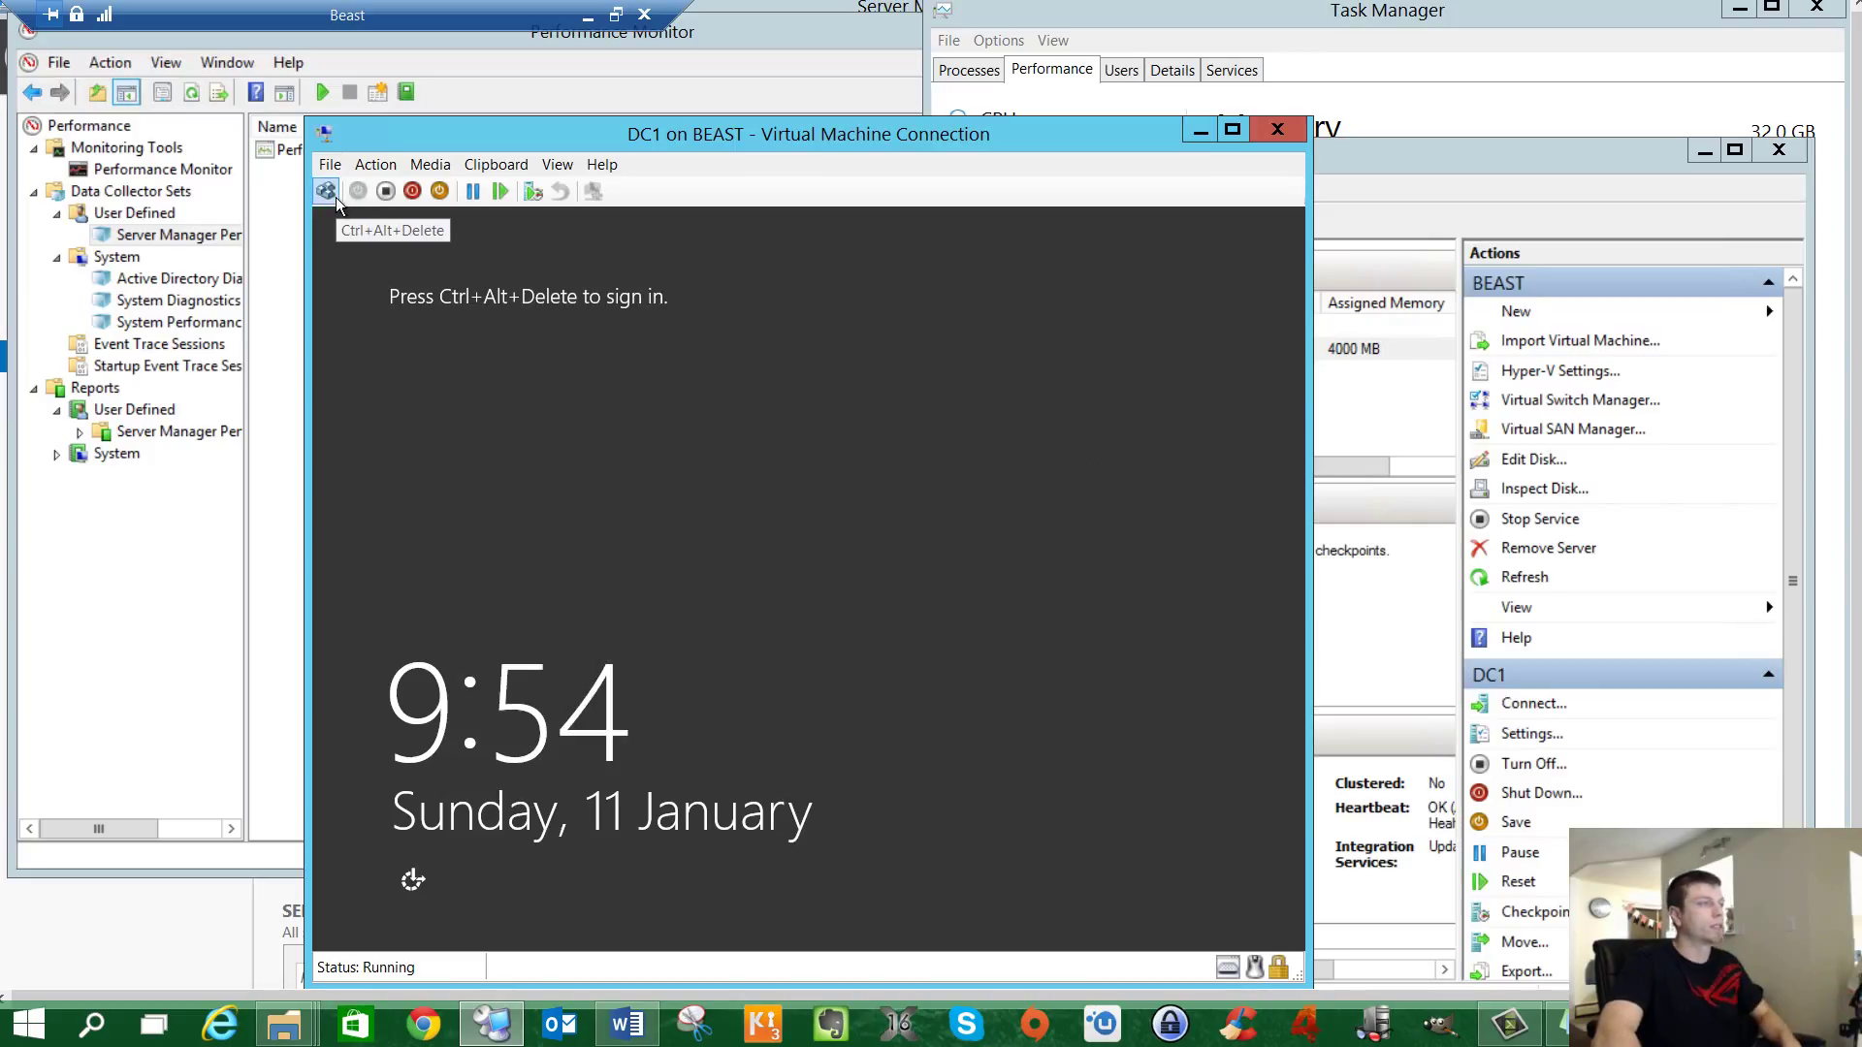
Step: Send Ctrl+Alt+Delete, sign in as Administrator with the new password, and reach the View menu
left_click(326, 192)
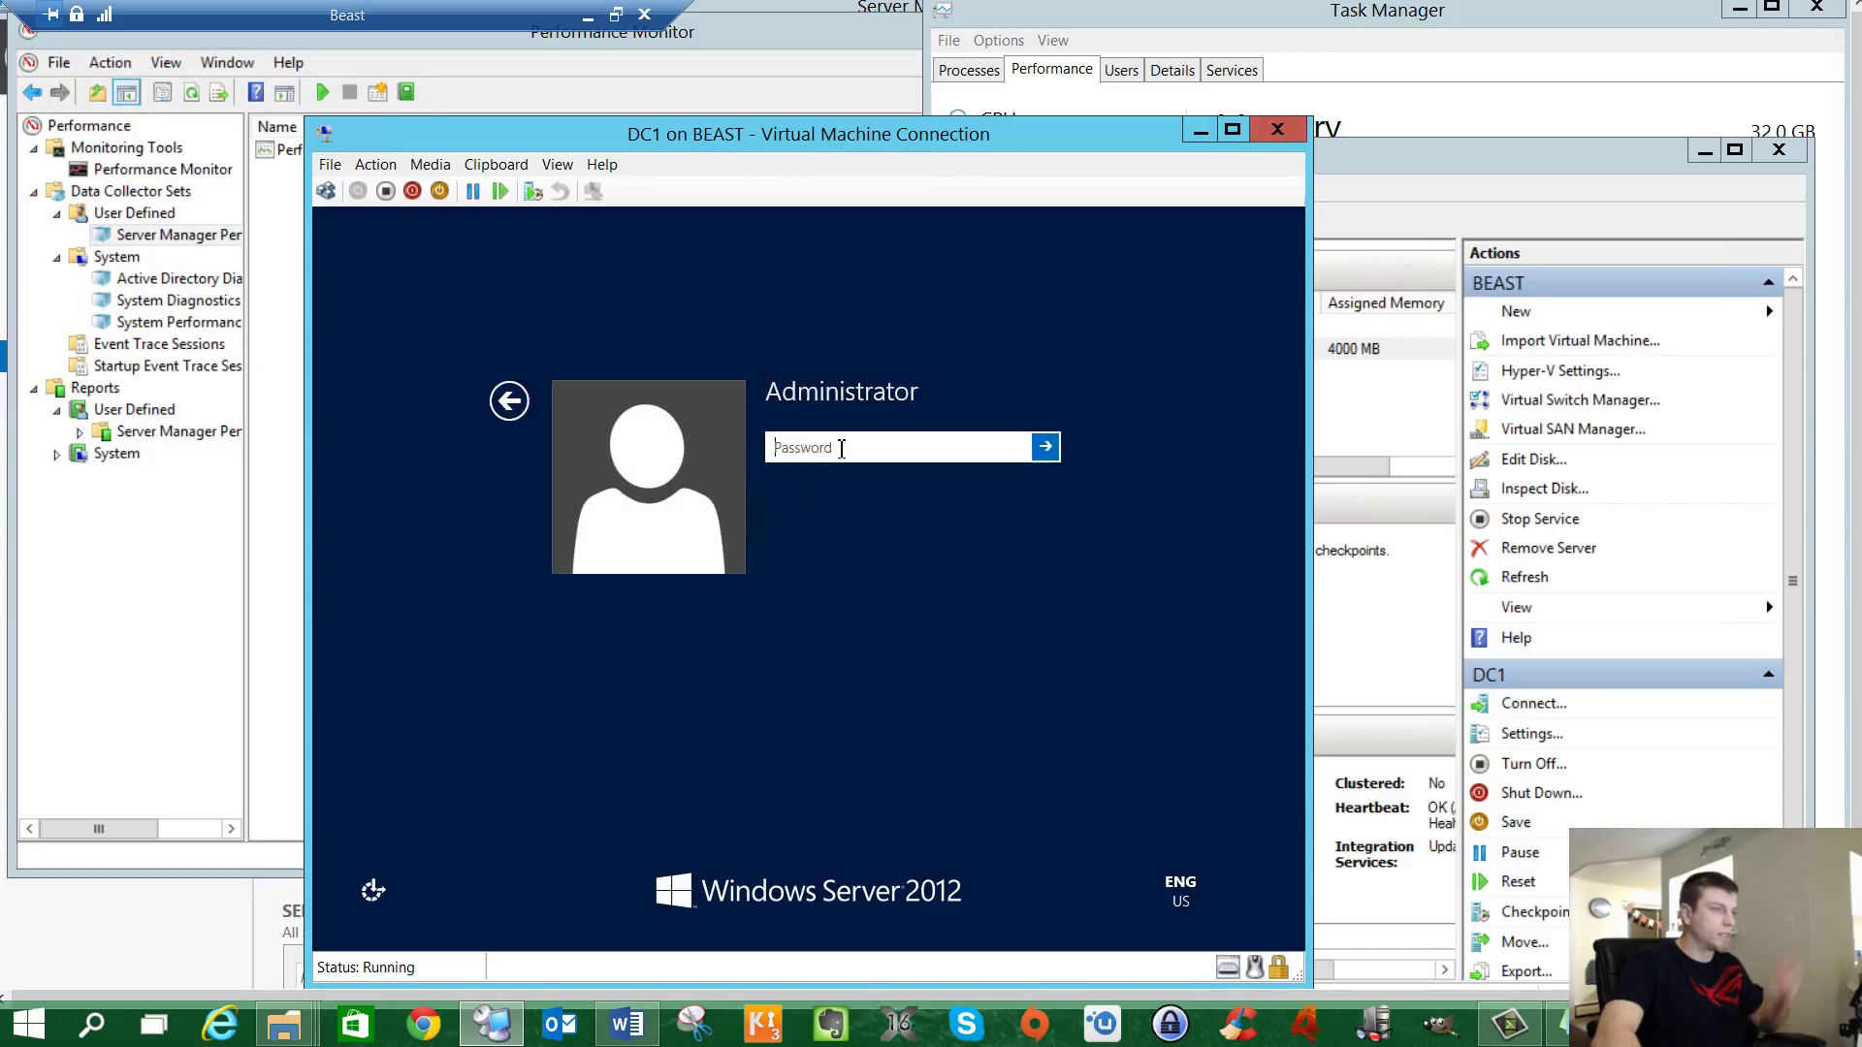
type("•")
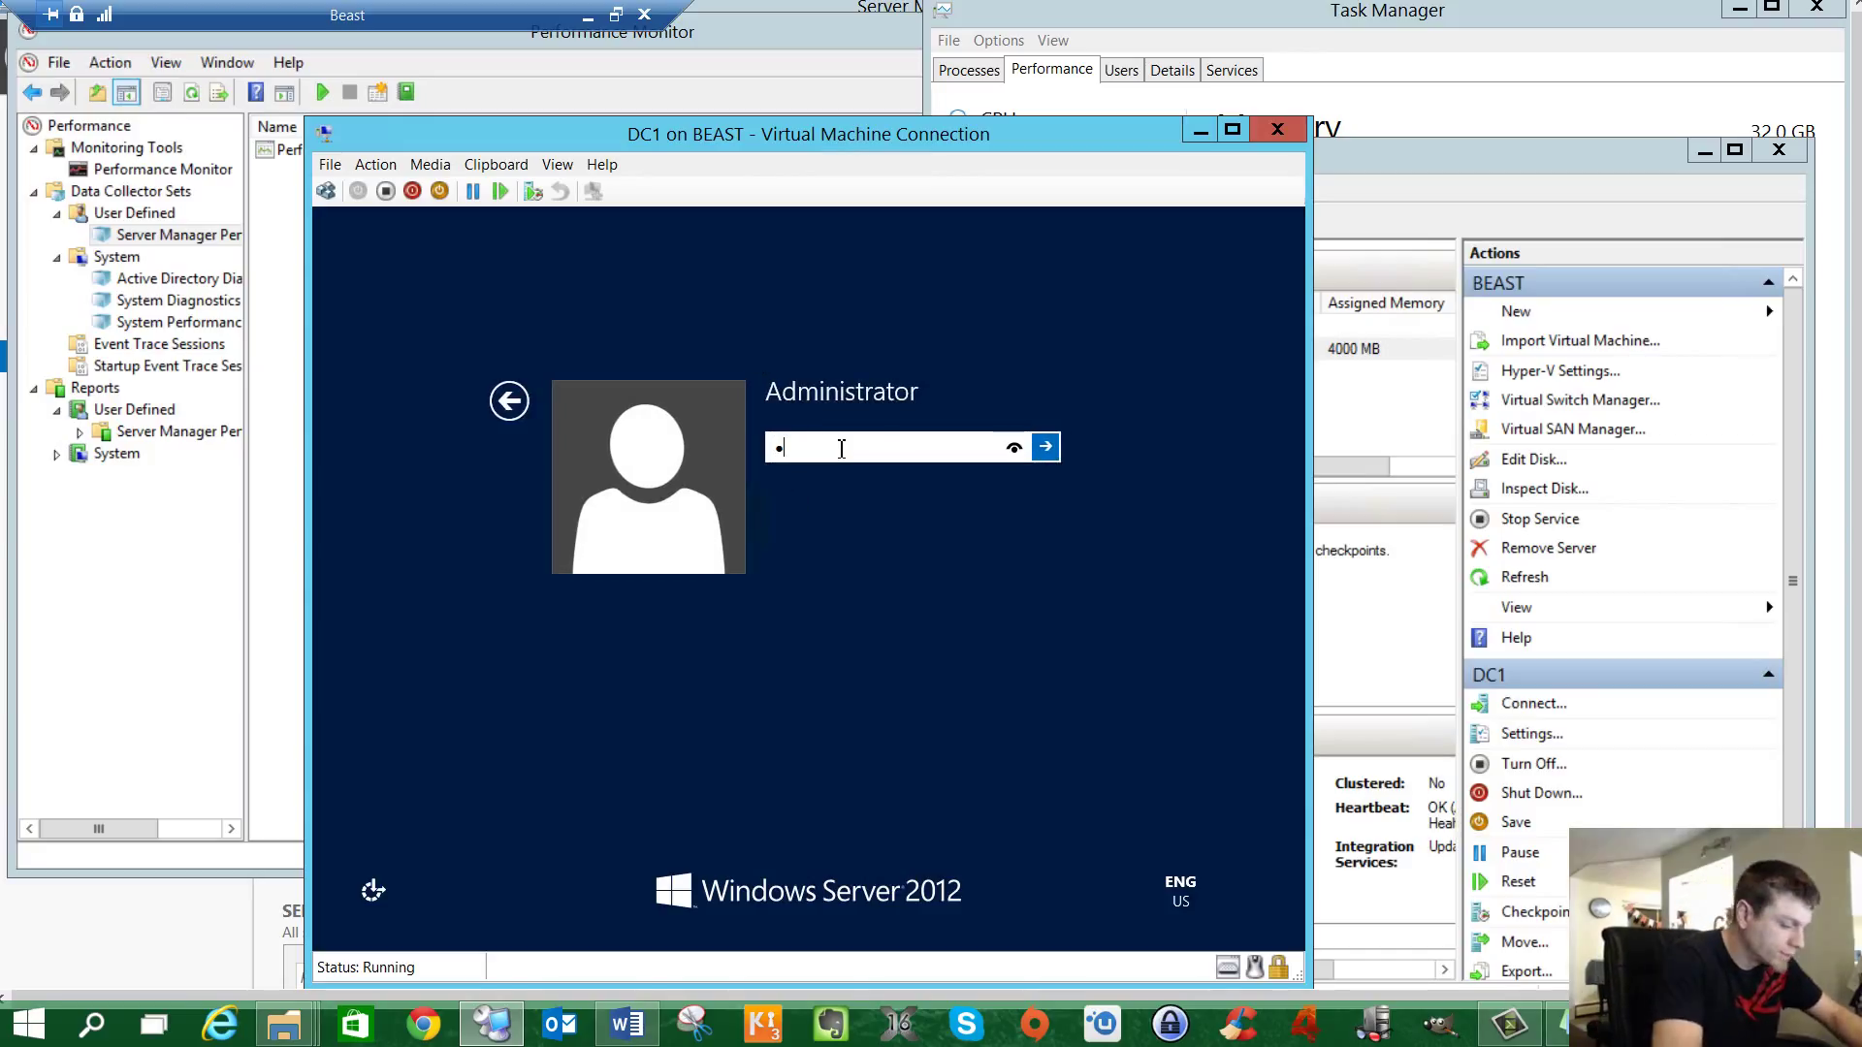
left_click(1043, 446)
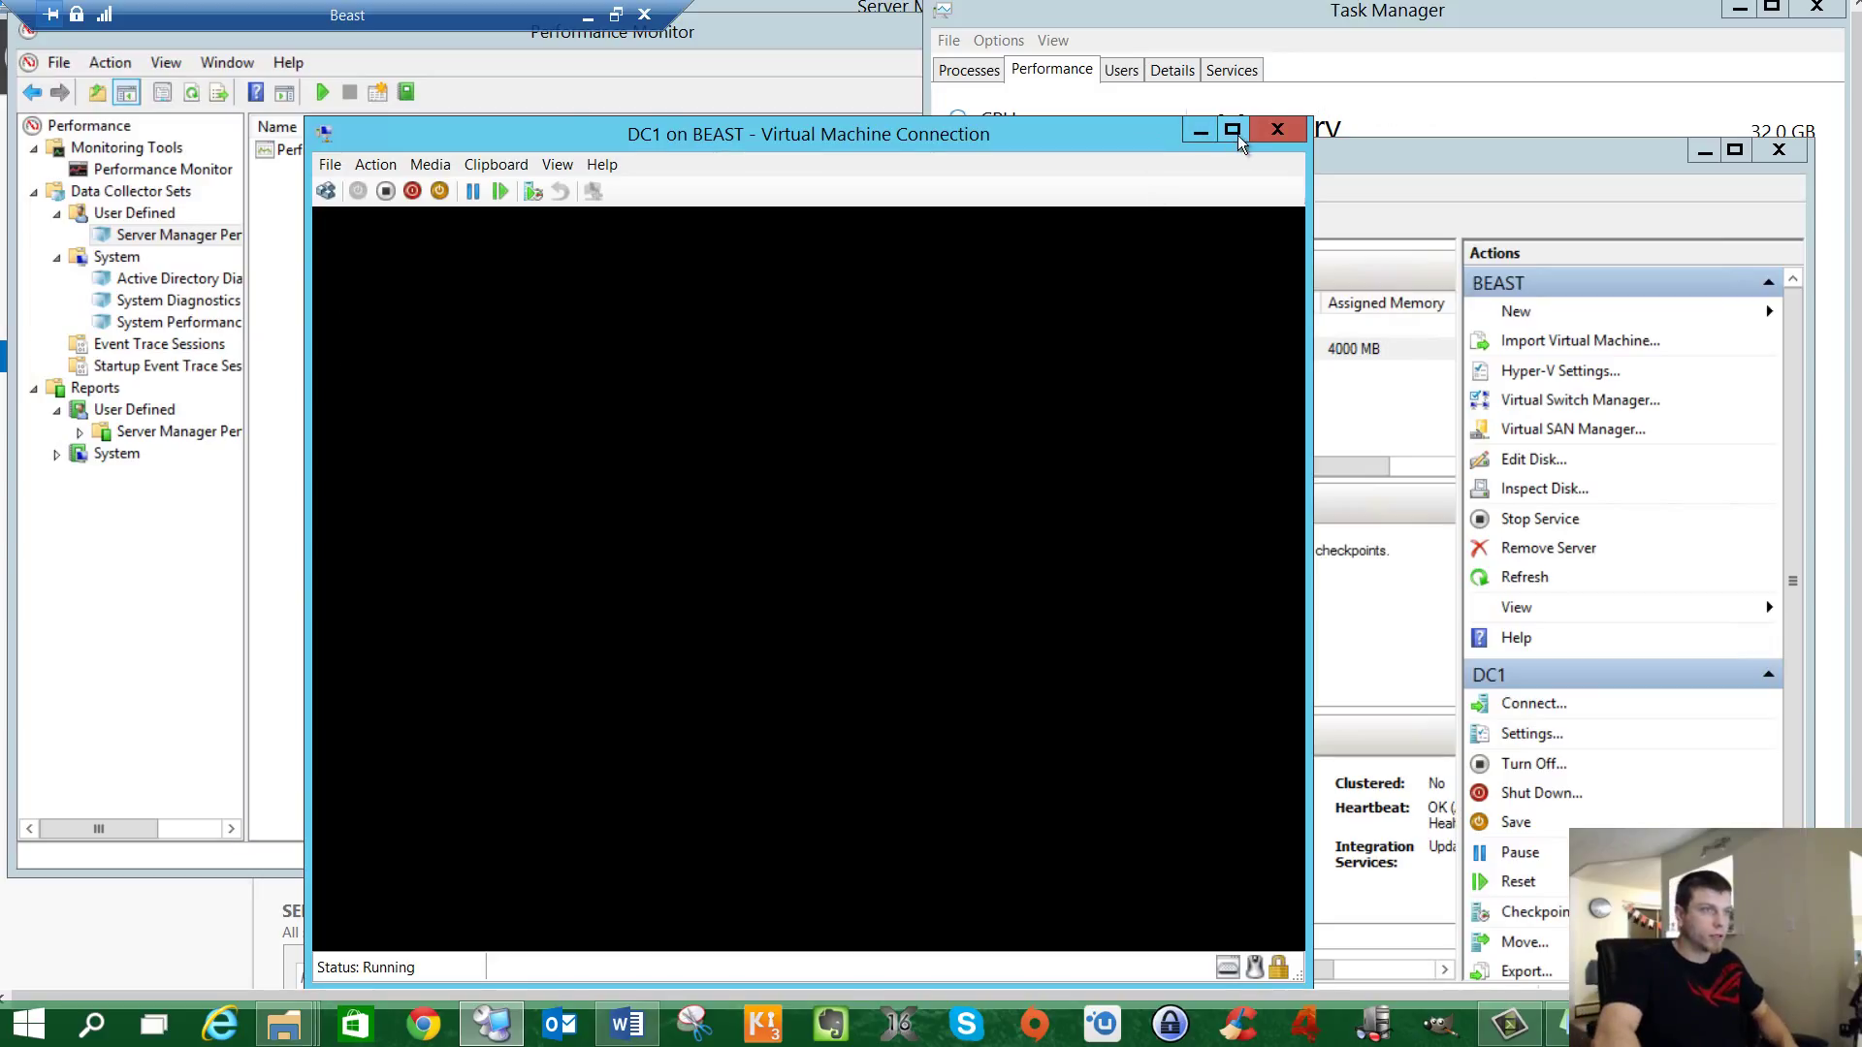
left_click(557, 162)
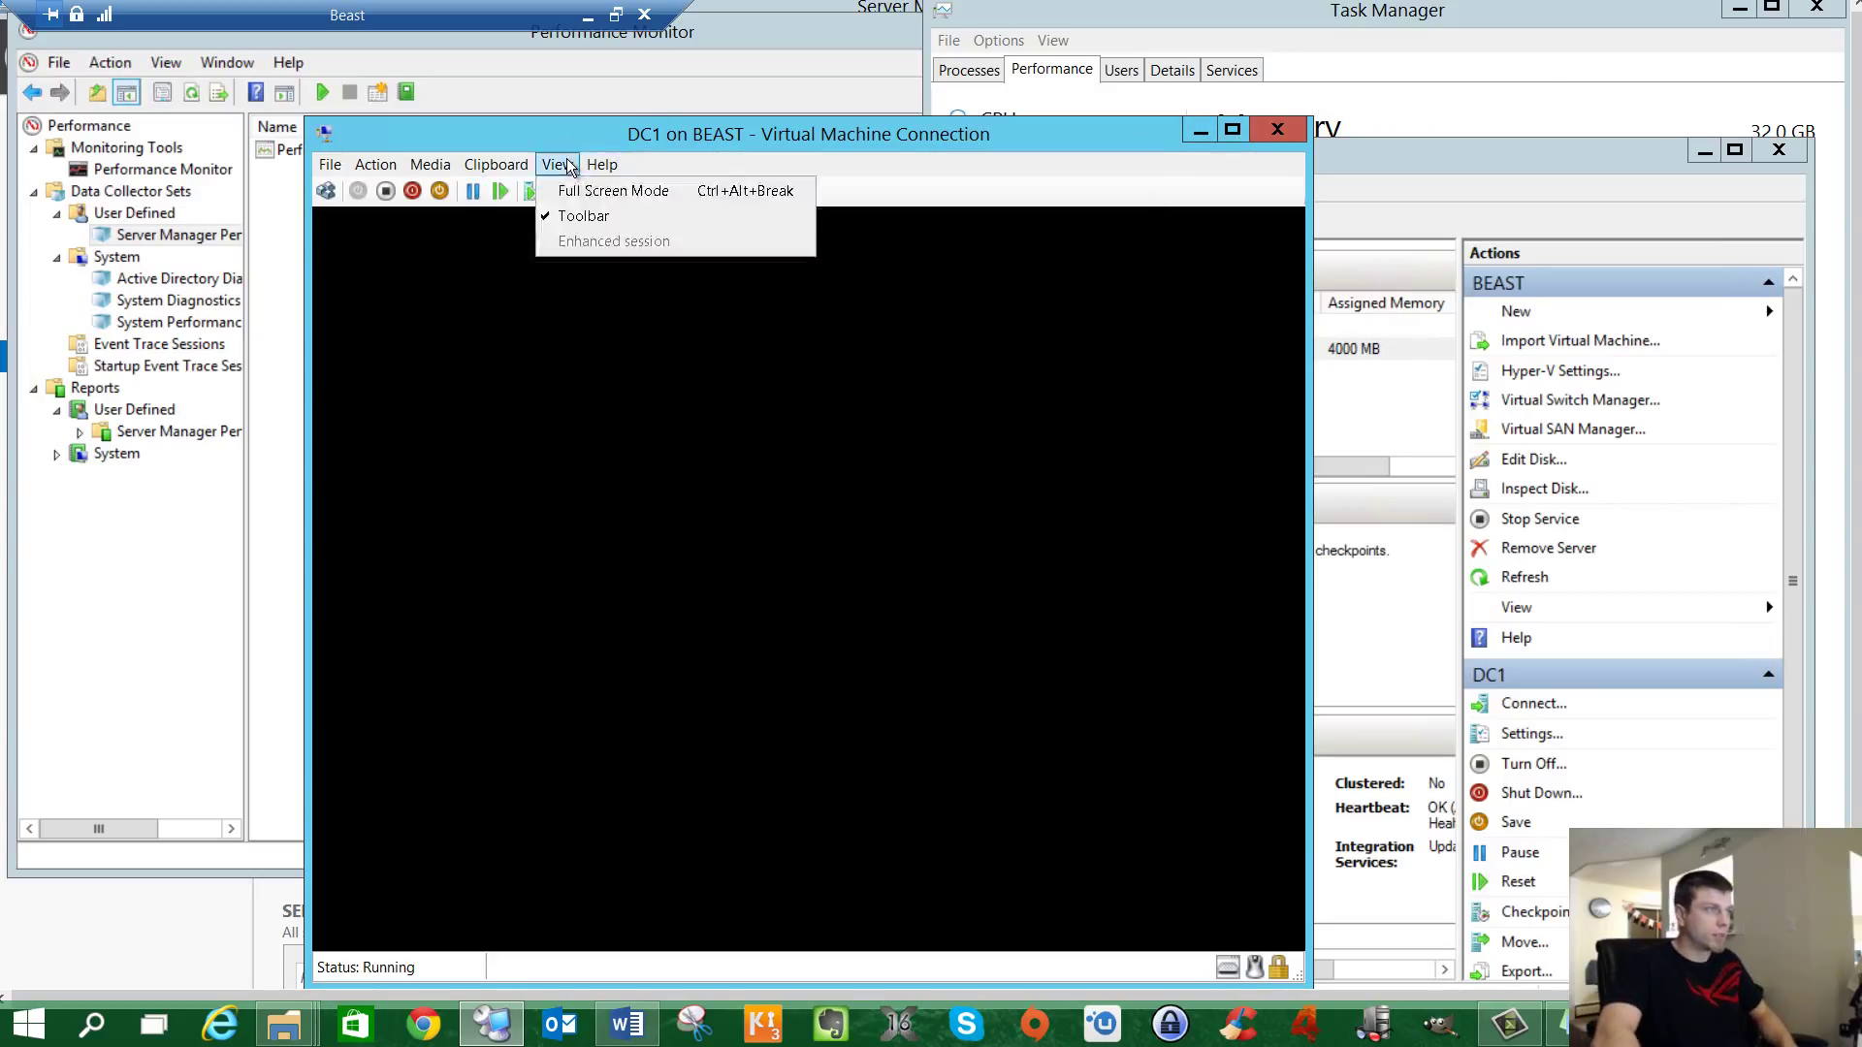